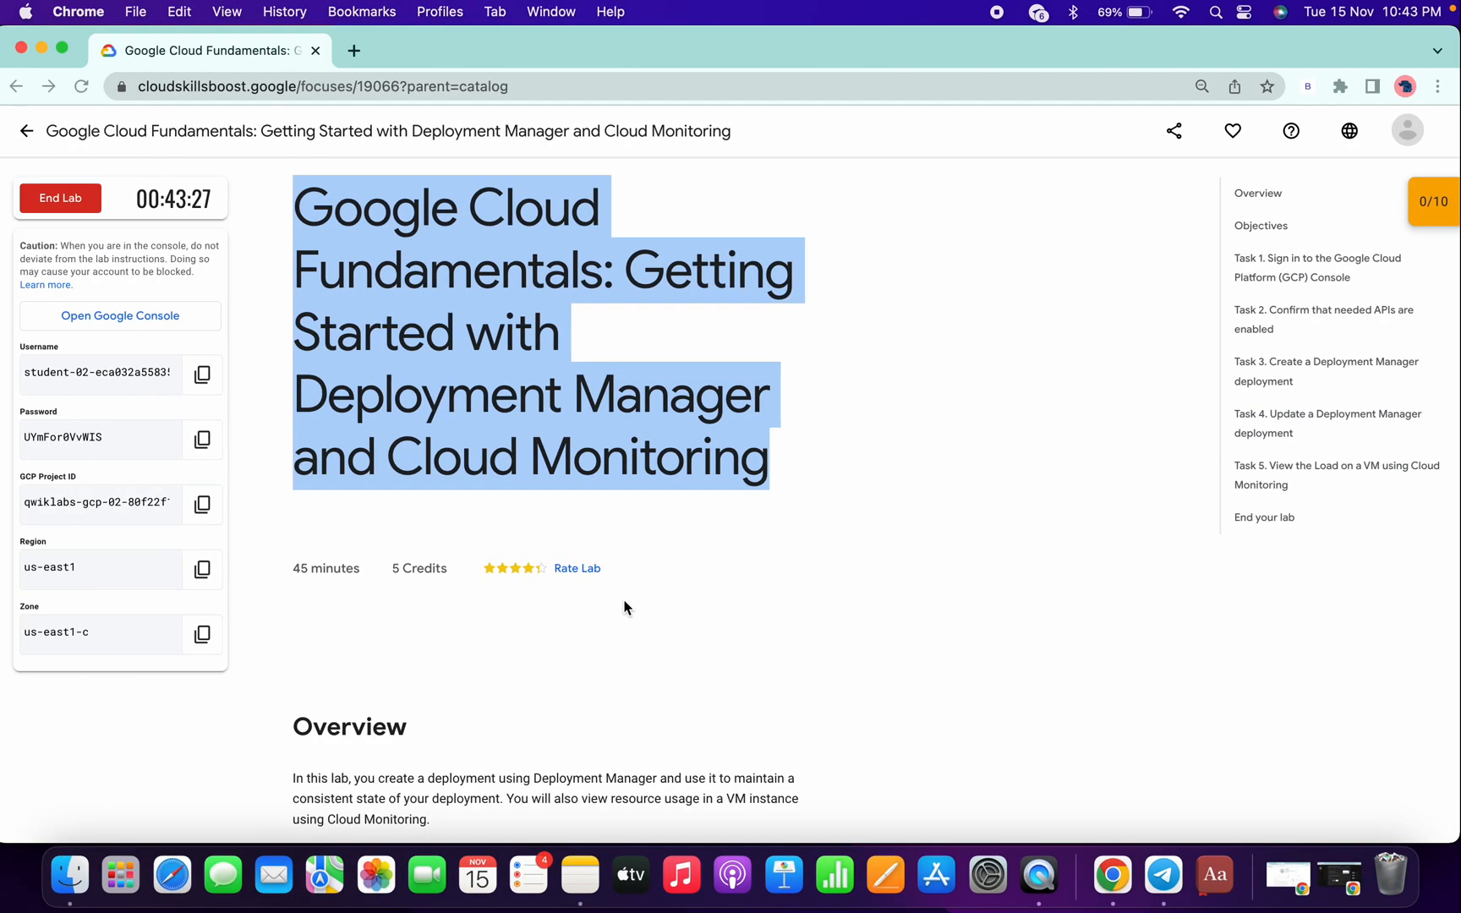
Launch the lab's Google Cloud console from the Skills Boost instructions.
scroll(down, 3)
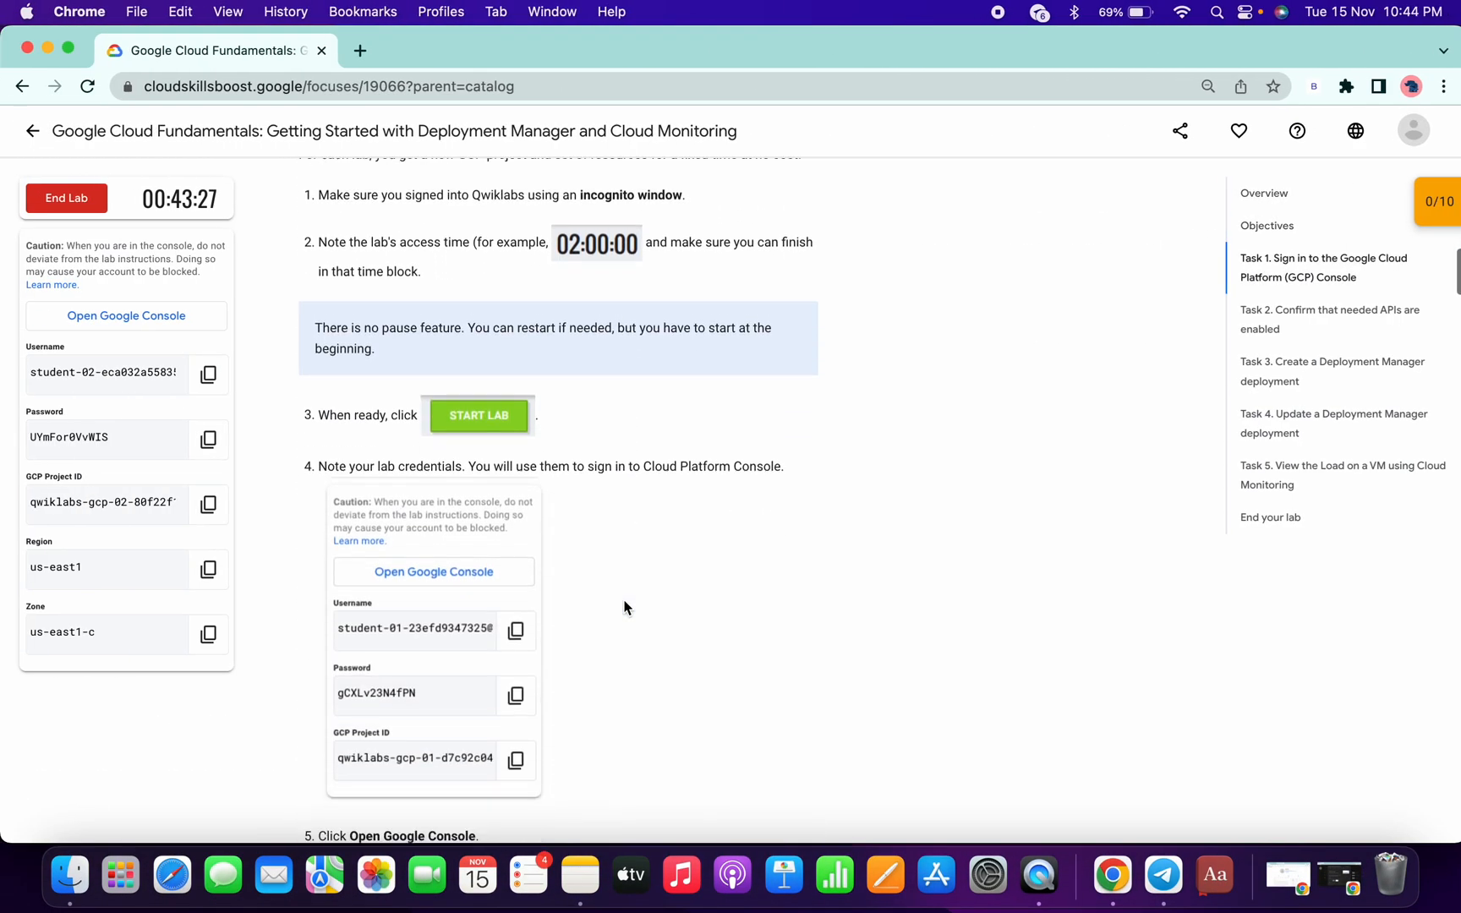
click(1332, 371)
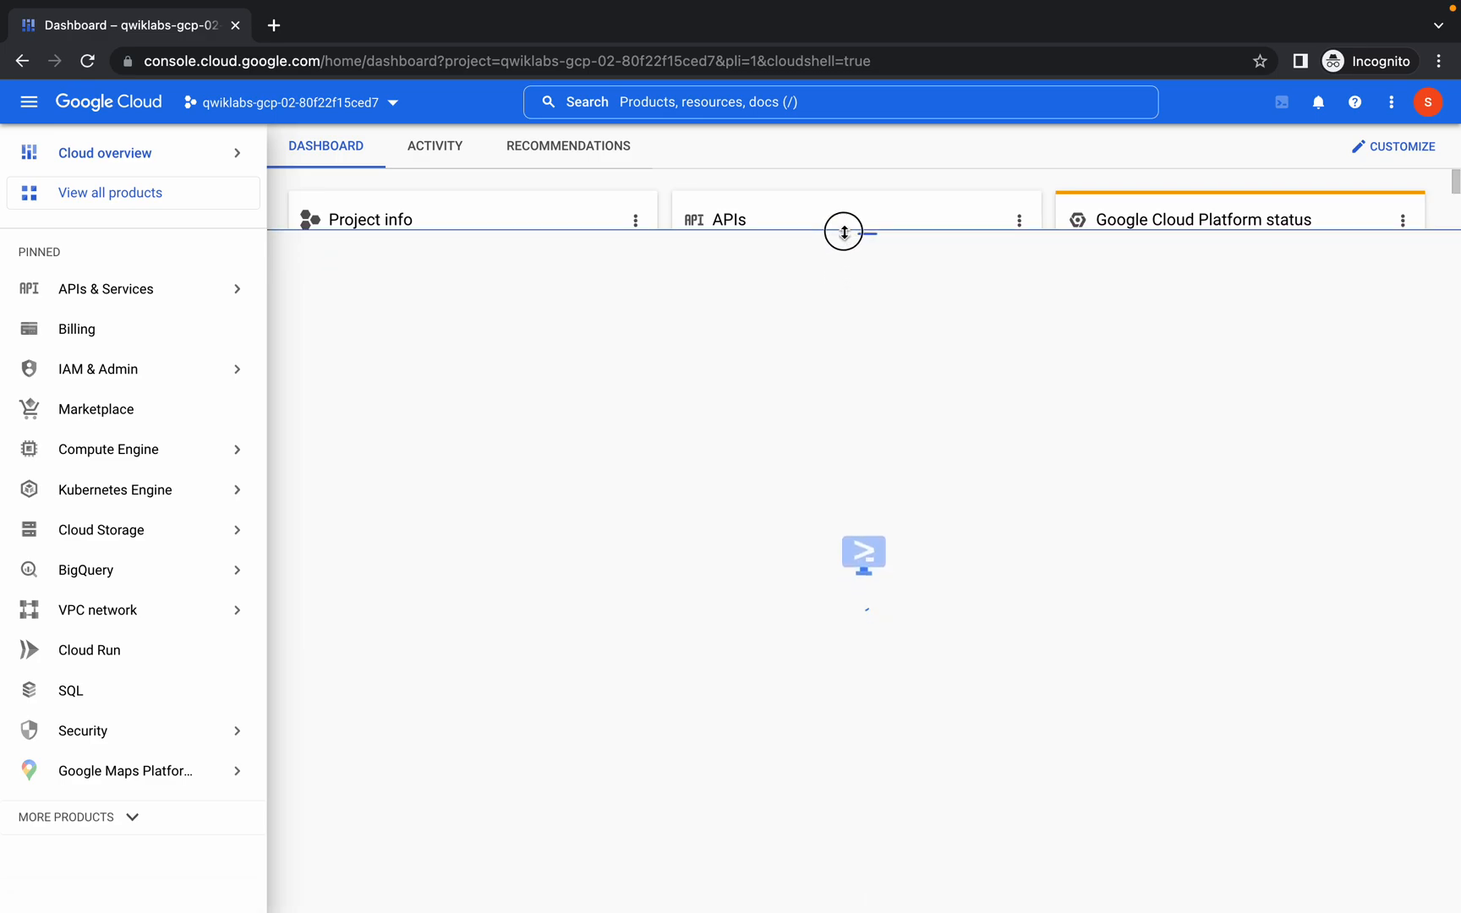
Start Cloud Shell for the project and set its terminal font to Monospace (Browser Default).
click(105, 152)
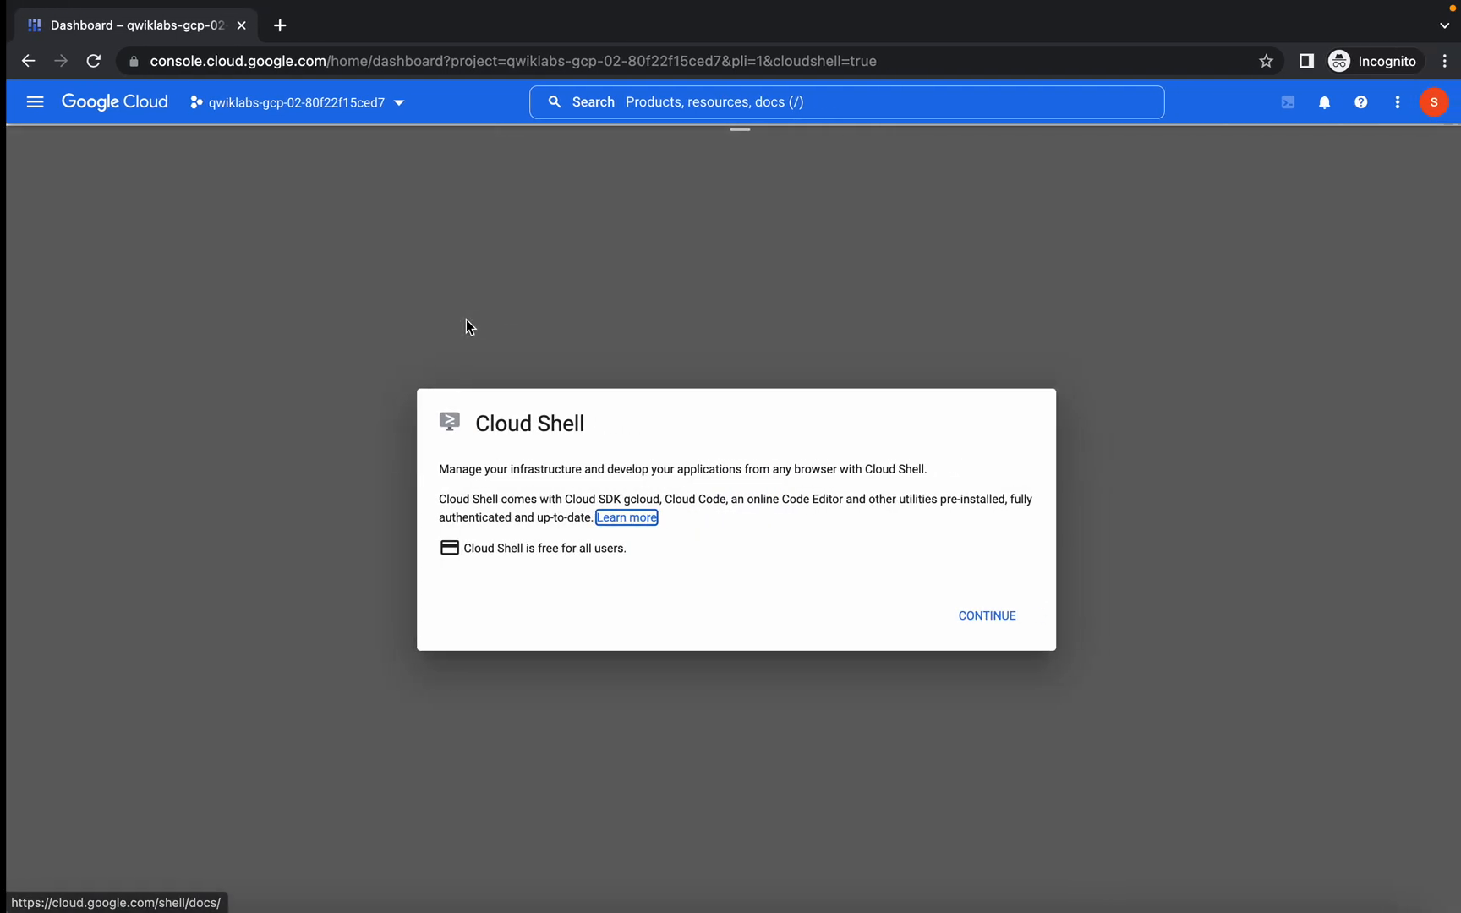
click(984, 616)
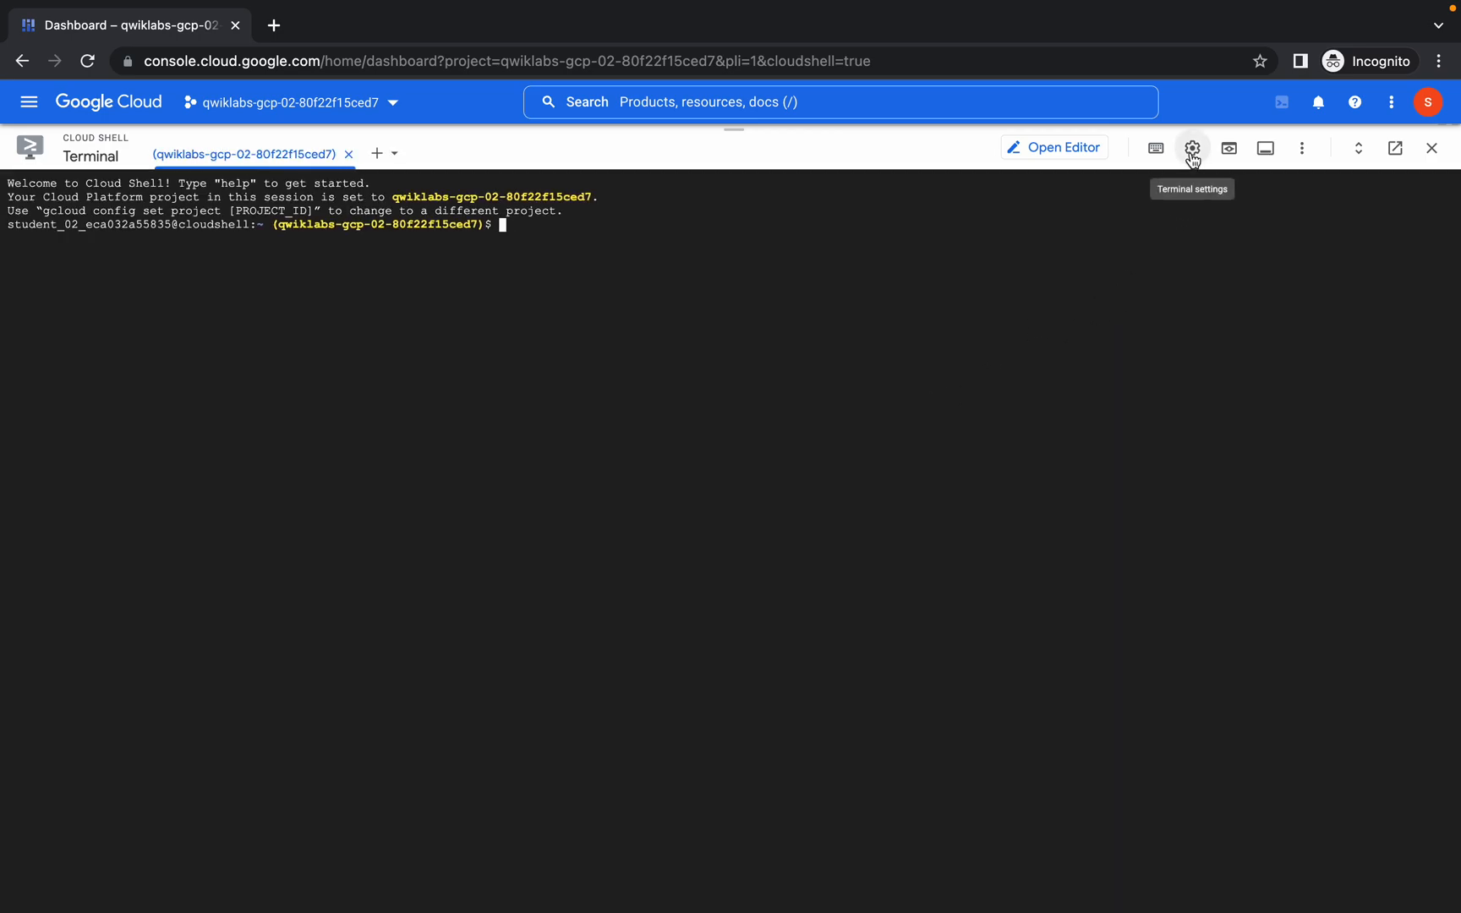
click(1192, 149)
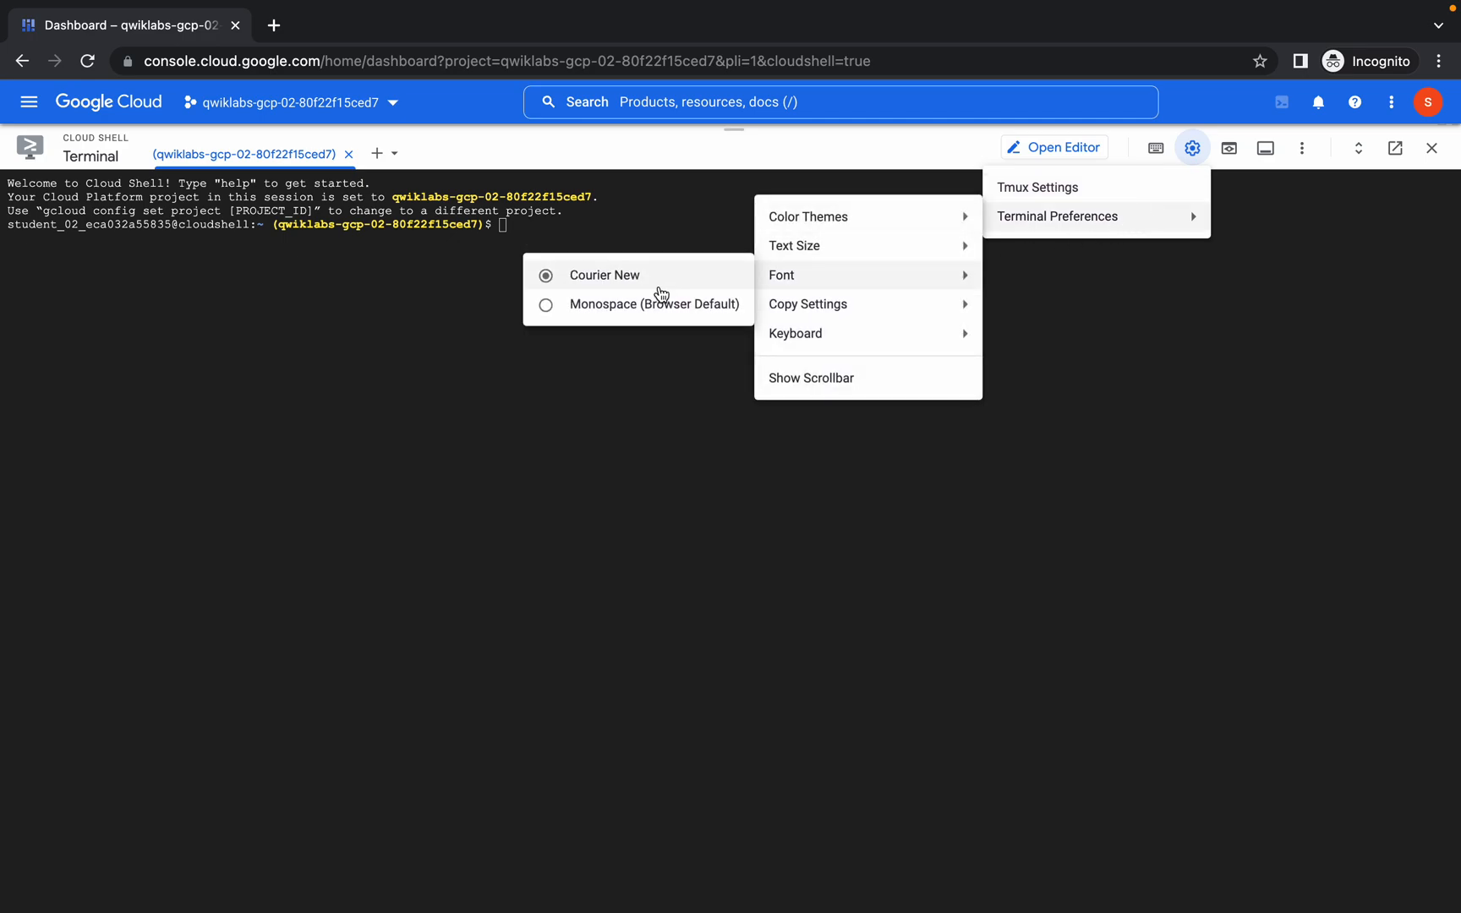
click(754, 404)
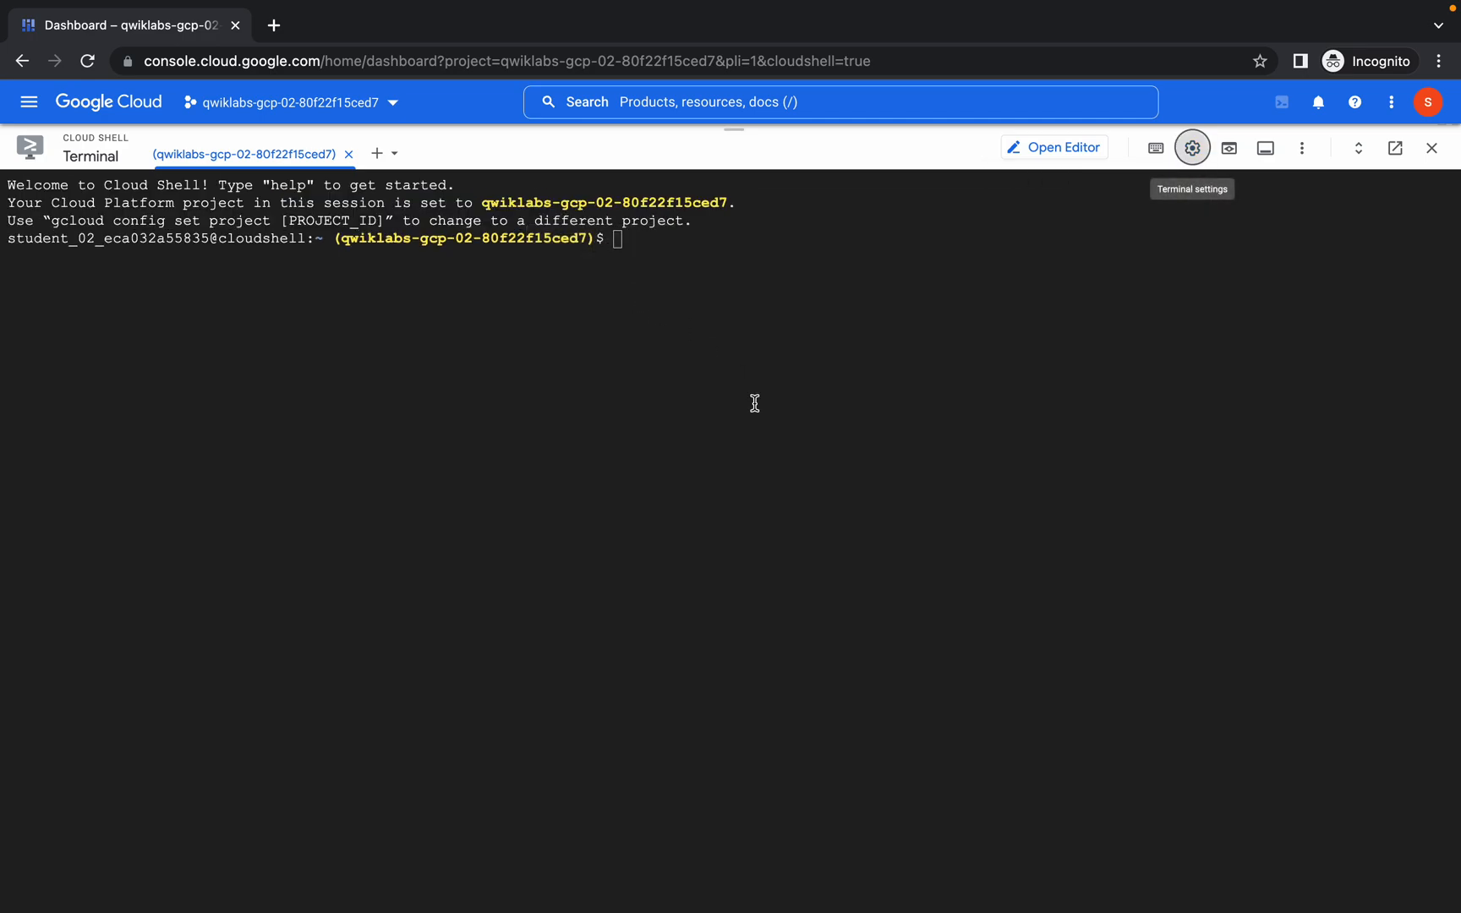
Export MY_ZONE=us-east1-c and copy mydeploy.yaml from gs://cloud-training with gsutil, authorizing credentials.
text(export MY_ZONE=us-east1-c)
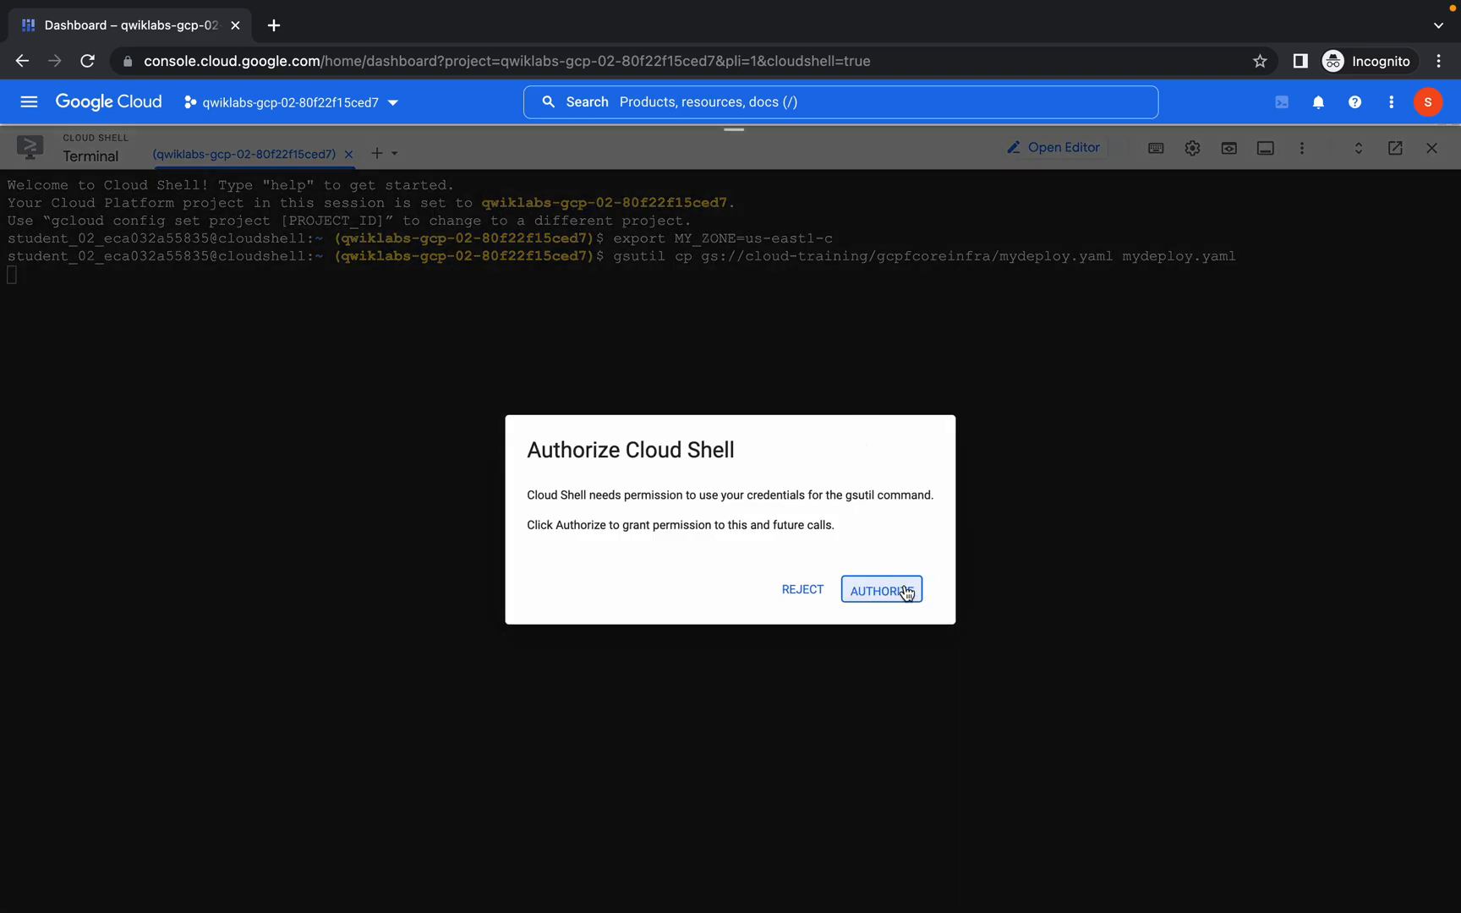
click(881, 590)
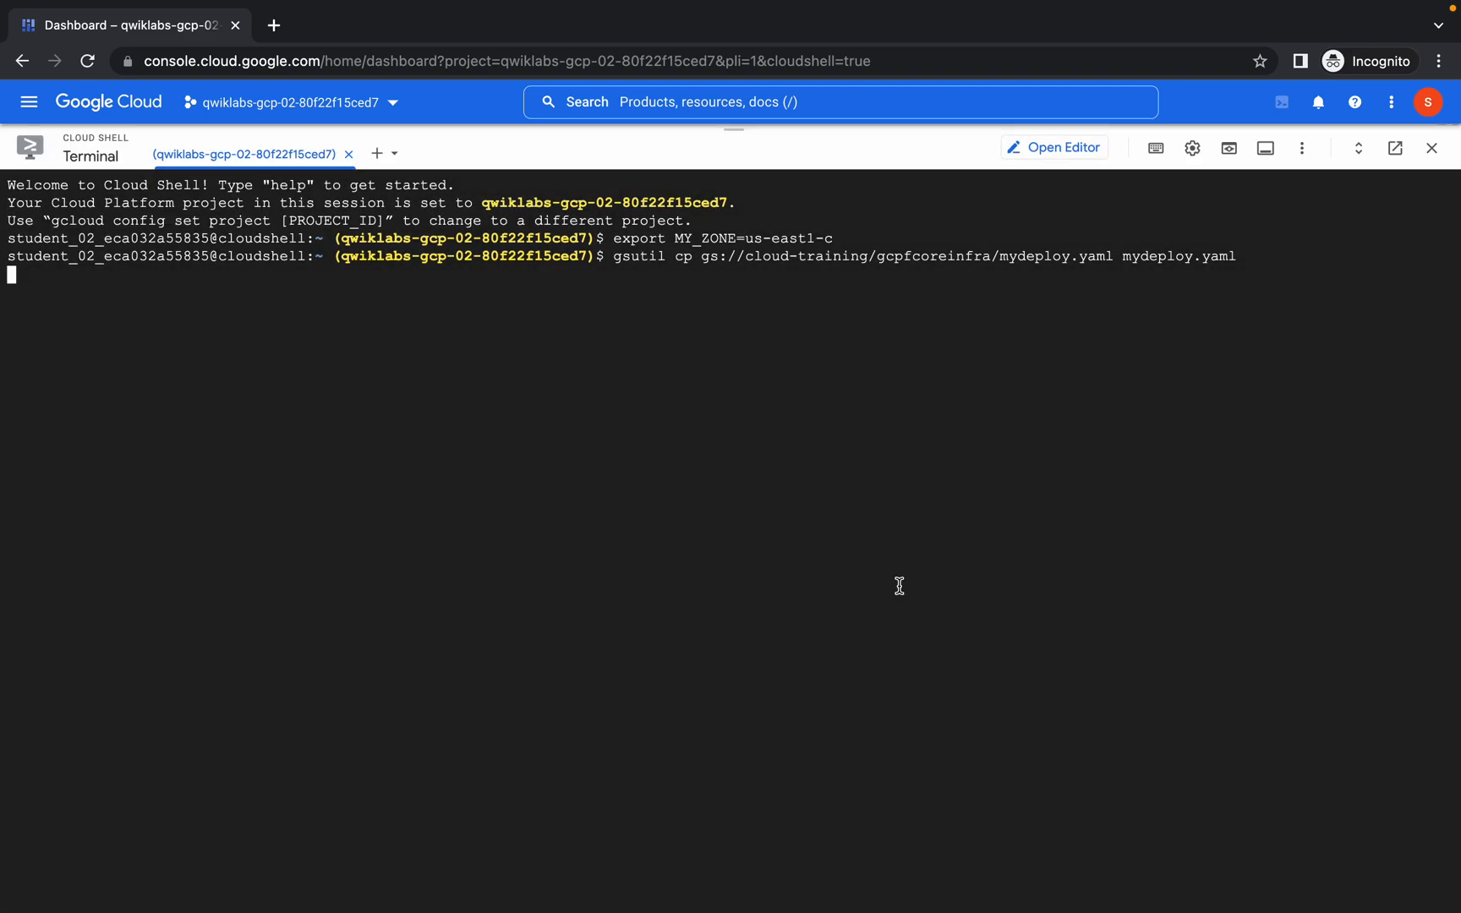
key(Enter)
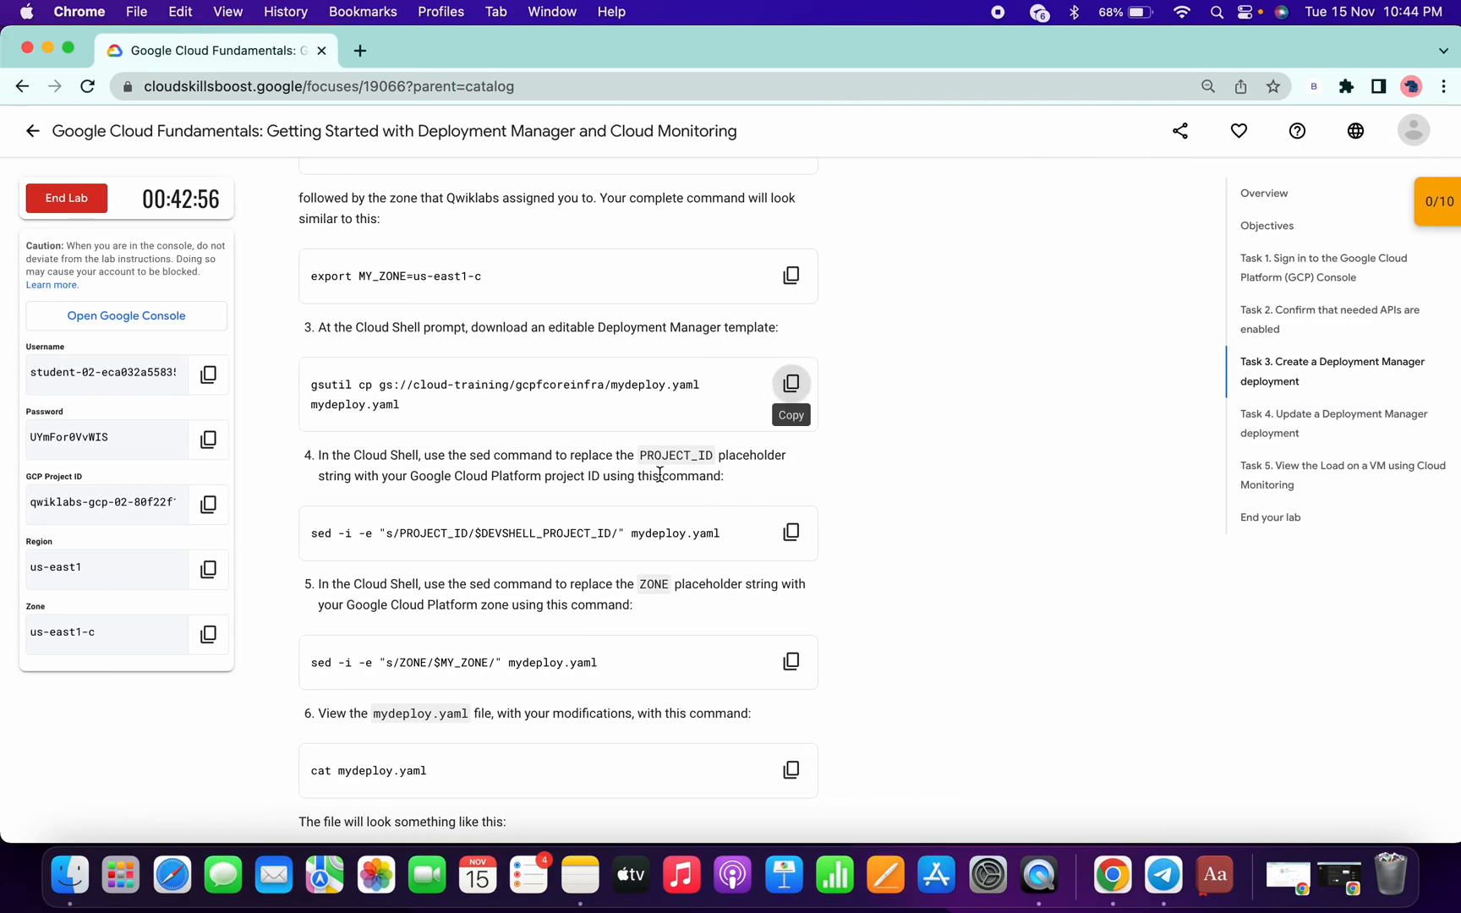
mouse_move(607, 558)
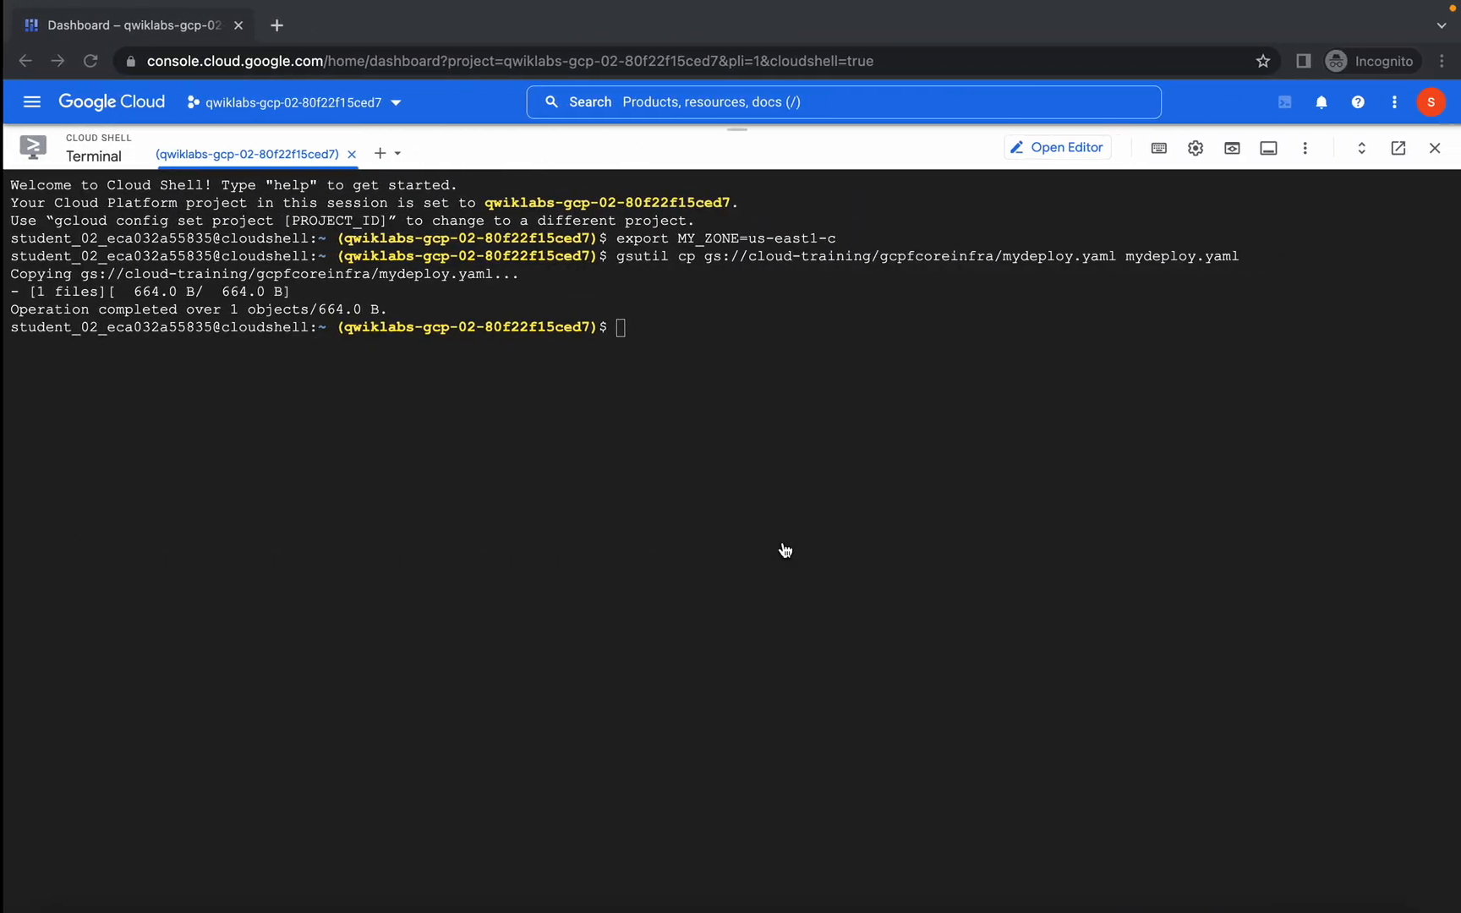
text(onlin)
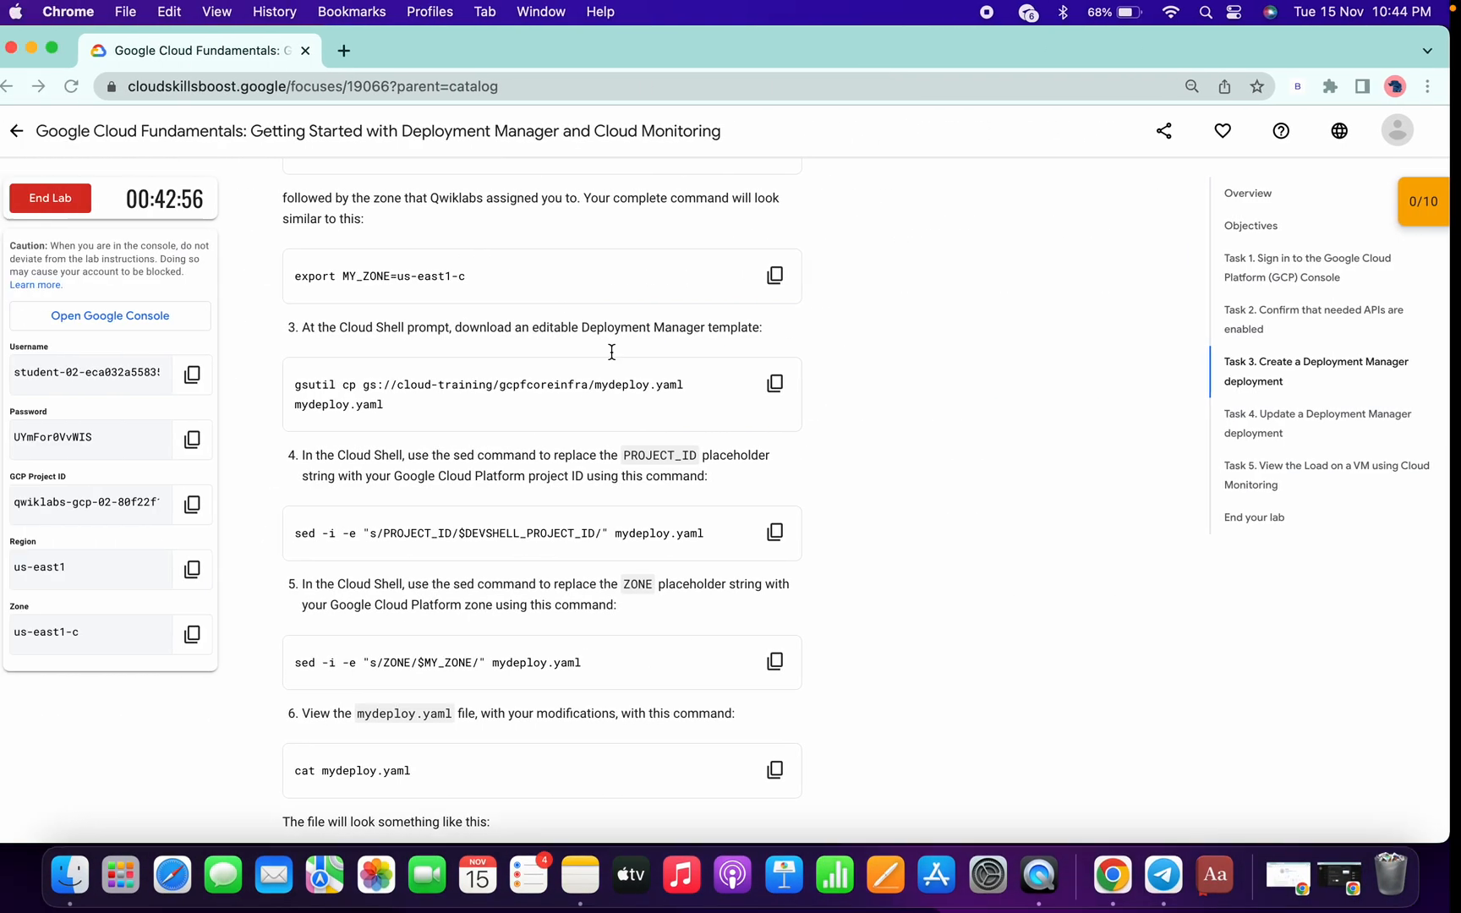
Fill the project-ID sed command in the notepad with qwiklabs-gcp-02-80f22f15ced7.
click(791, 535)
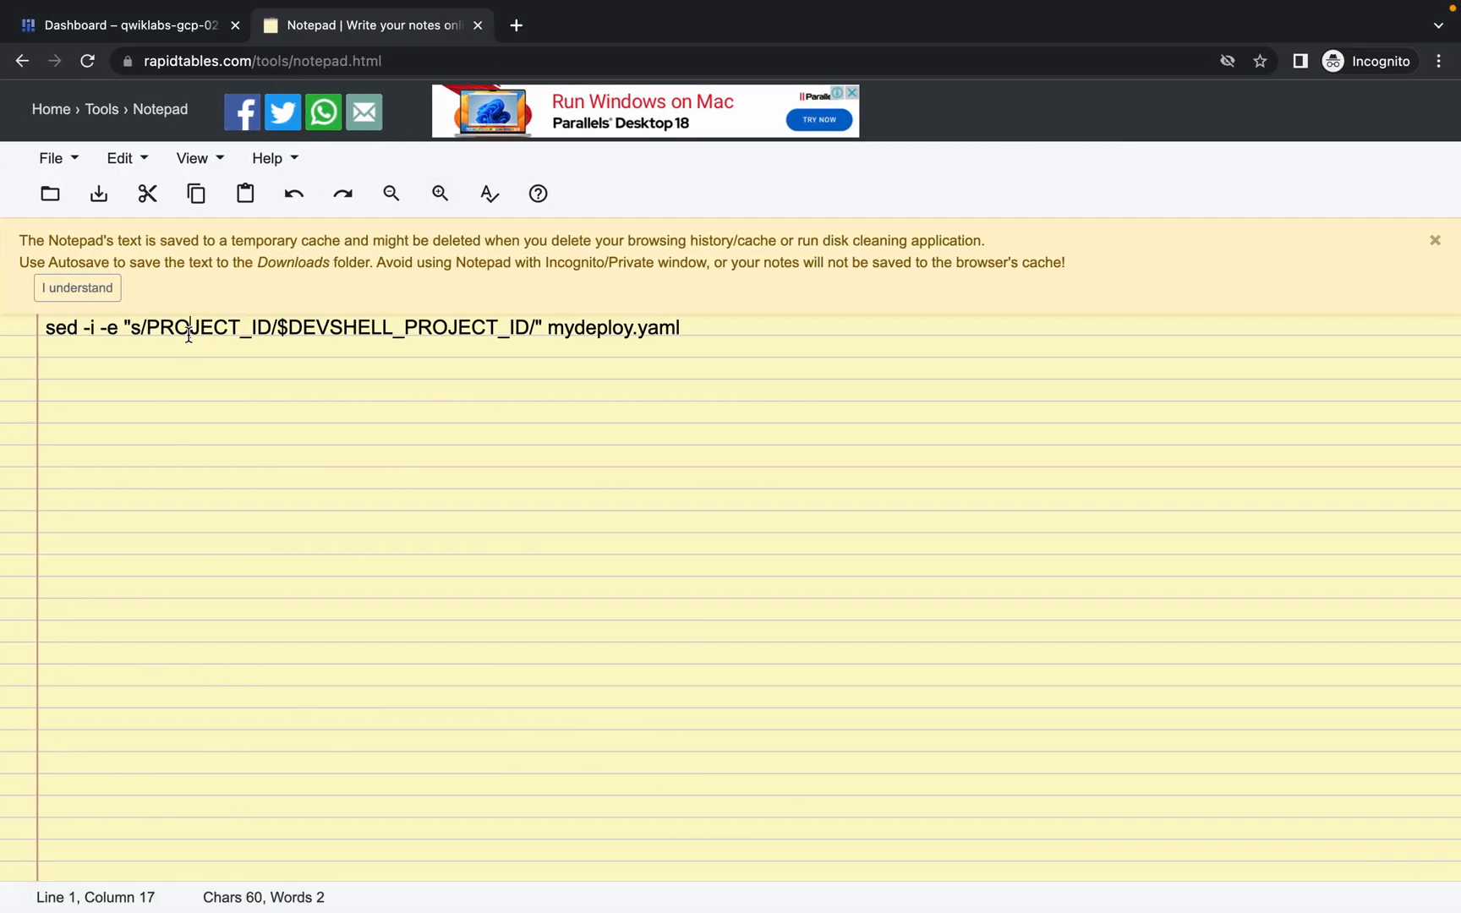
text(qwiklabs-gcp-02-80f22f15ced7)
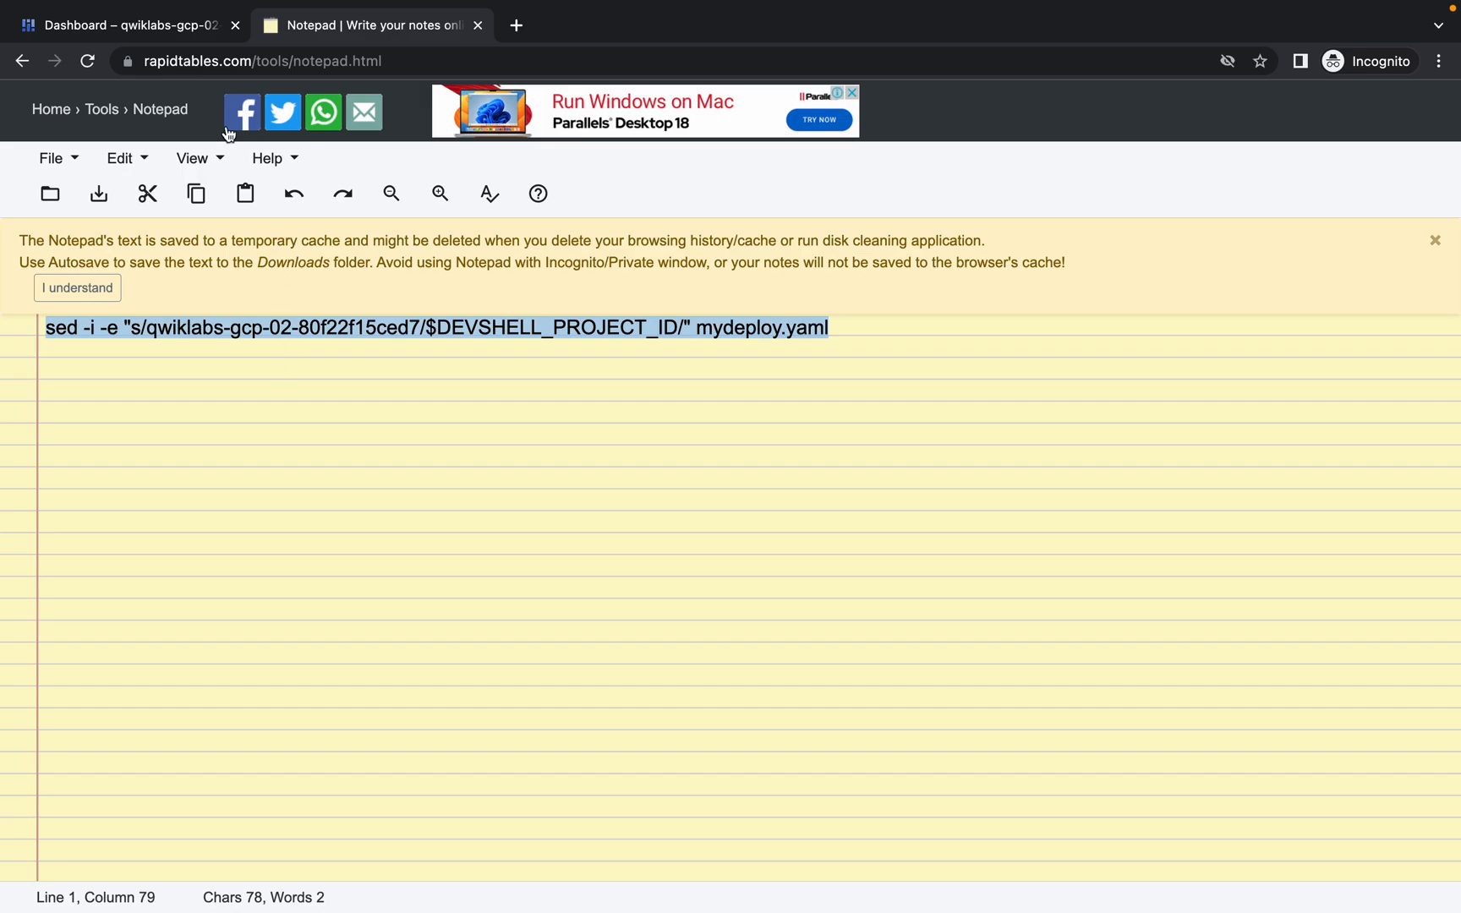
click(125, 26)
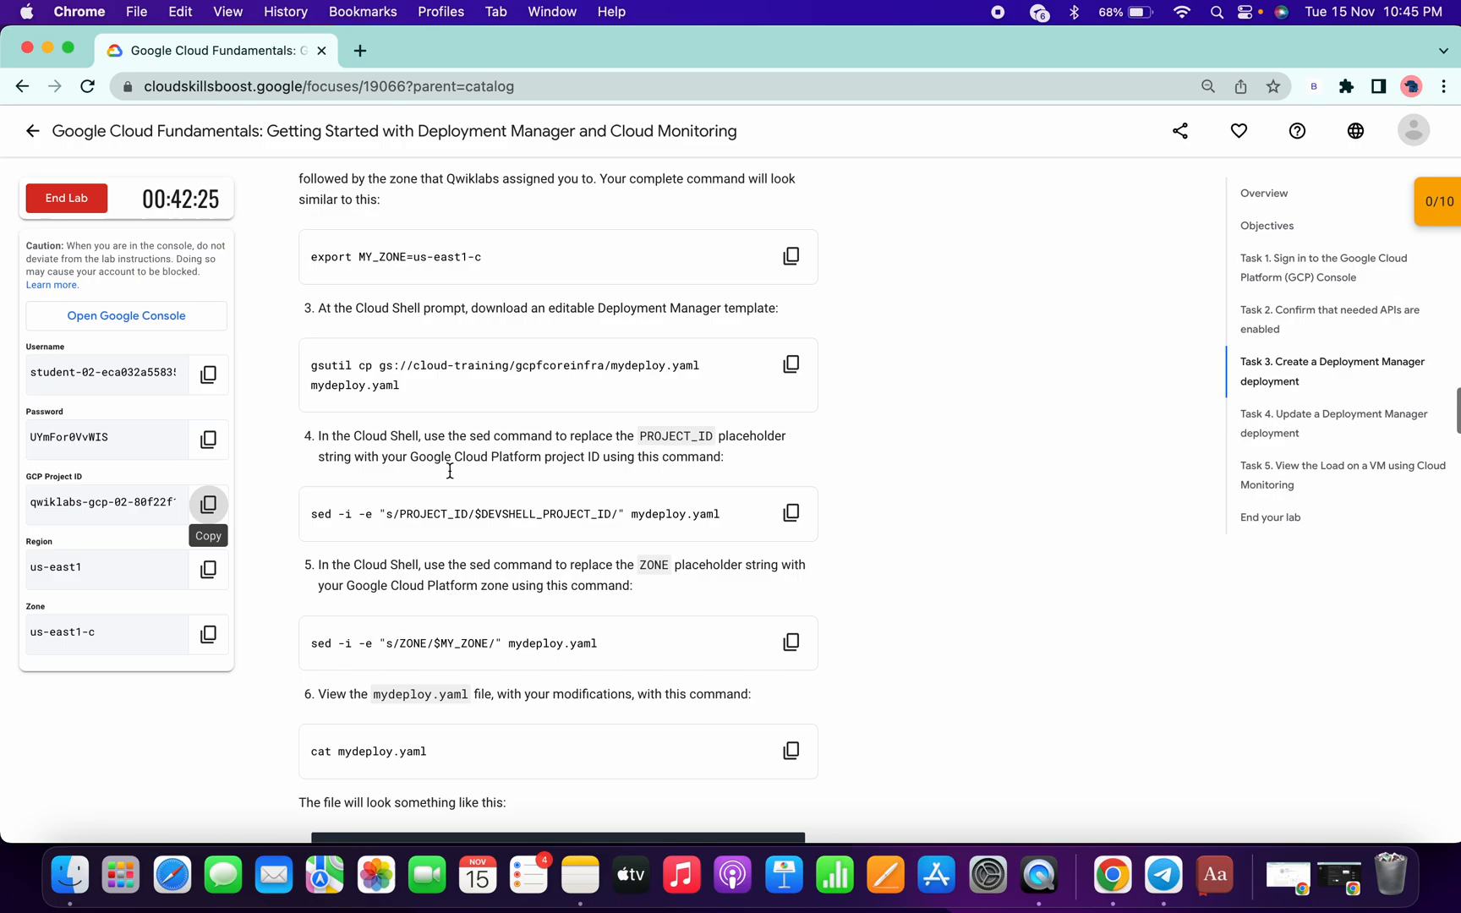
scroll(down, 3)
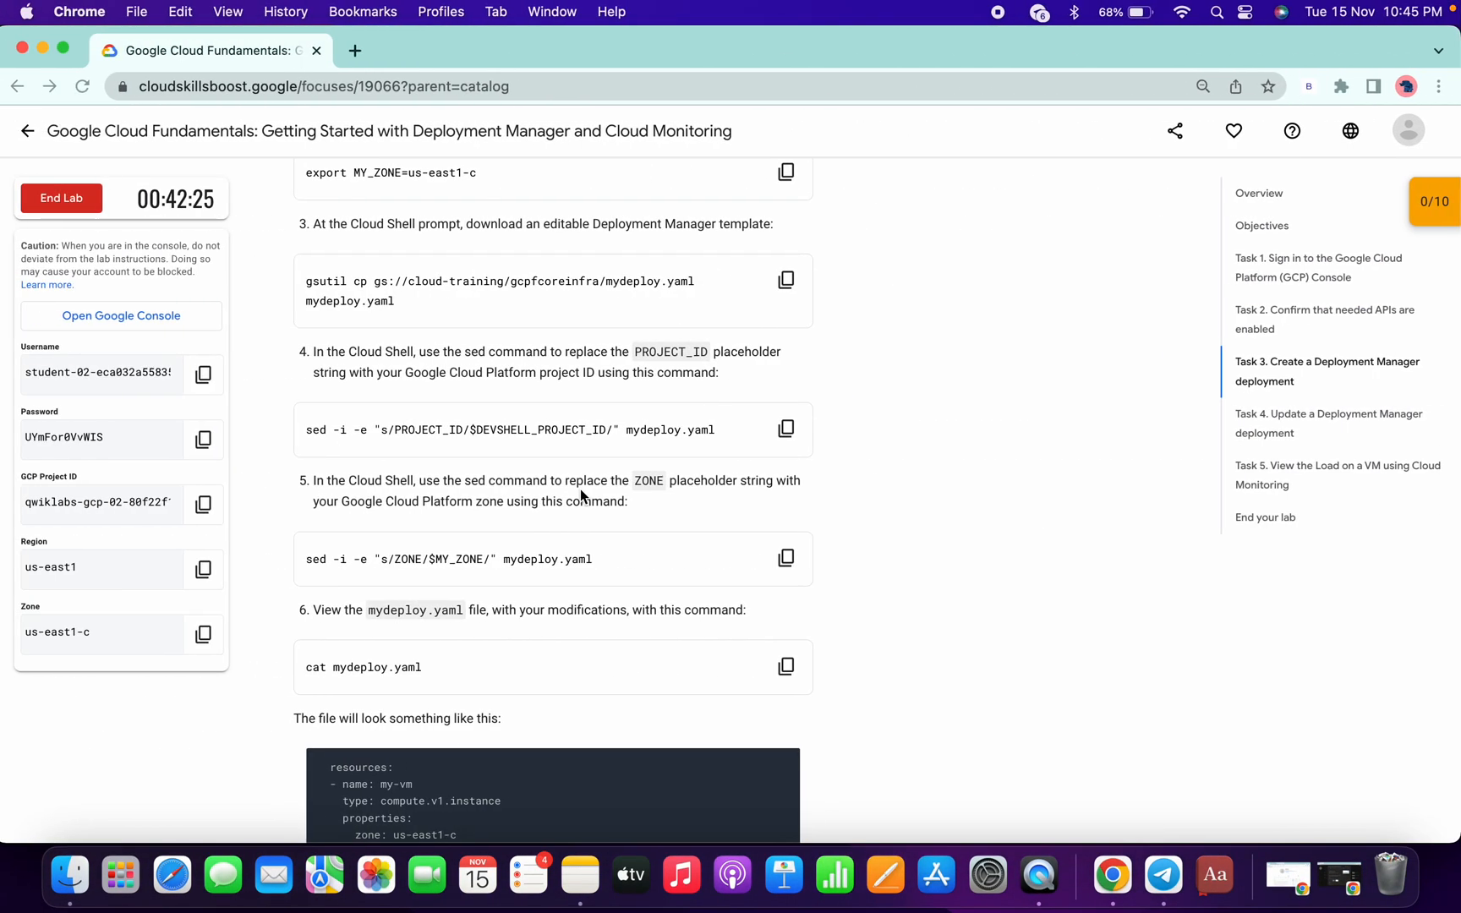
Replace the ZONE placeholder in the zone sed command with us-east1-c.
click(208, 632)
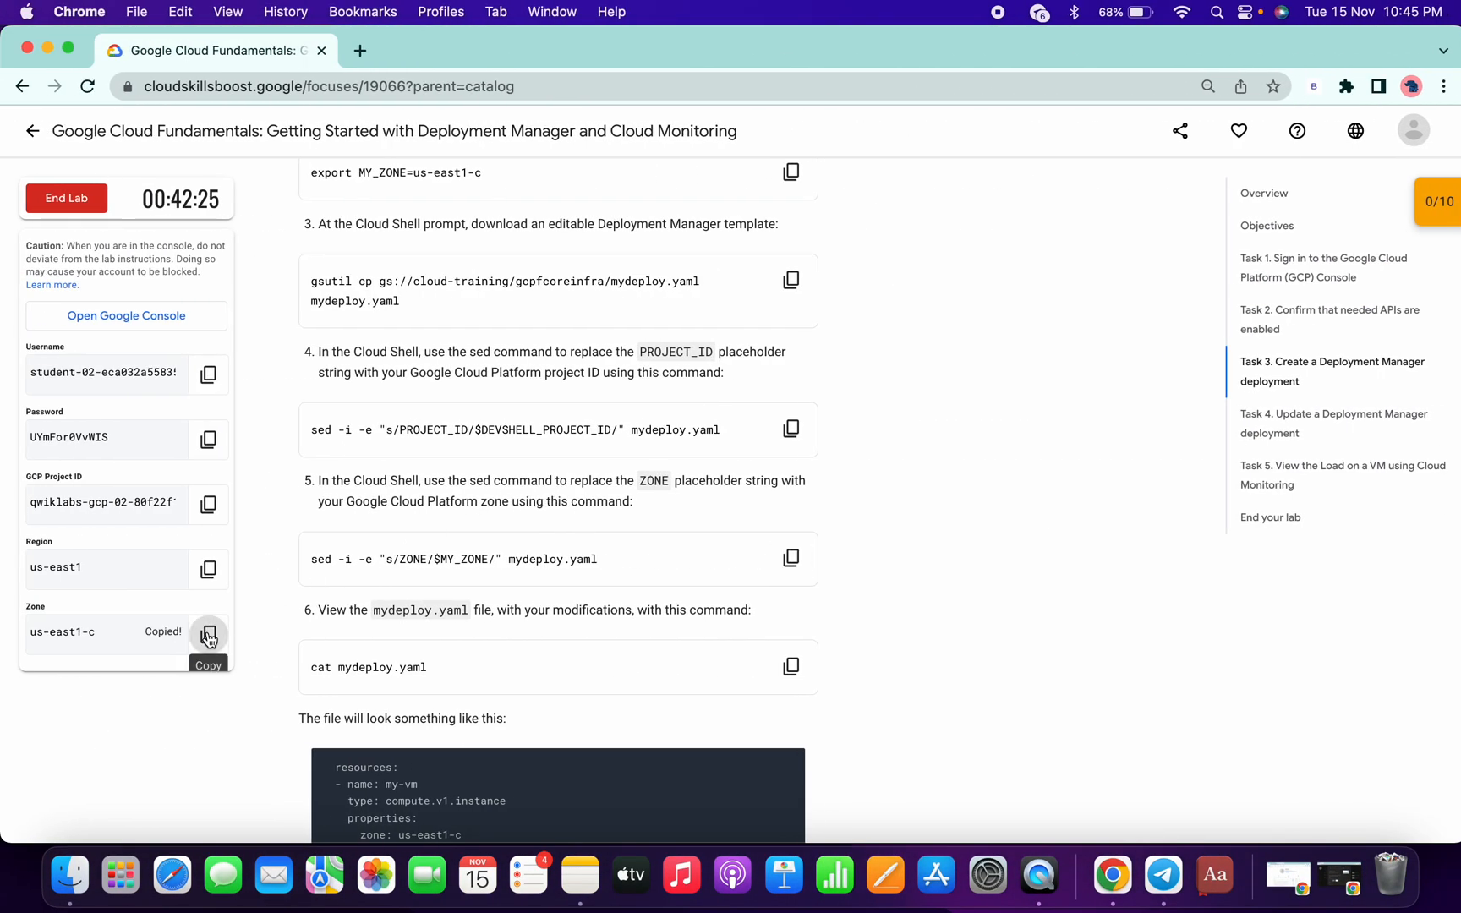
click(368, 26)
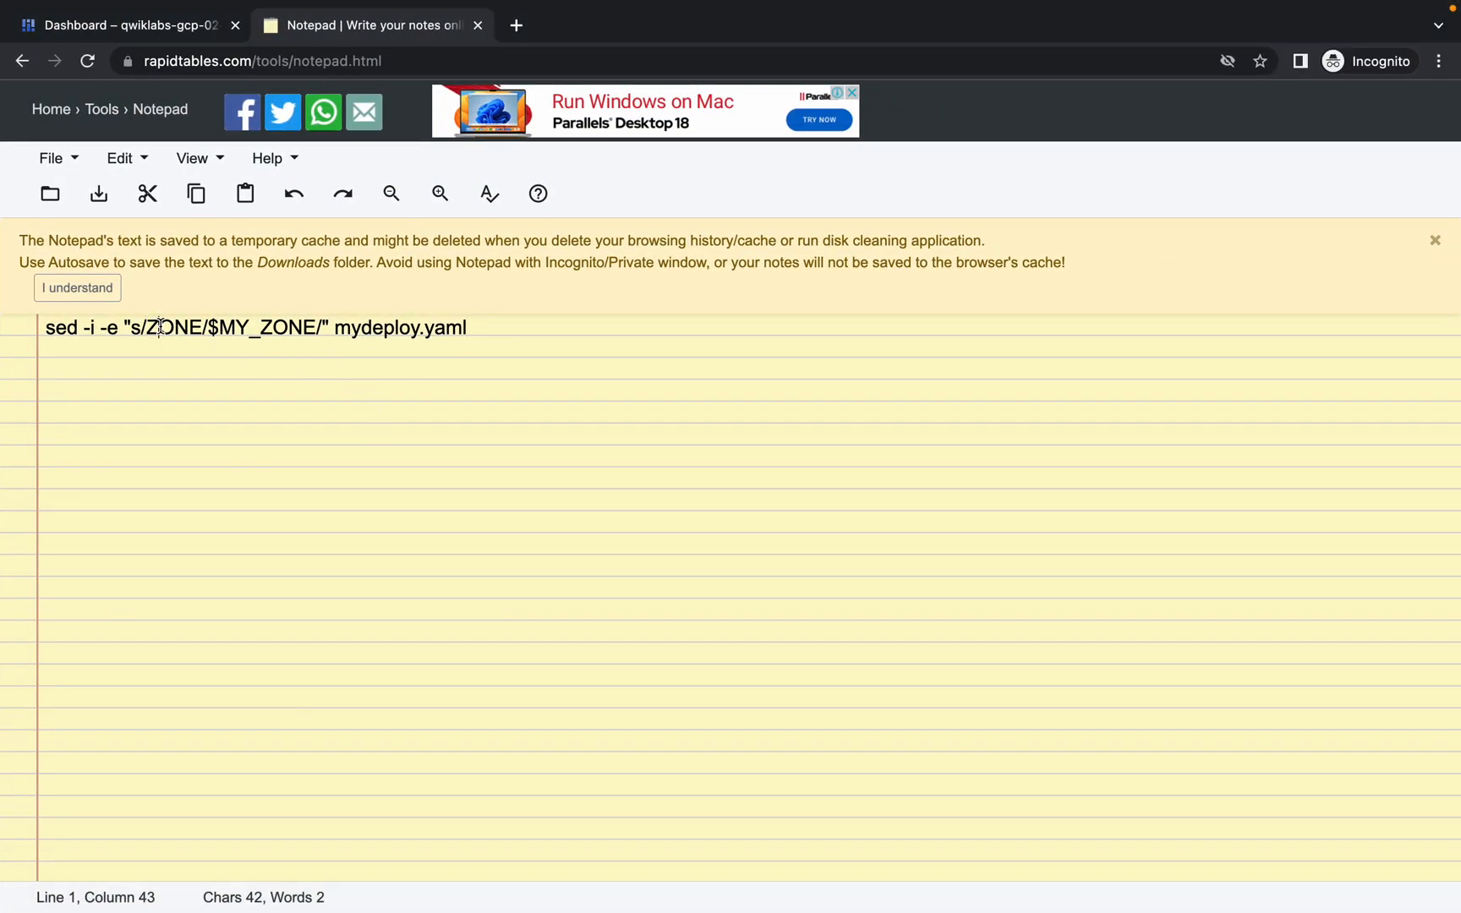
click(161, 326)
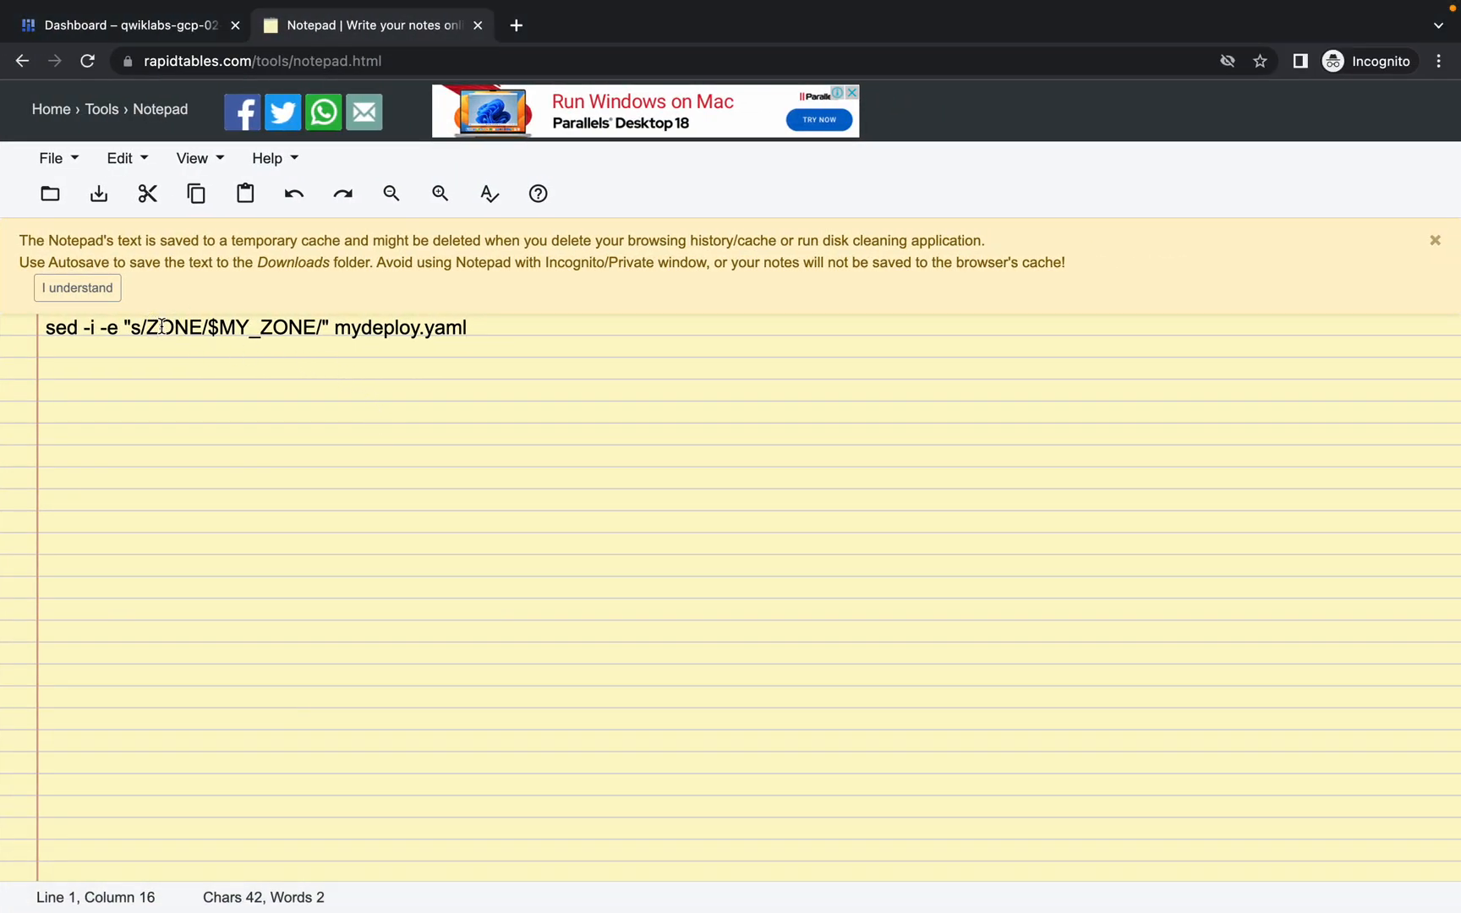
double_click(171, 327)
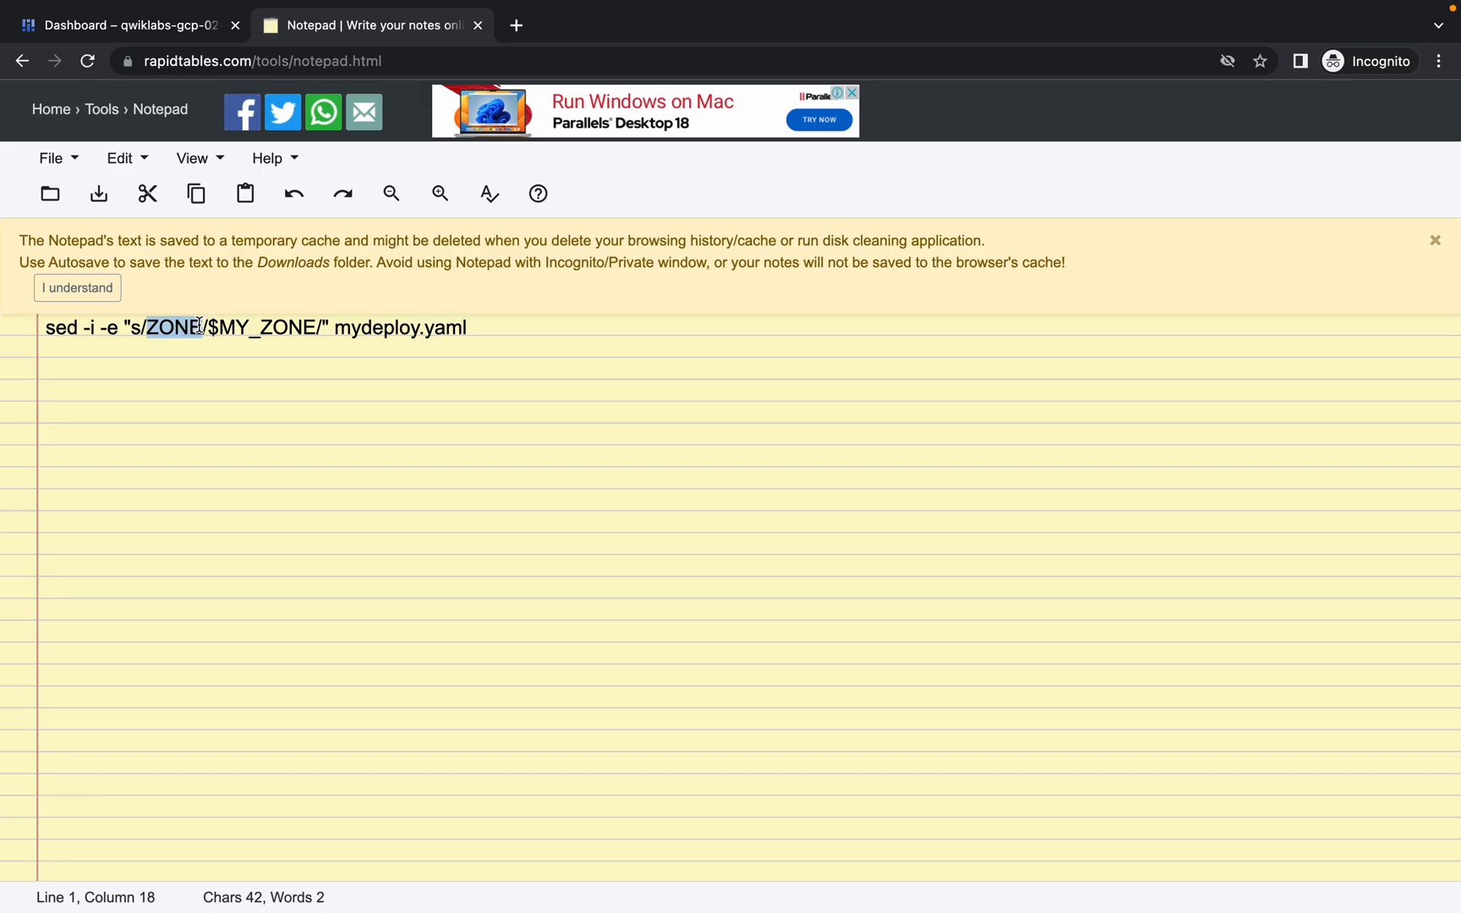
text(us-east1-c)
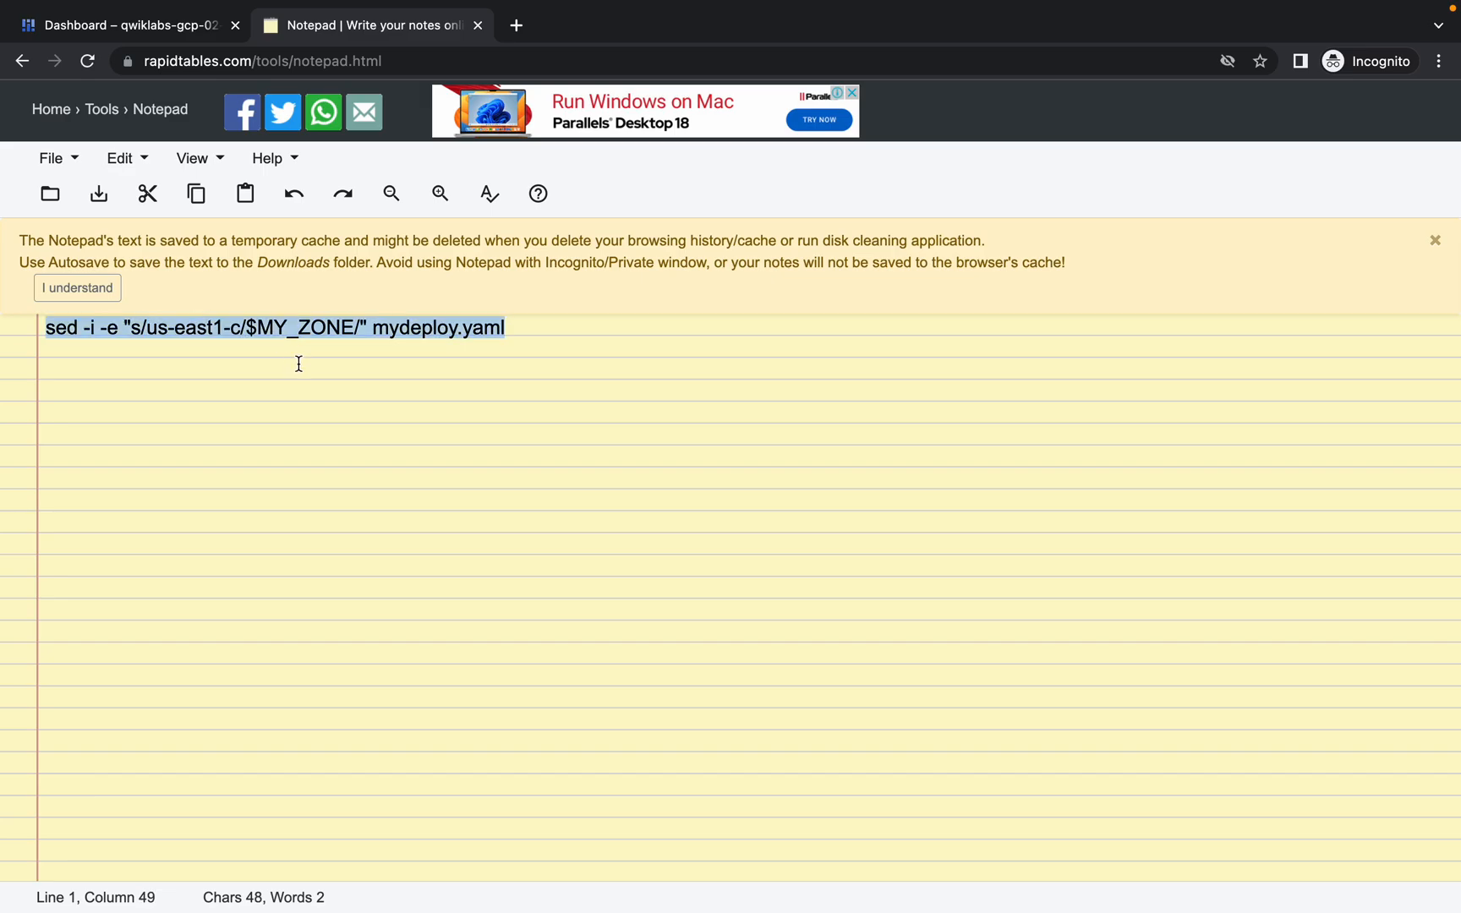
Run the sed command substituting us-east1-c with $MY_ZONE in mydeploy.yaml and review the output.
click(130, 25)
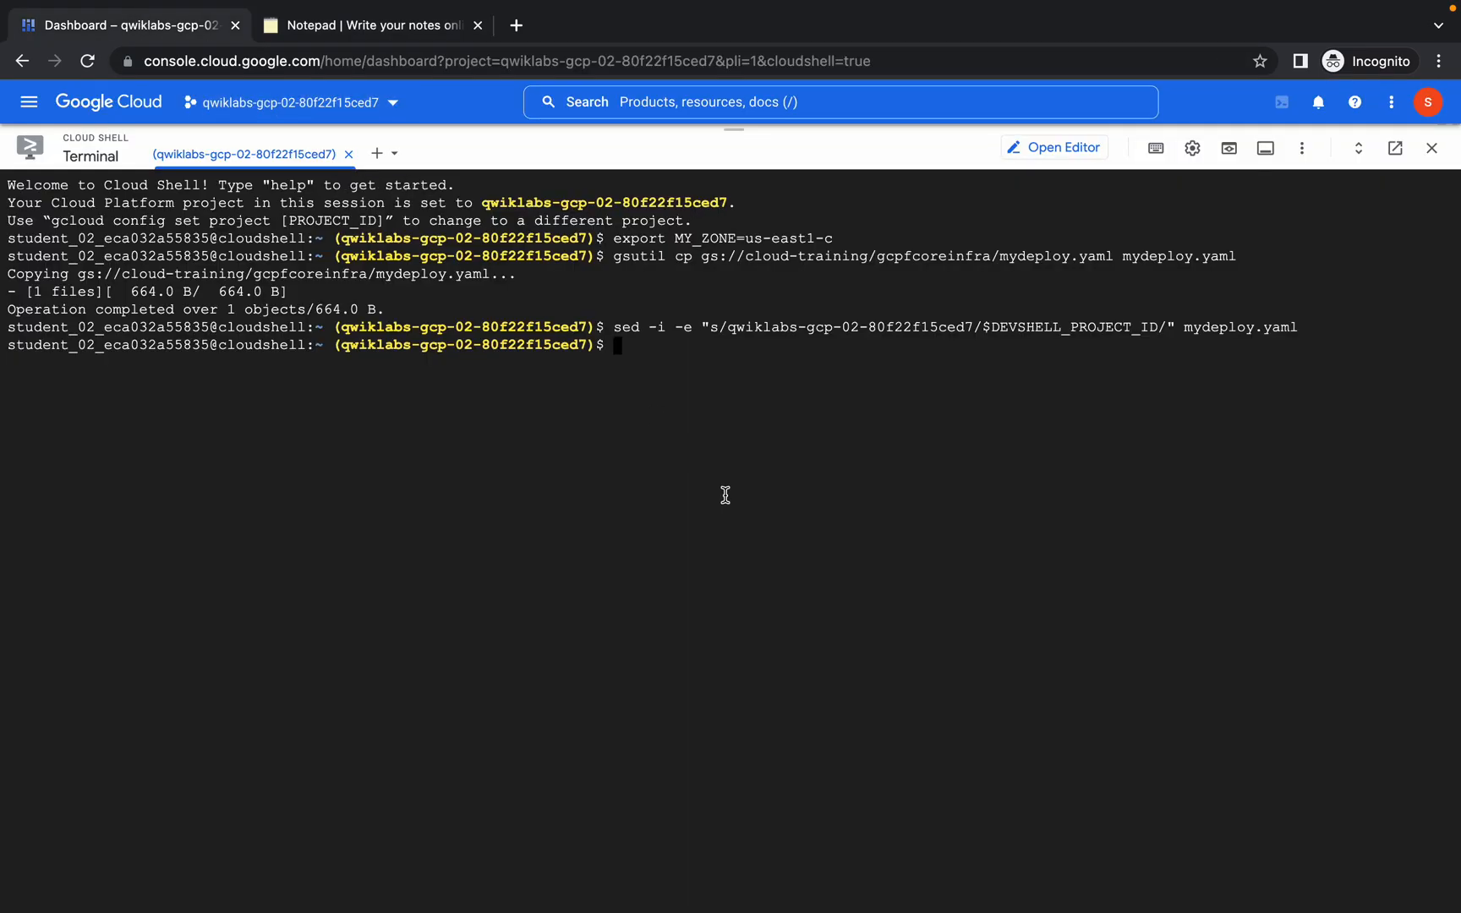
text(sed -i -e "s/us-east1-c/$MY_ZONE/" mydeploy.yaml)
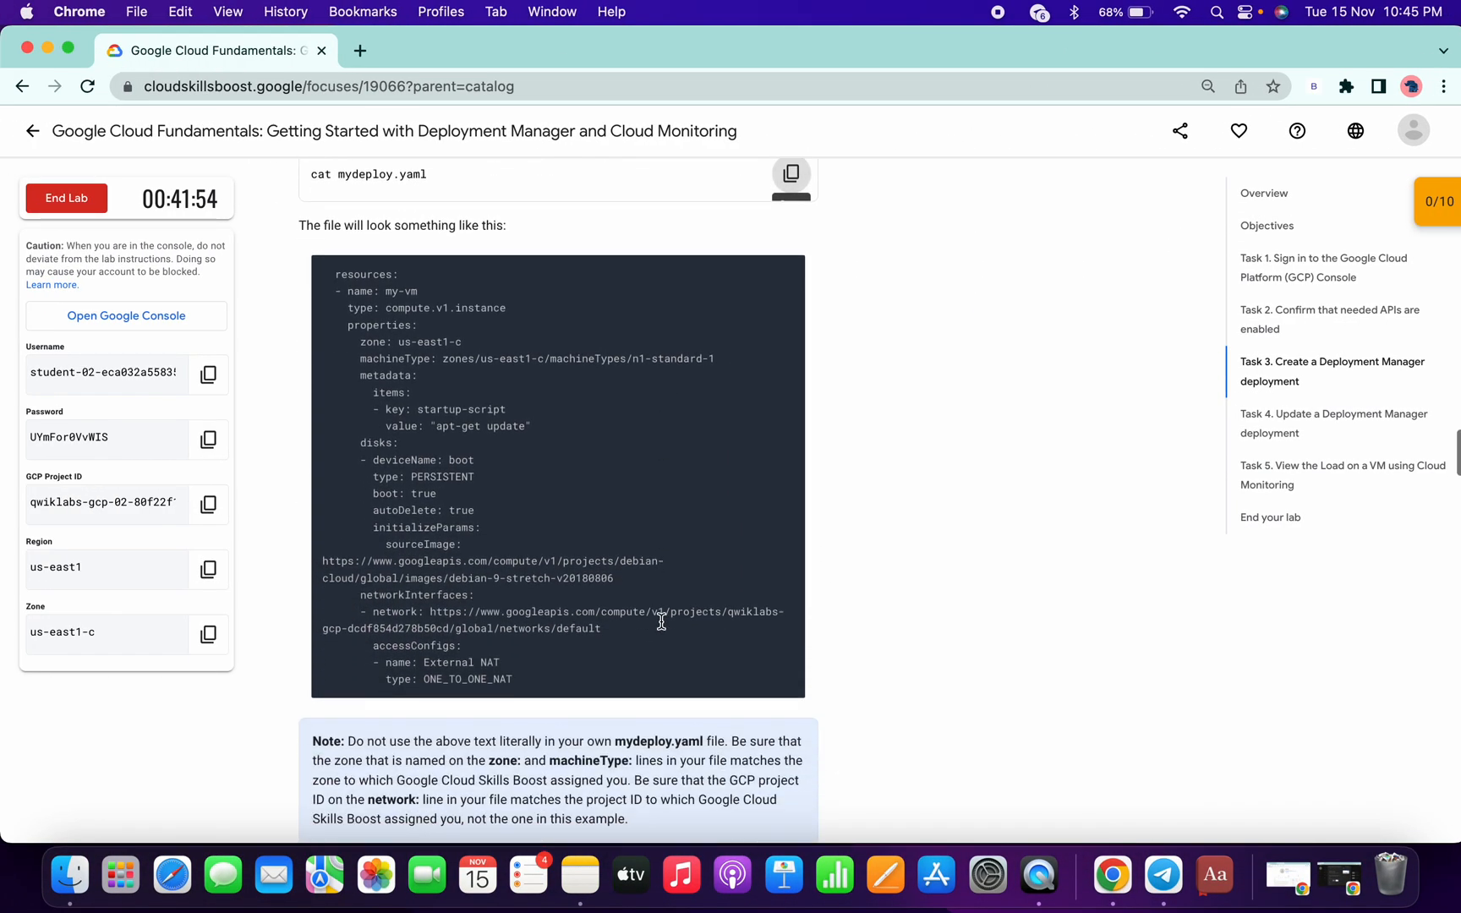
scroll(down, 3)
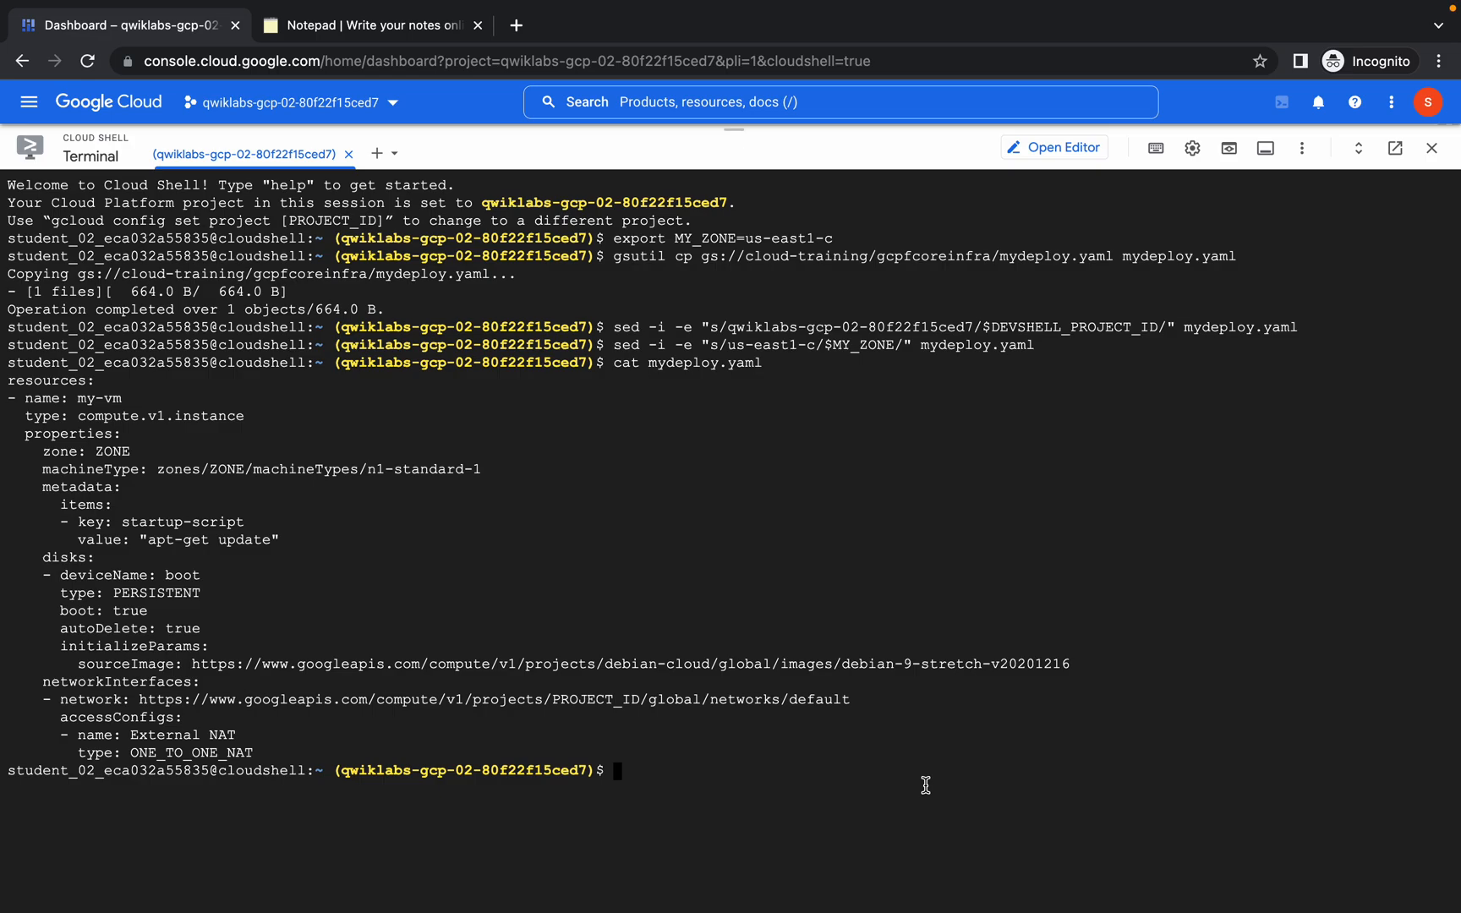
Edit mydeploy.yaml in nano so it uses us-east1-c and project qwiklabs-gcp-02-80f22f15ced7, then save and exit.
text(nano)
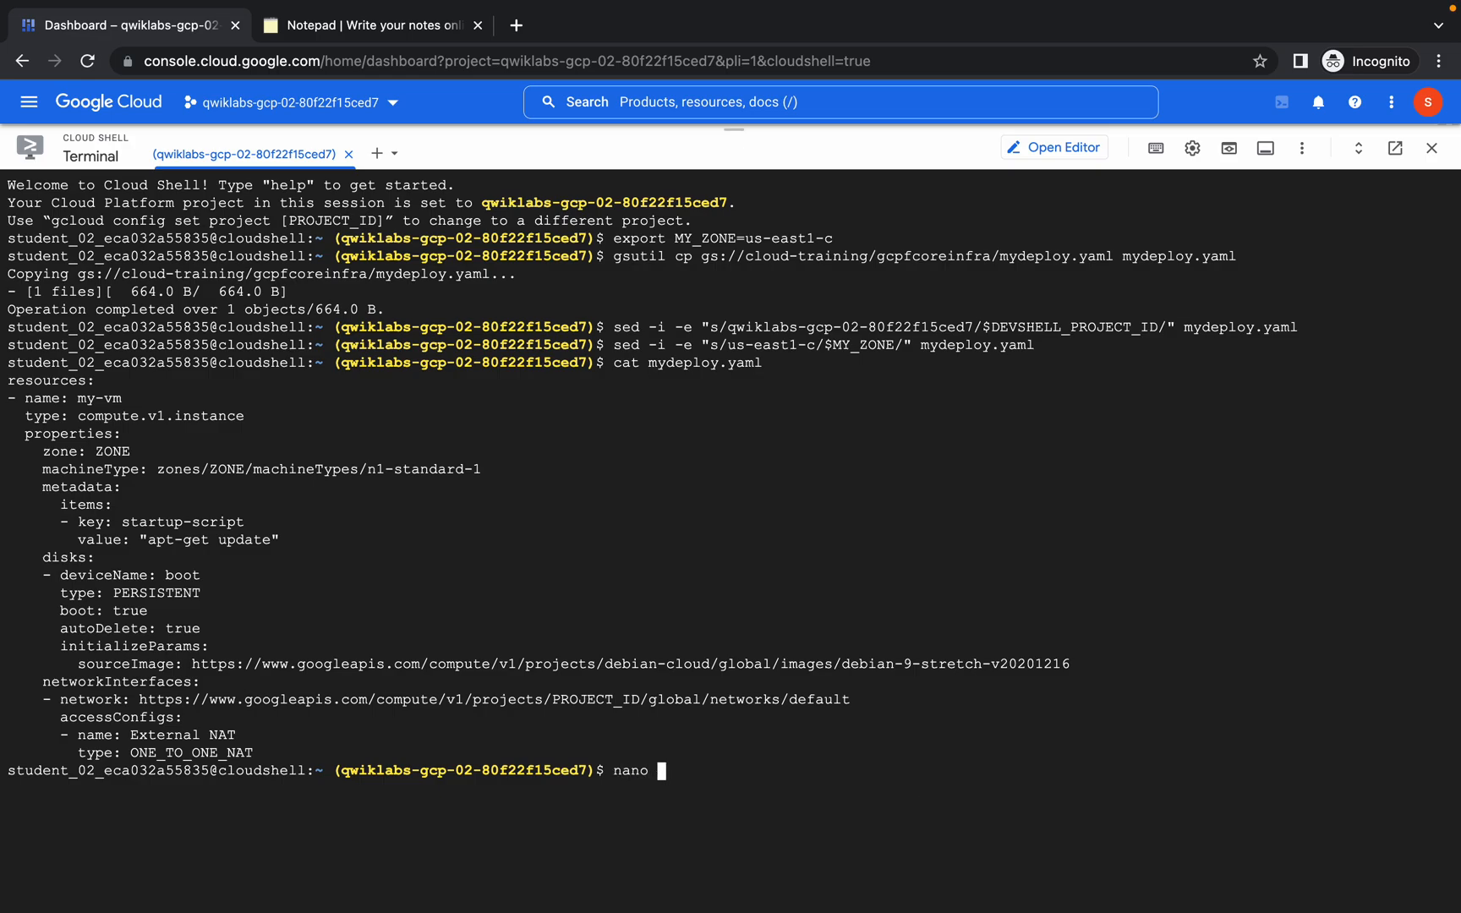
mouse_move(646, 367)
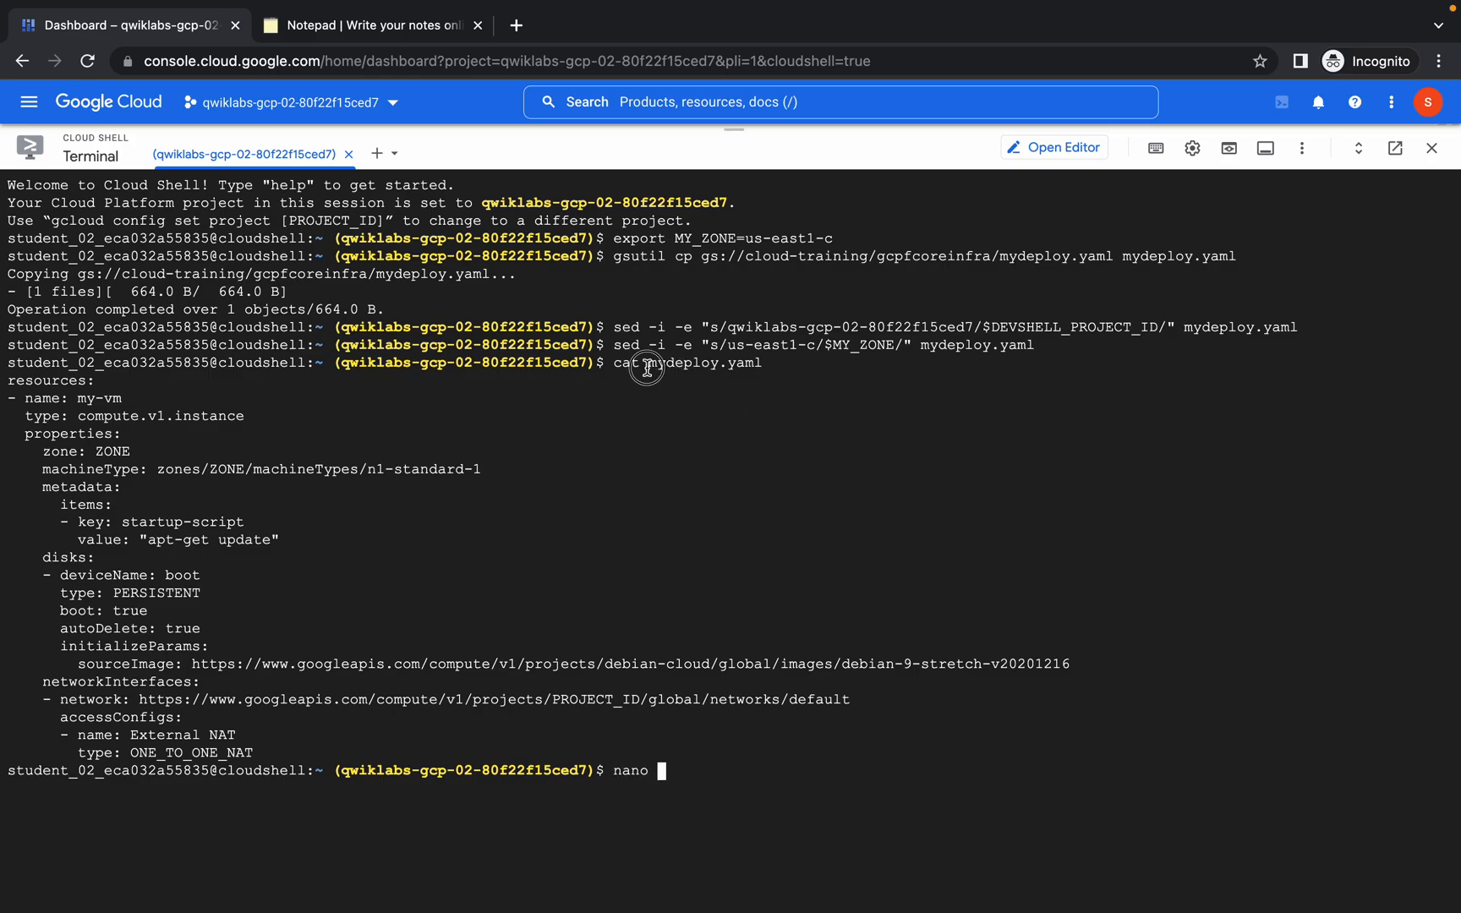
mouse_move(776, 364)
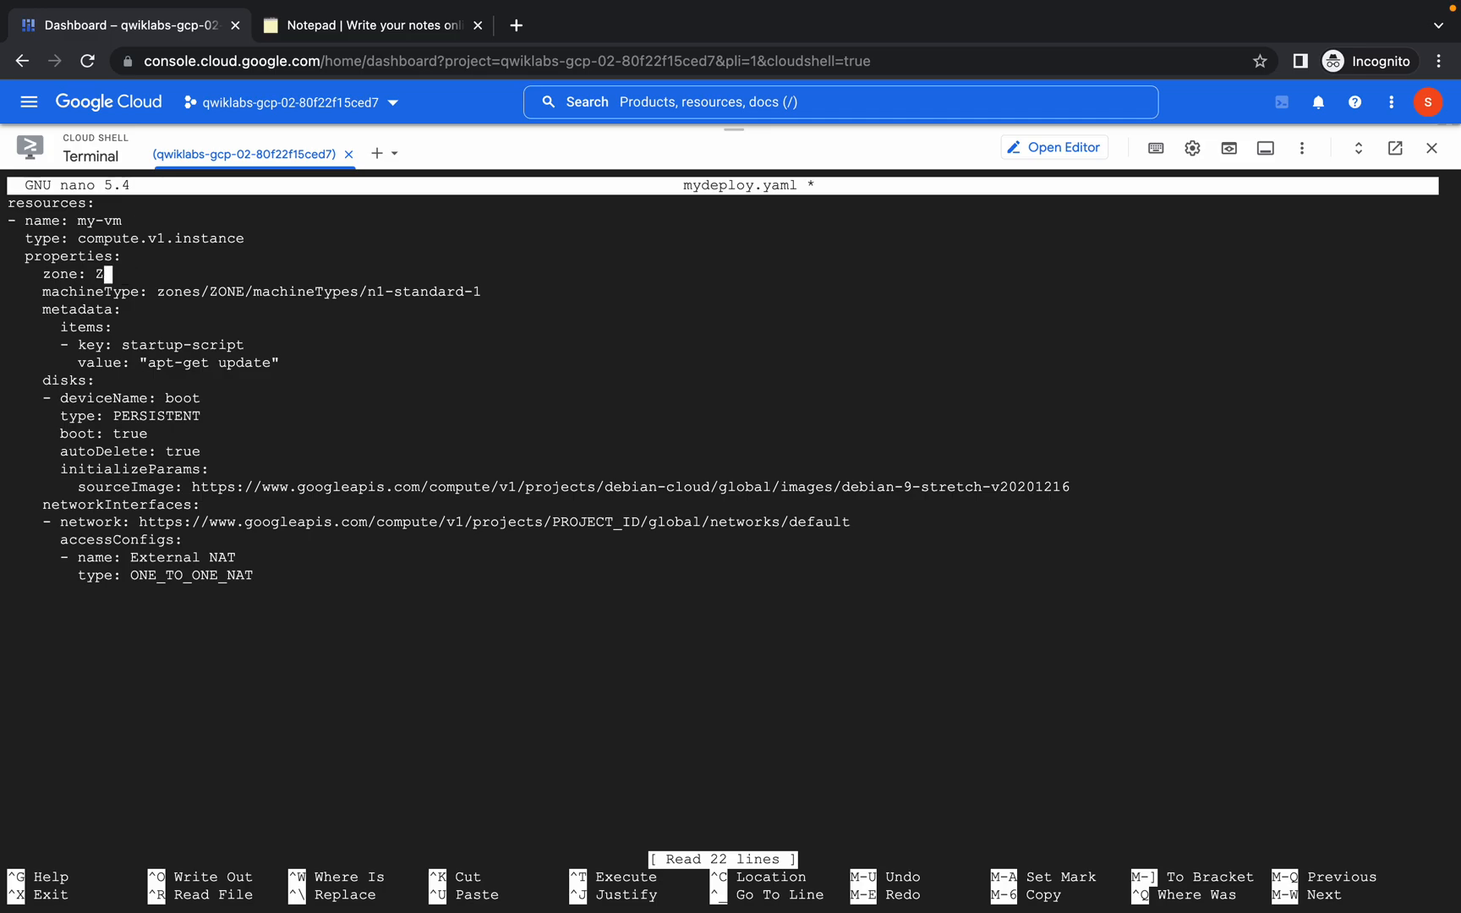
text(us-east1-c)
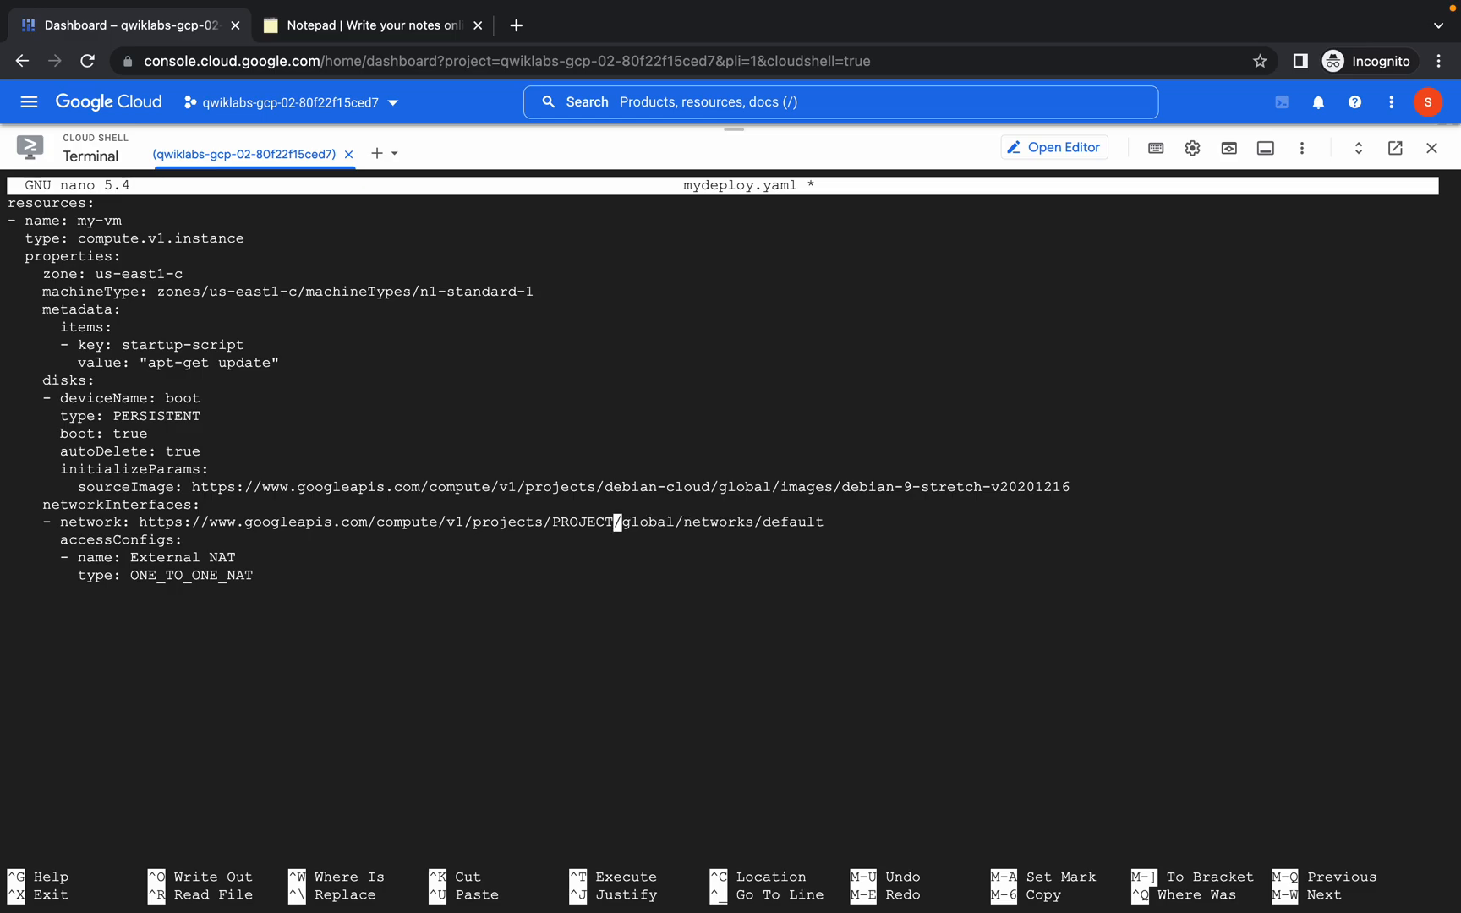
key(Backspace)
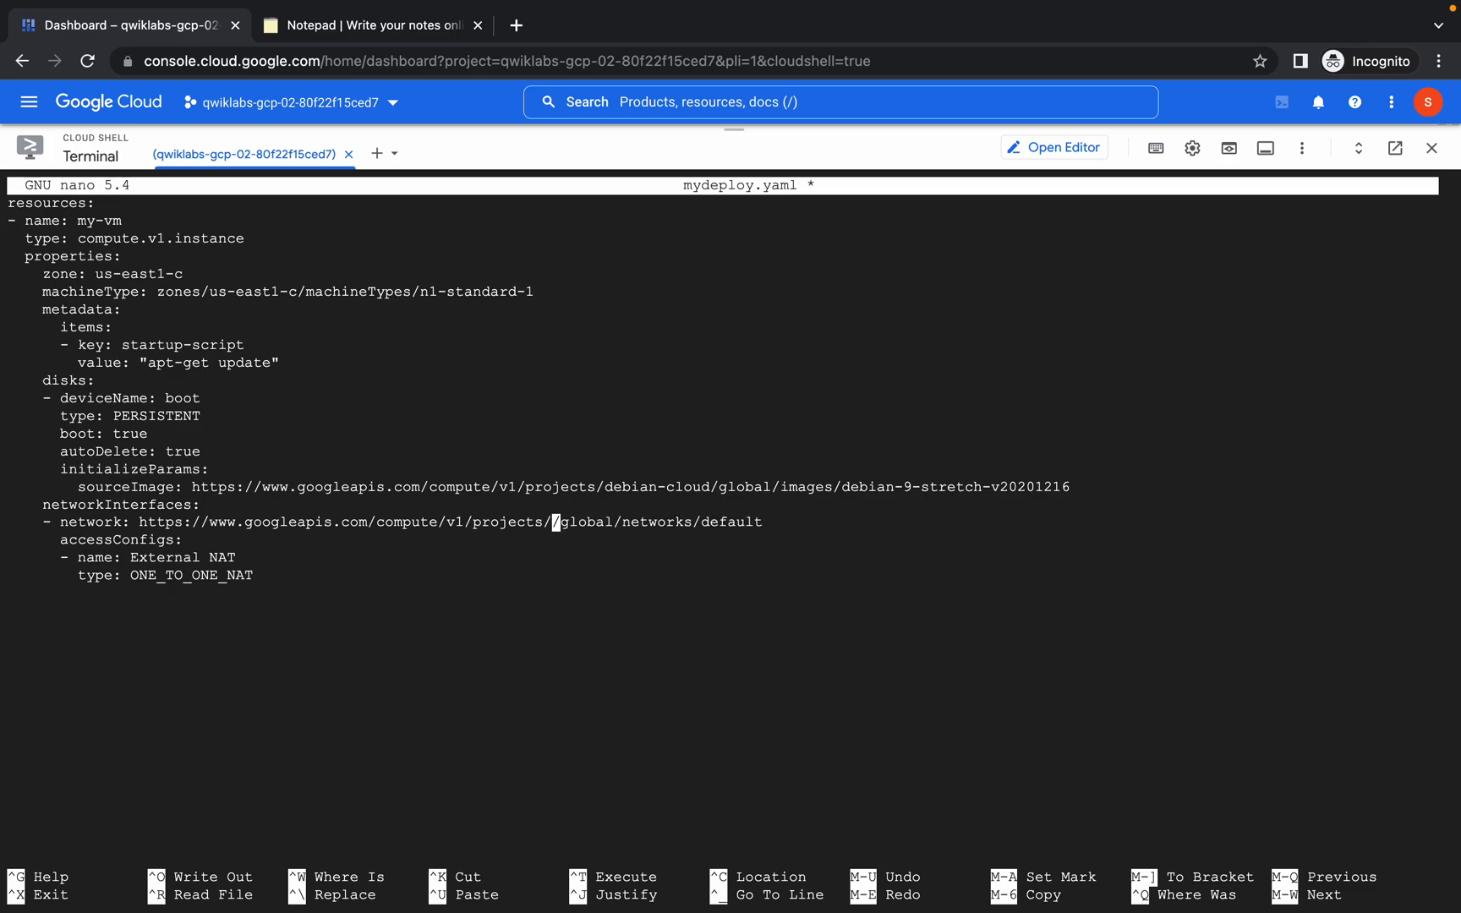
text(qwiklabs-gcp-02-80f22f15ced7)
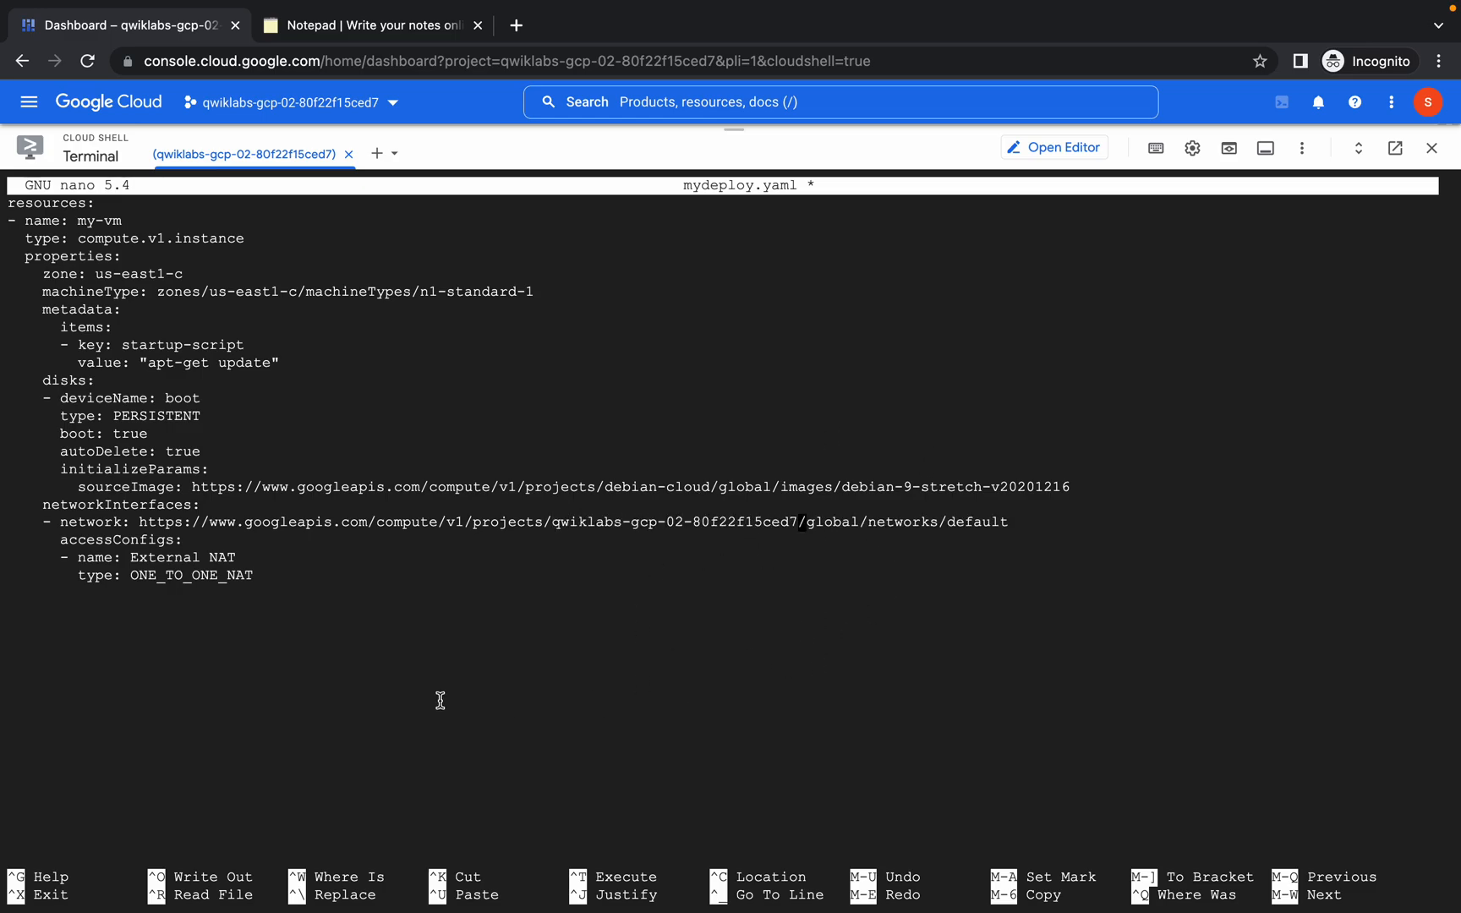
mouse_move(474, 719)
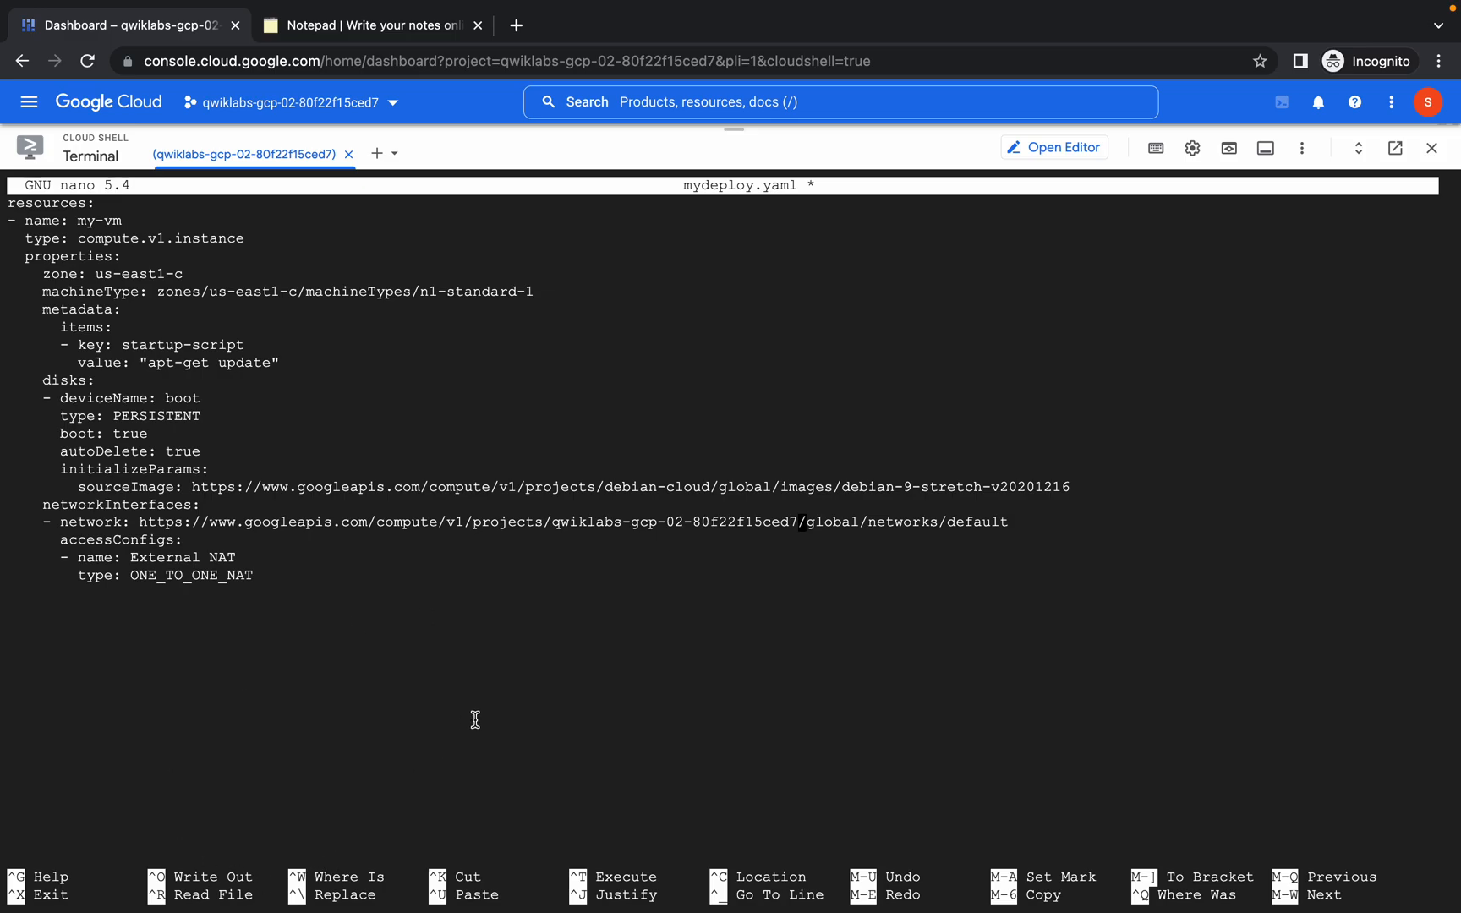
key(ctrl+x)
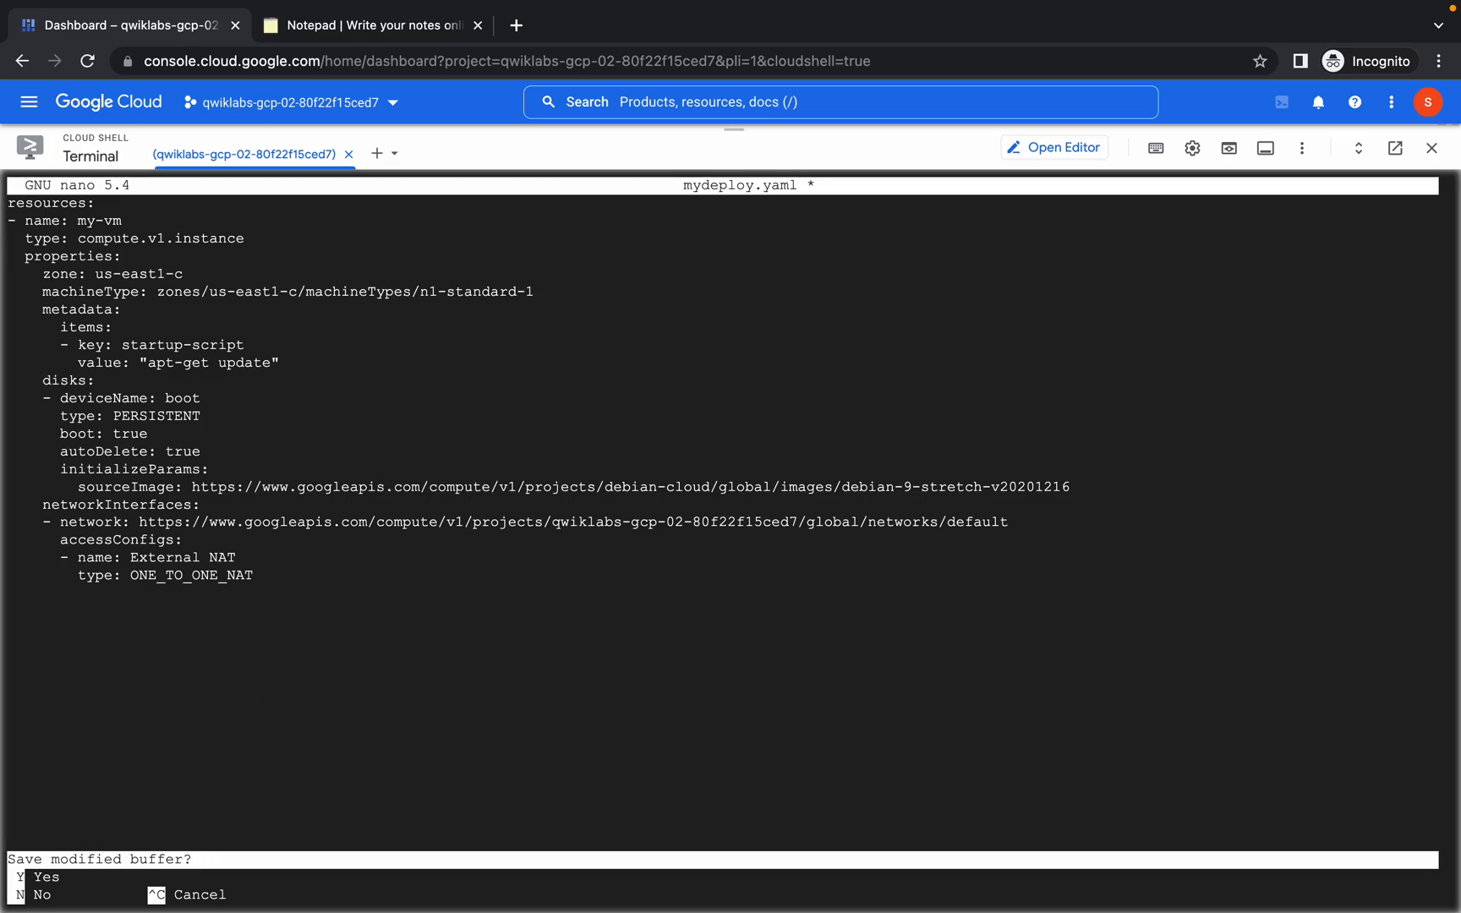
mouse_move(463, 622)
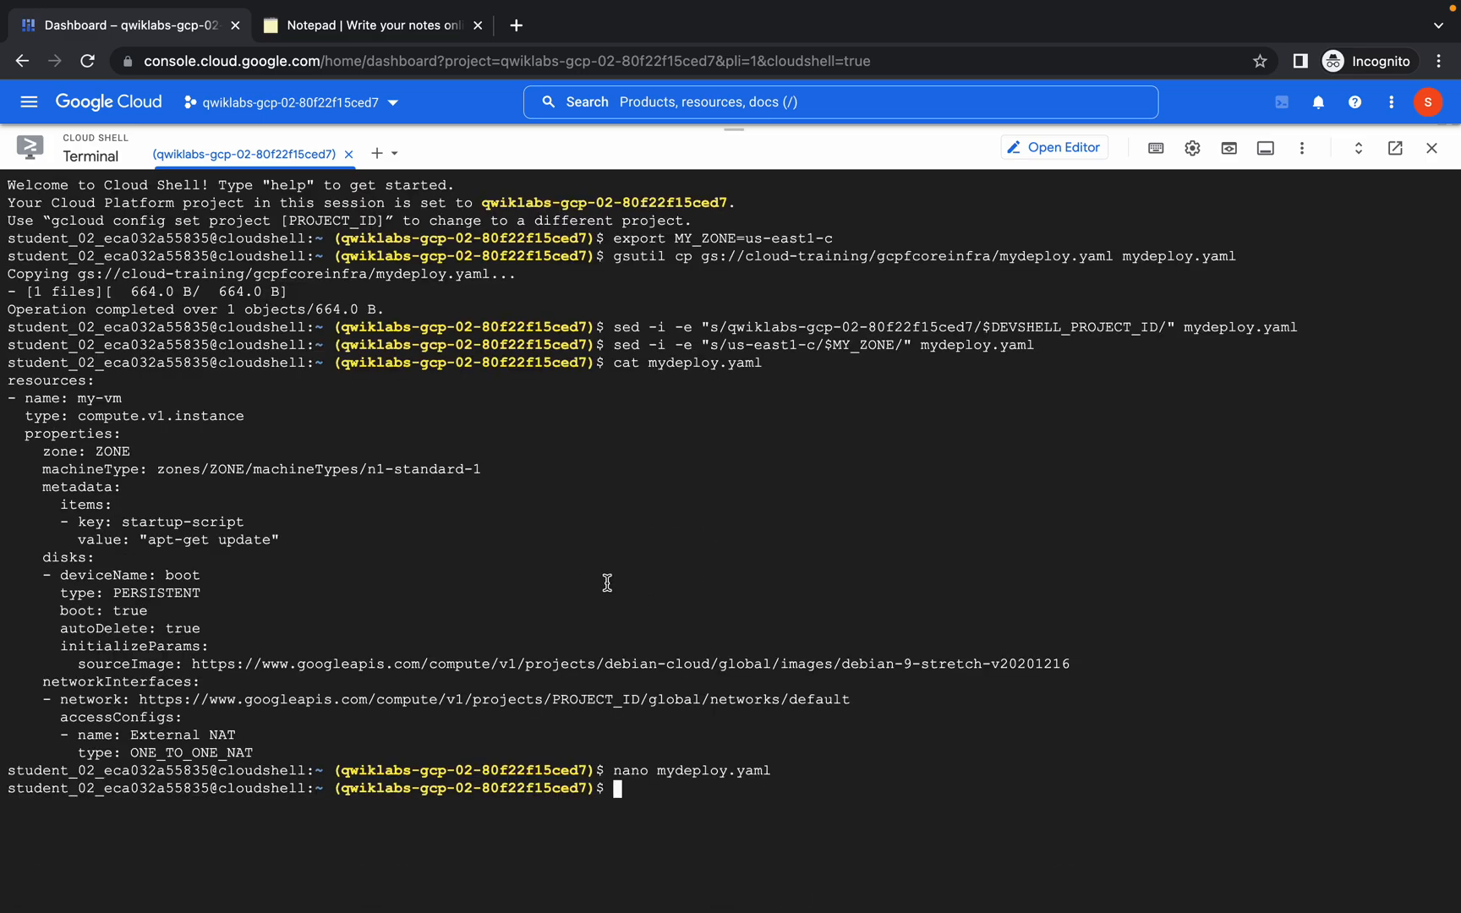
Print the saved mydeploy.yaml to confirm the real zone and project ID.
text(nano mydeploy.yaml)
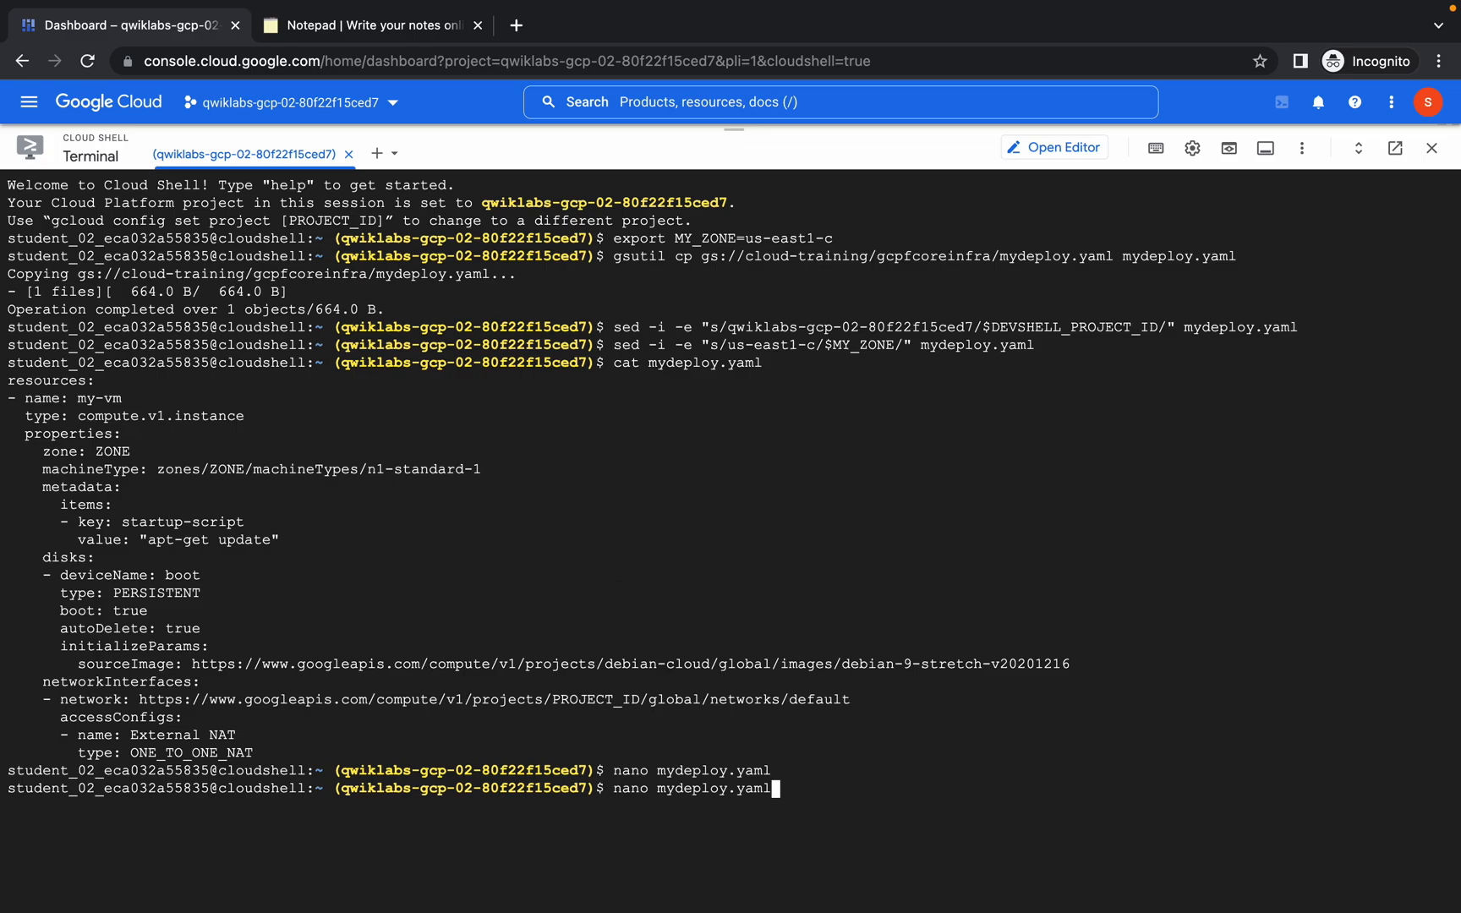
text(cat mydeploy.yaml)
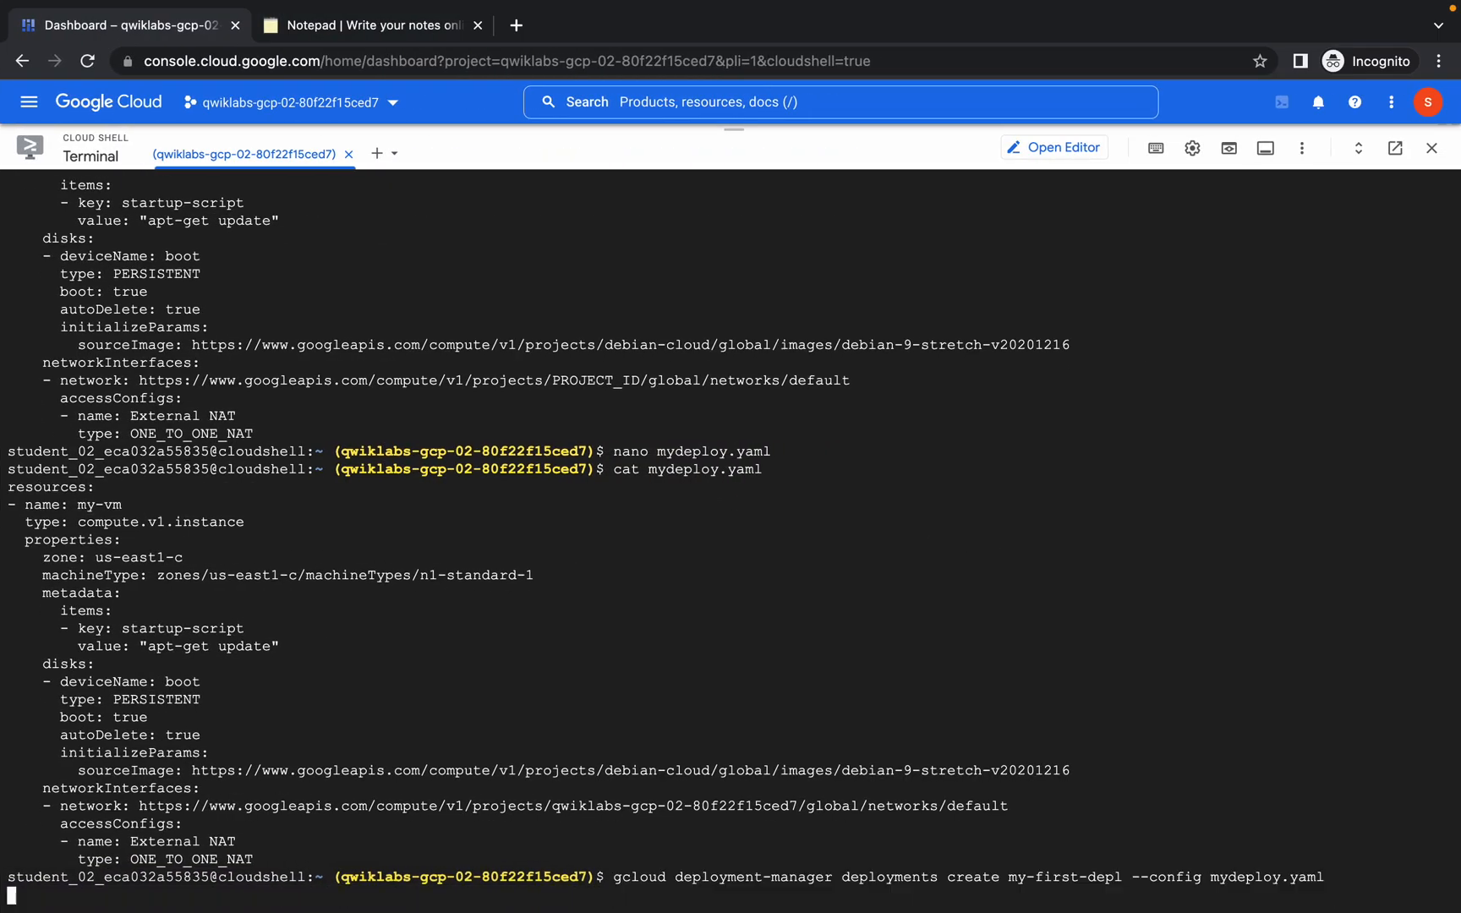
mouse_move(947, 710)
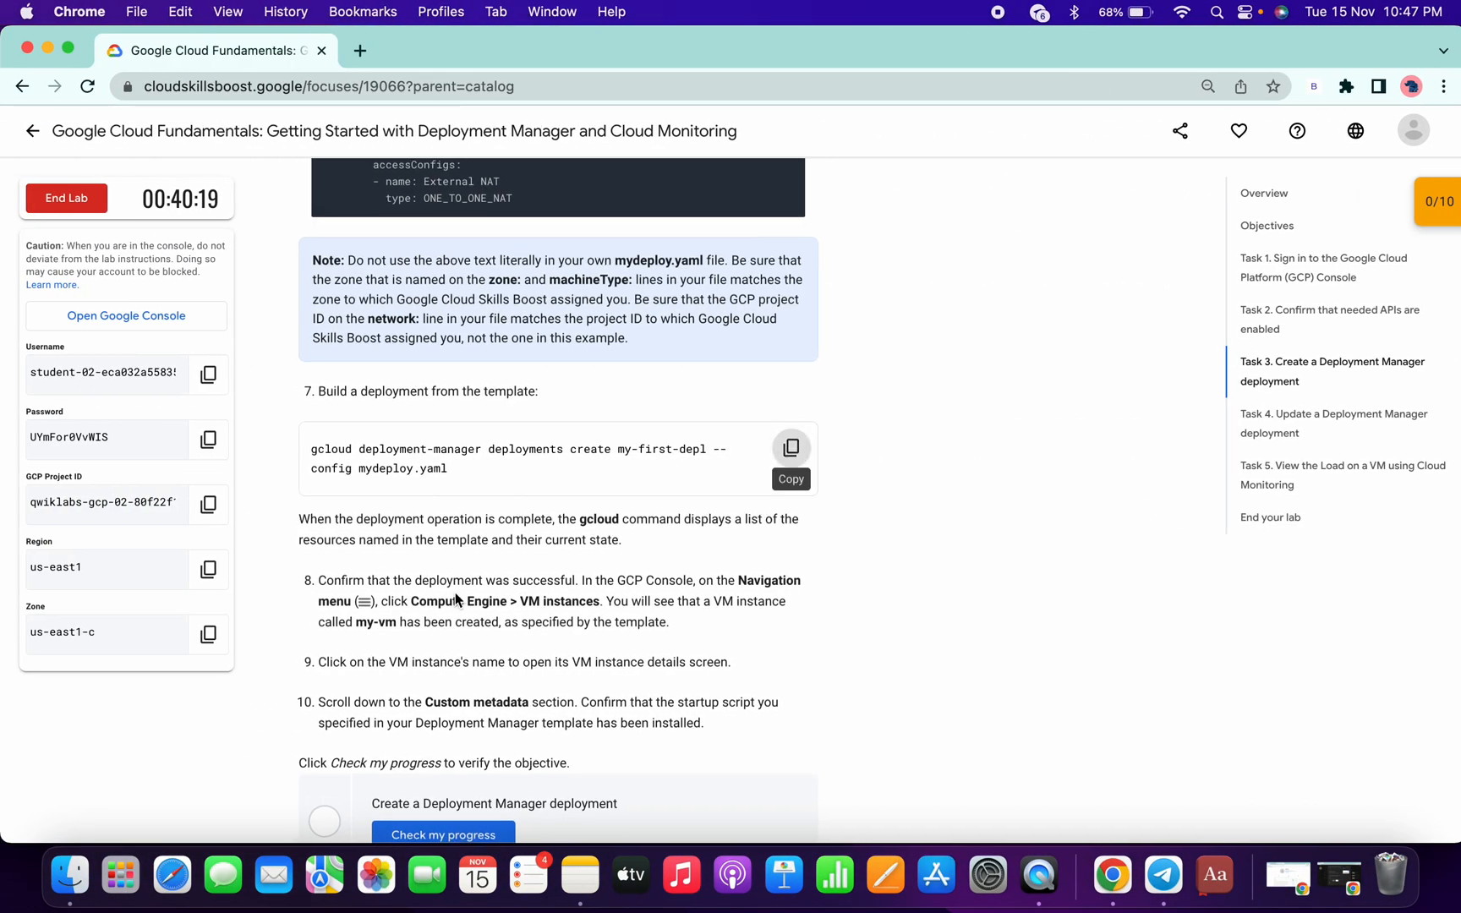
Check progress on the Create a Deployment Manager deployment objective.
scroll(down, 3)
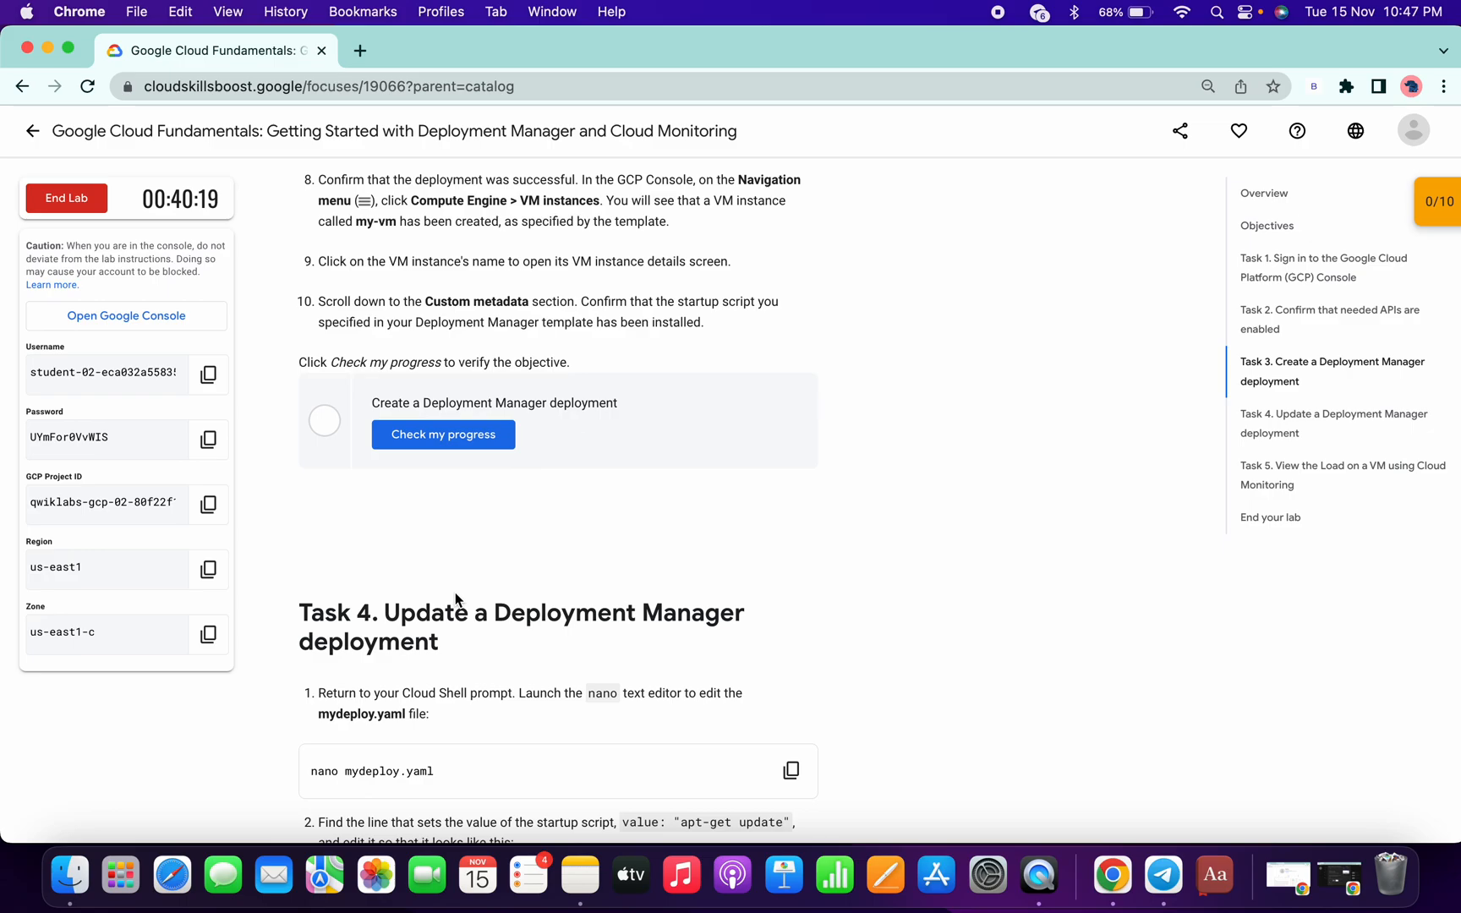
scroll(down, 3)
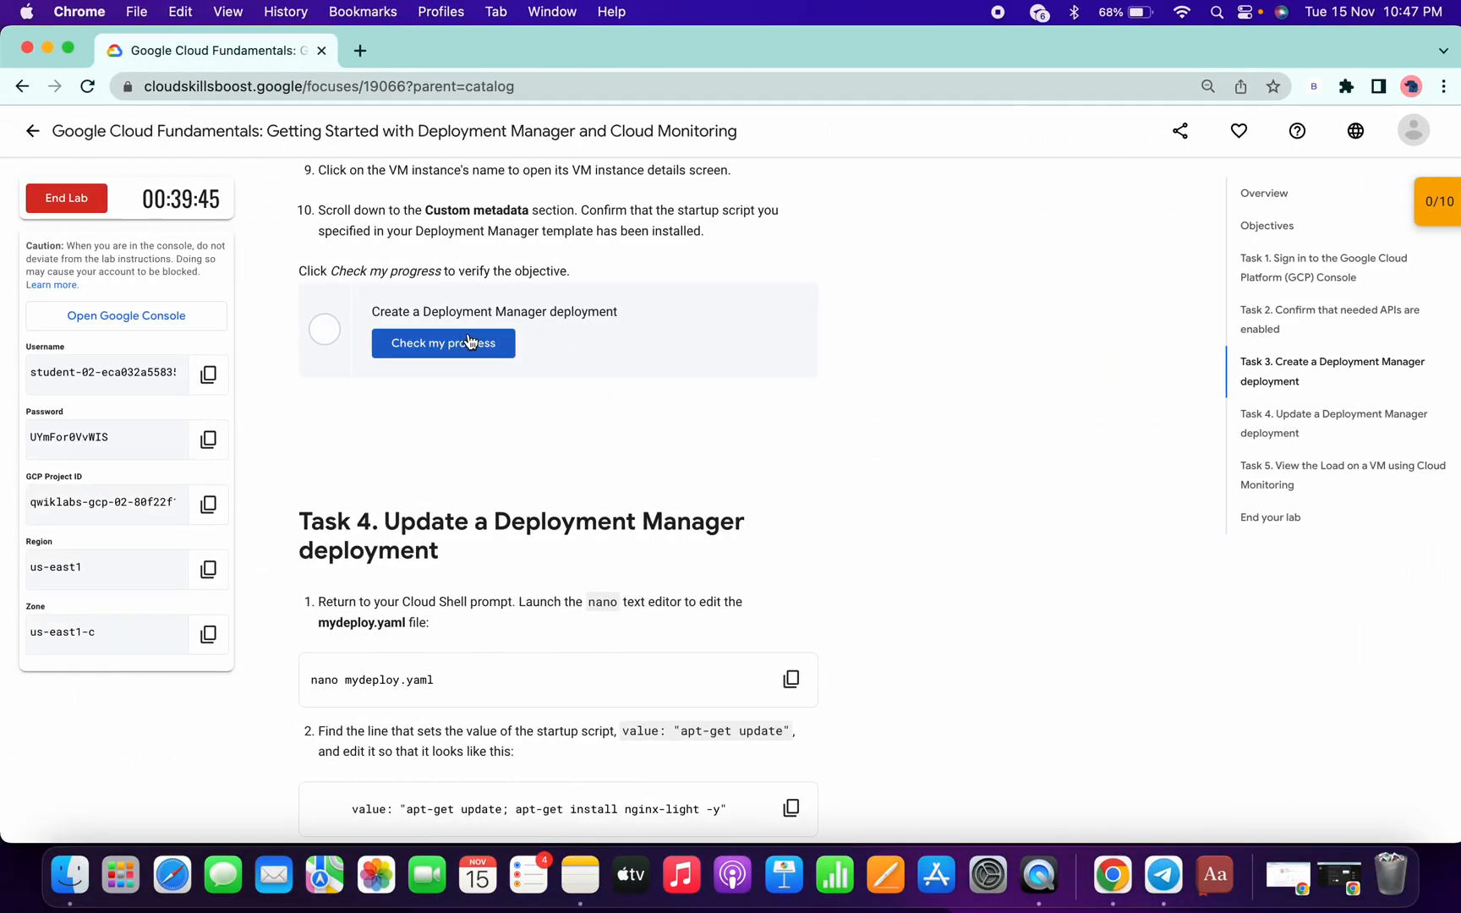
click(443, 344)
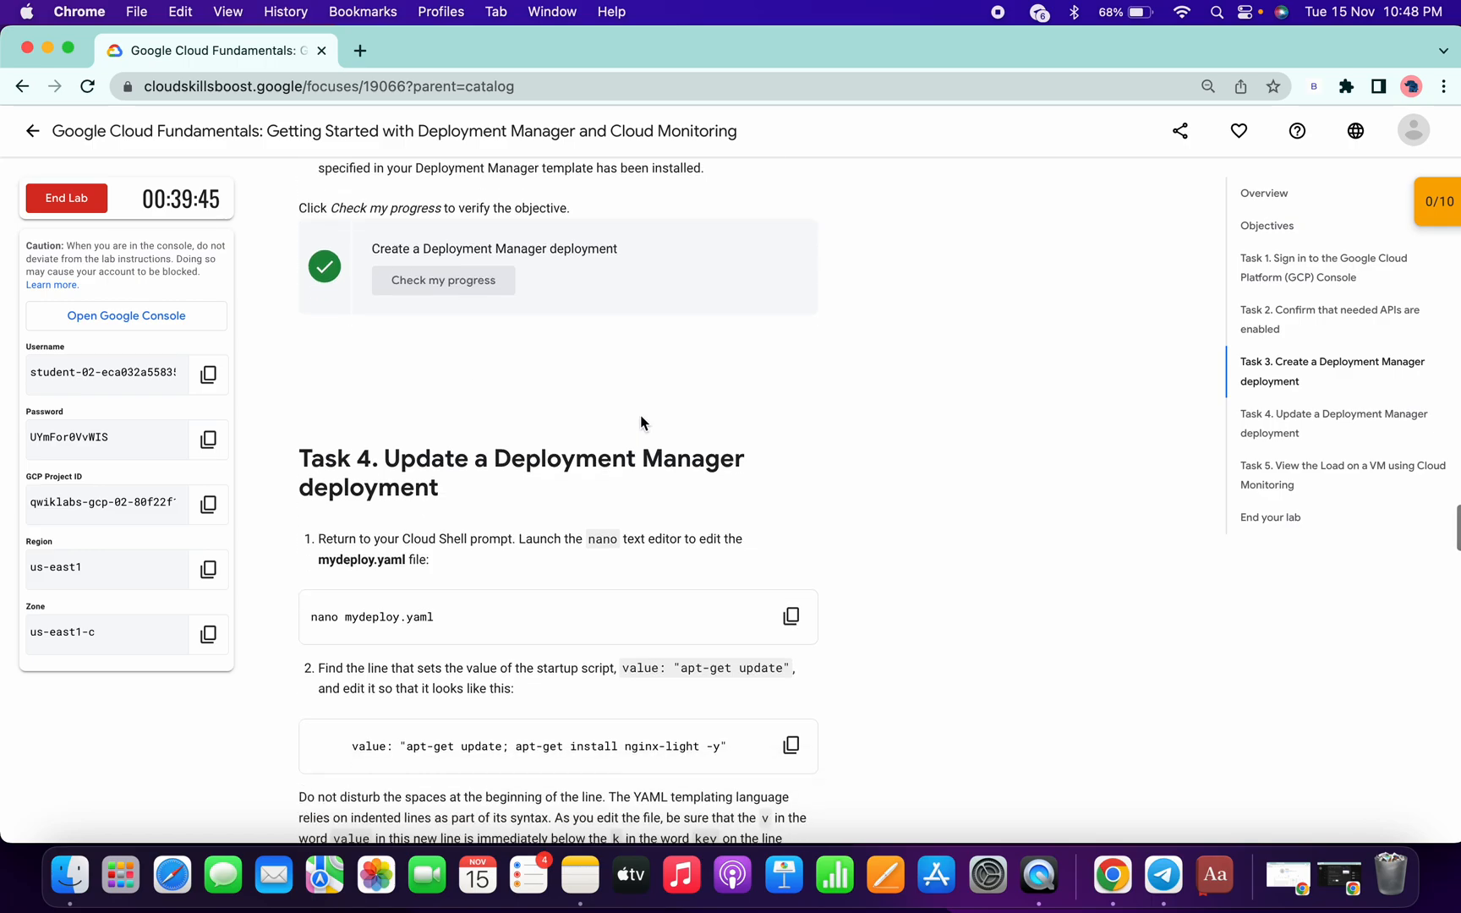
Scroll to Task 4's instructions for updating the deployment.
scroll(down, 3)
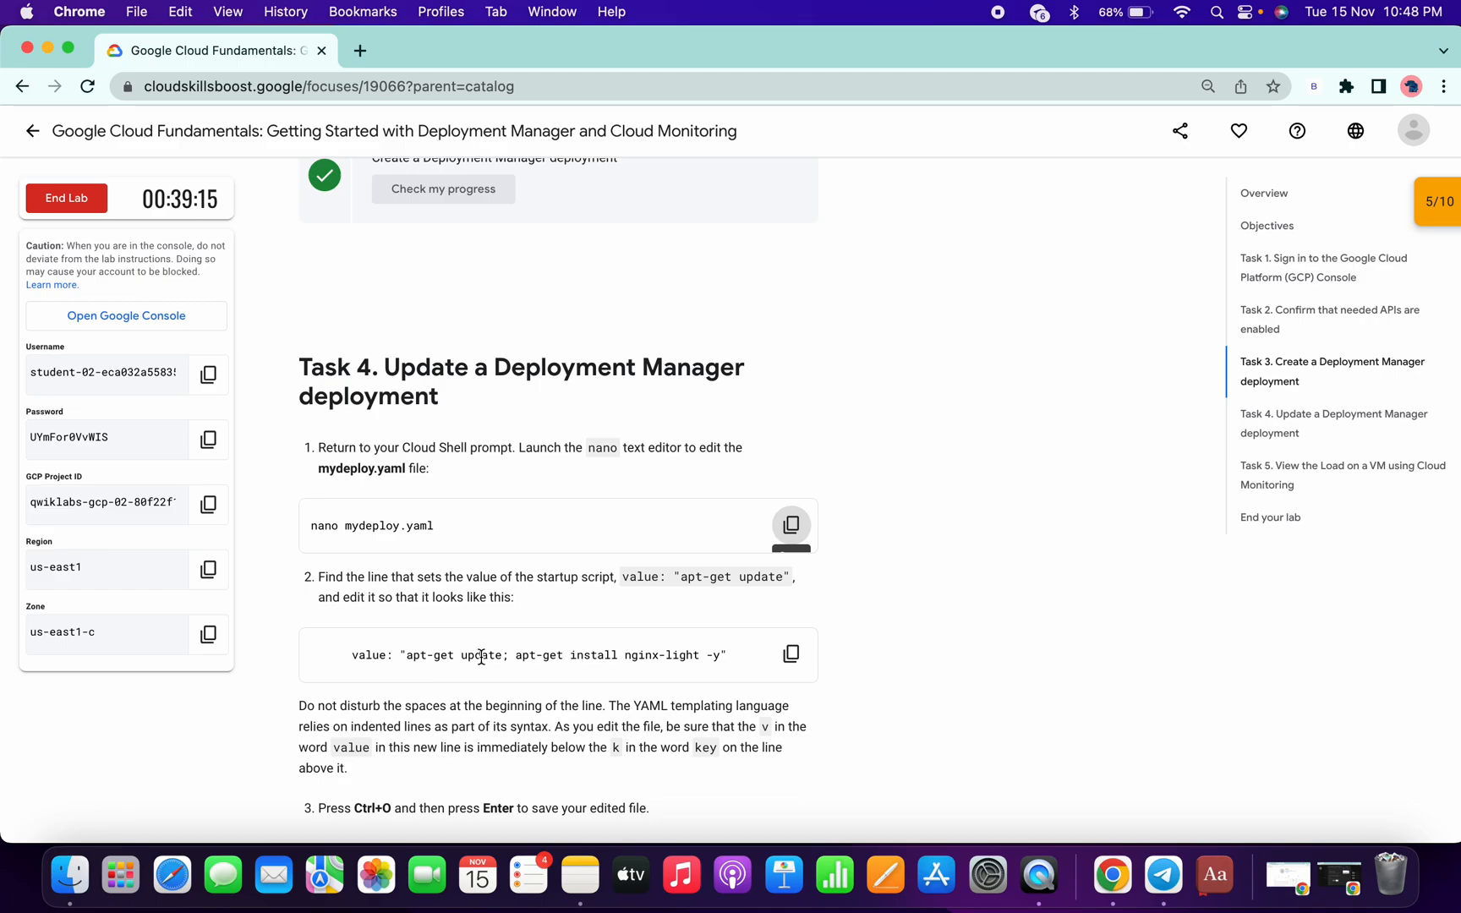
mouse_move(815, 663)
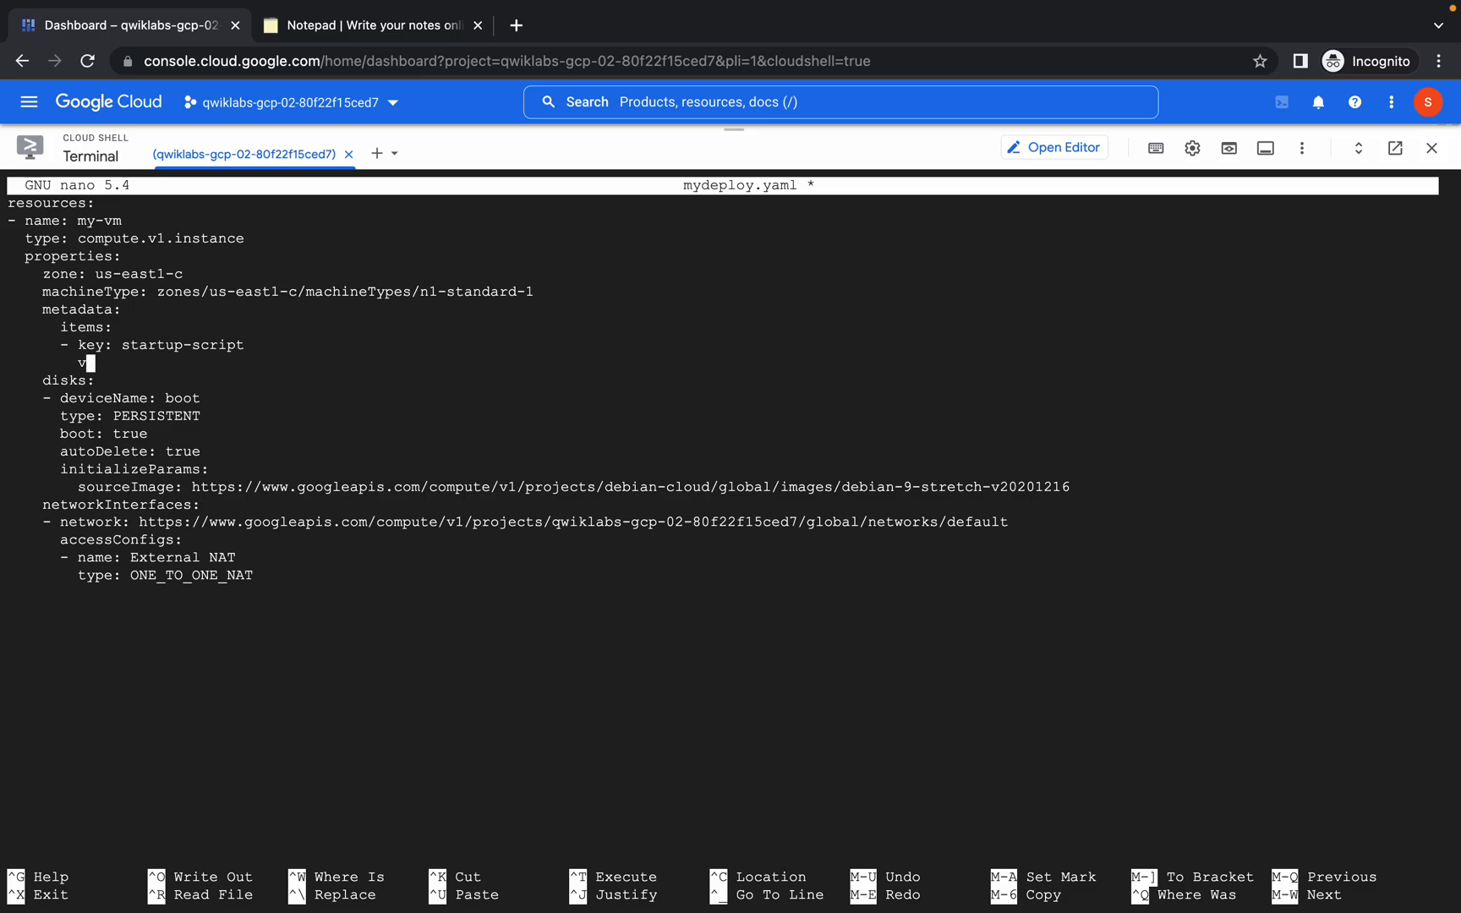
Set the startup-script value to "apt-get update; apt-get install nginx-light -y", then save and exit nano.
text(alue: "apt-get update; apt-get install nginx-light -y")
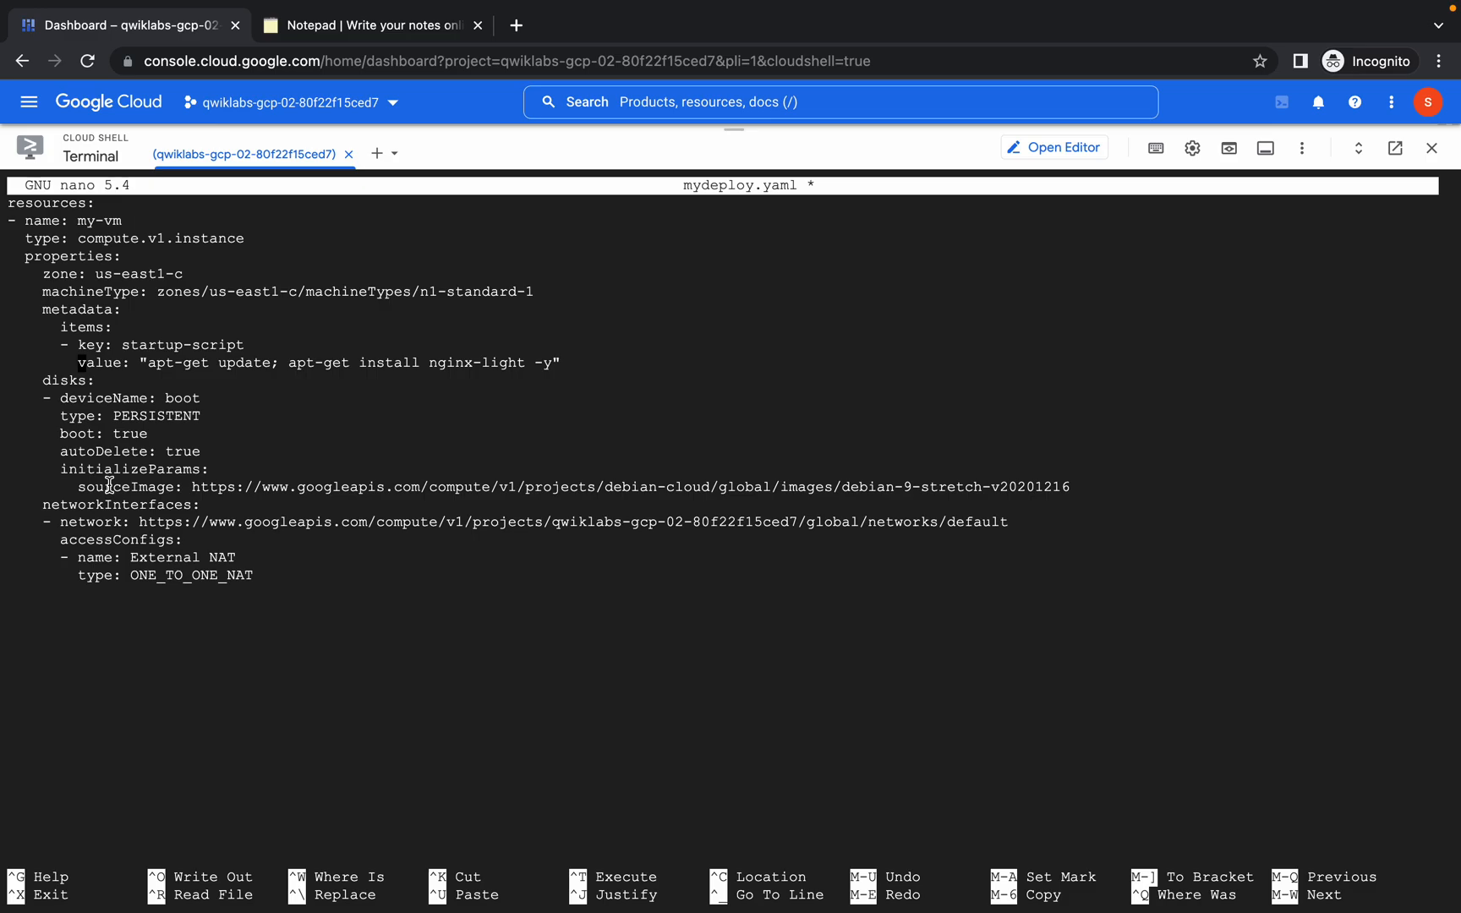
key(ctrl+plus)
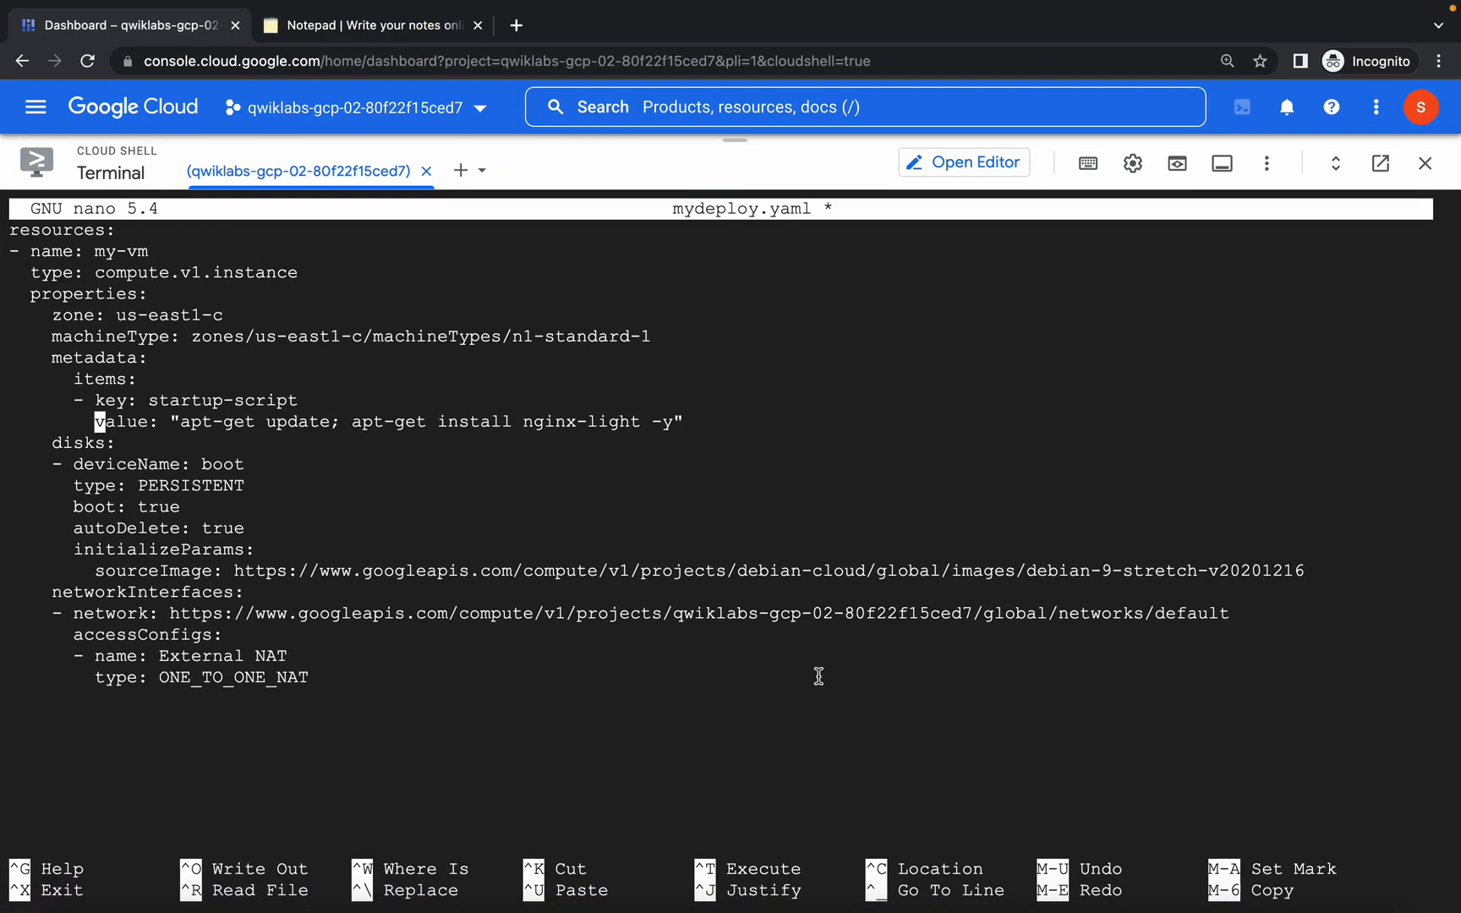
key(ctrl+x)
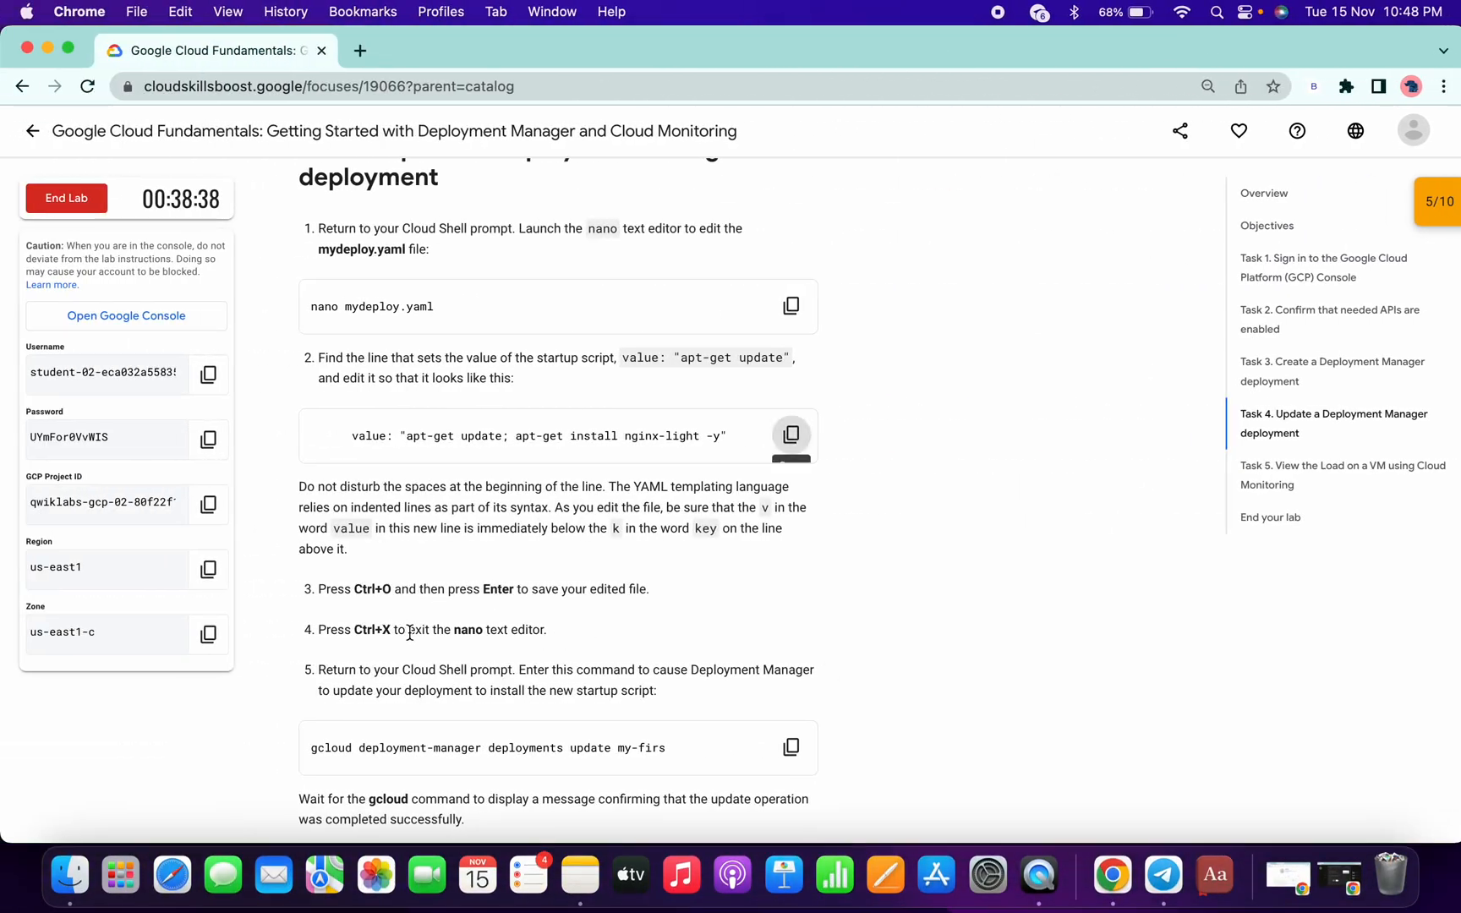
scroll(down, 3)
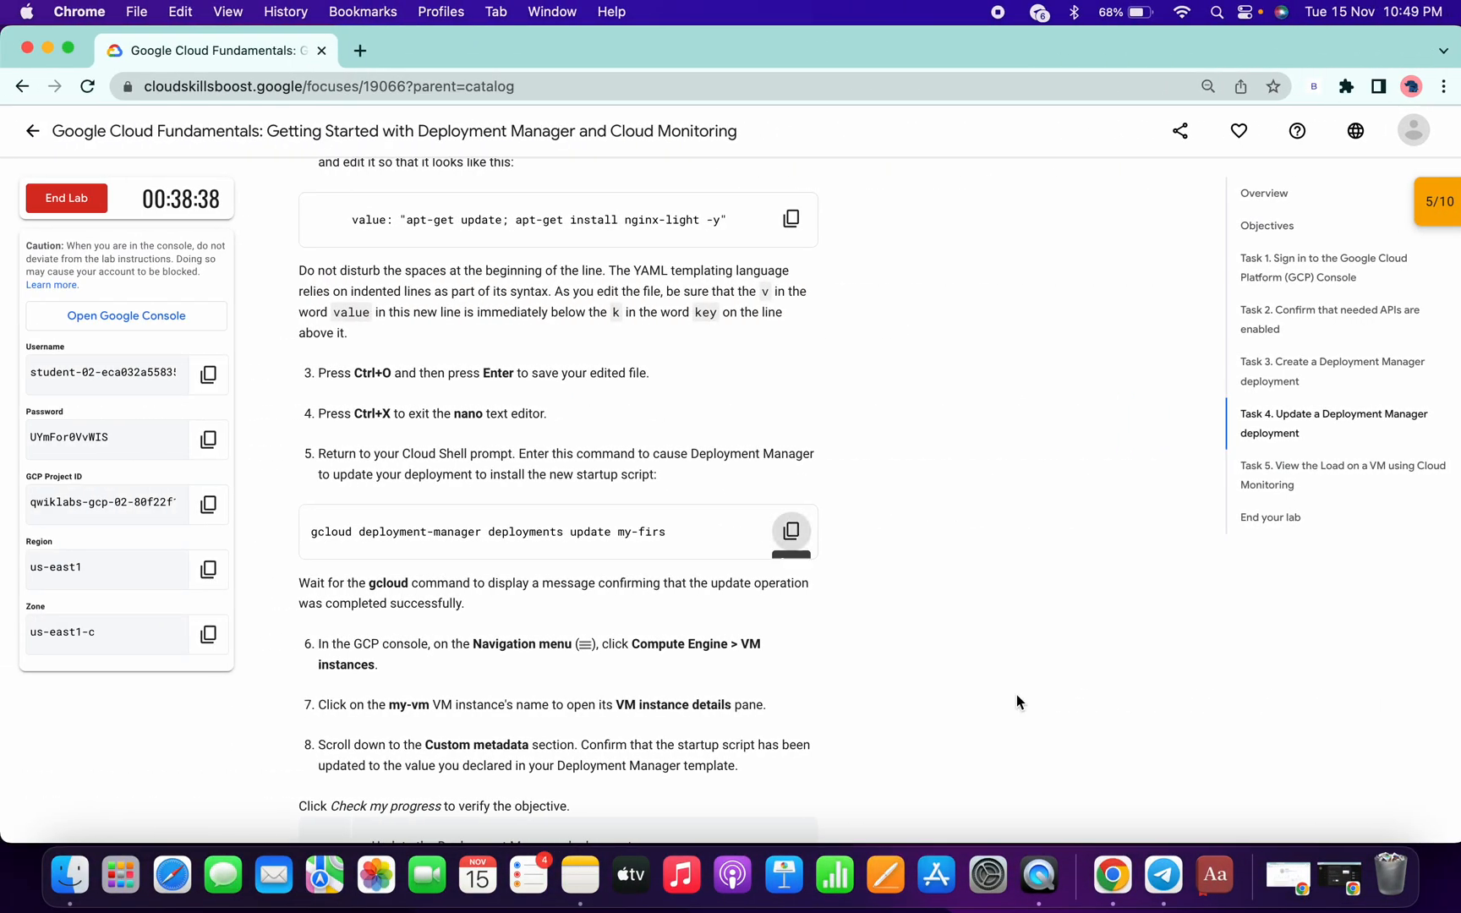
mouse_move(541, 602)
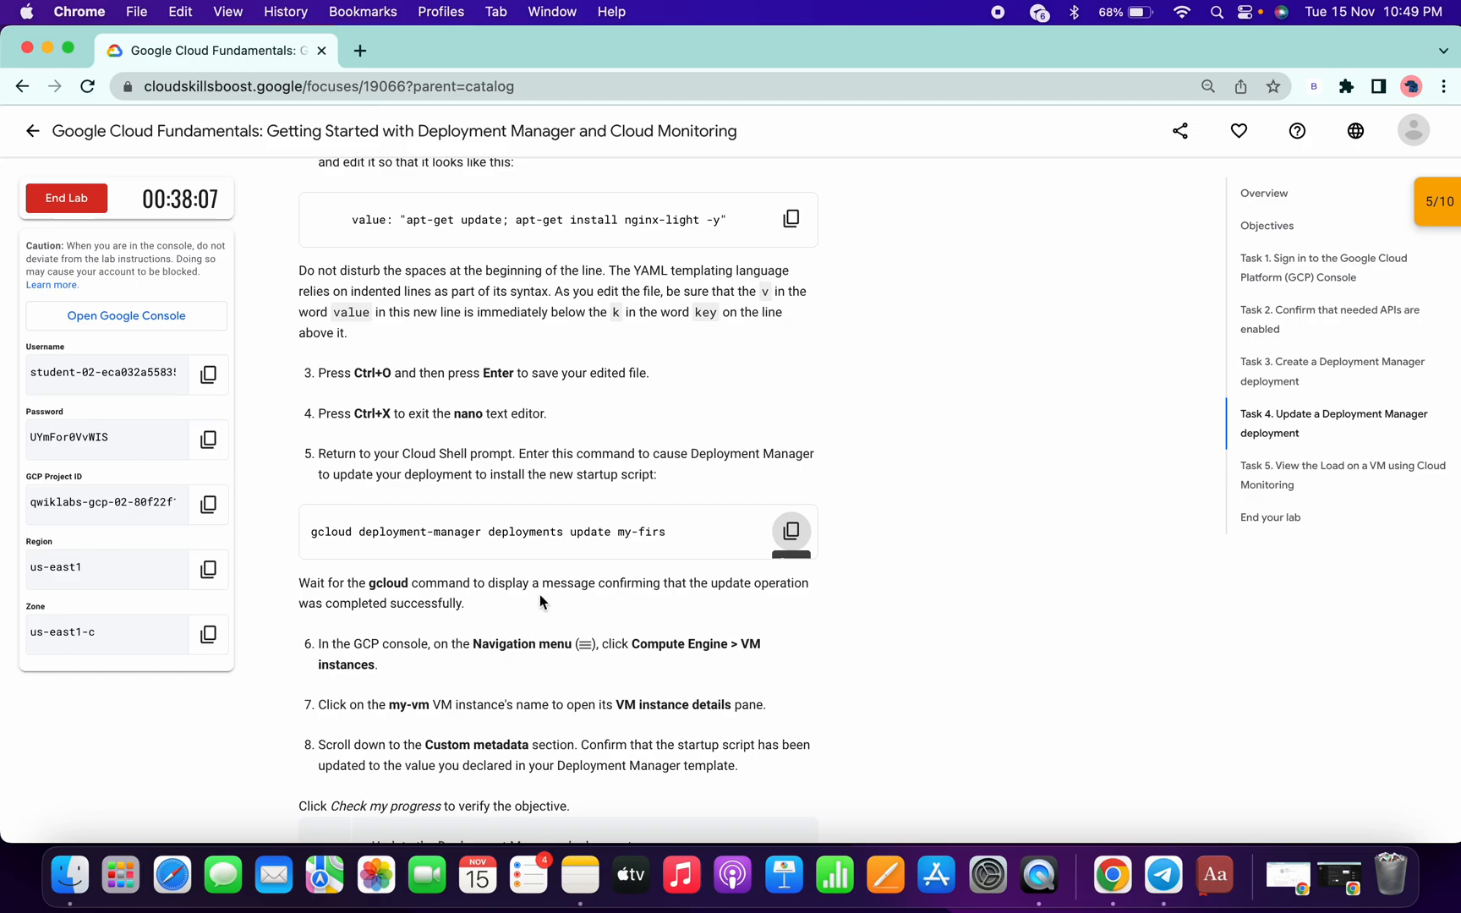
mouse_move(685, 553)
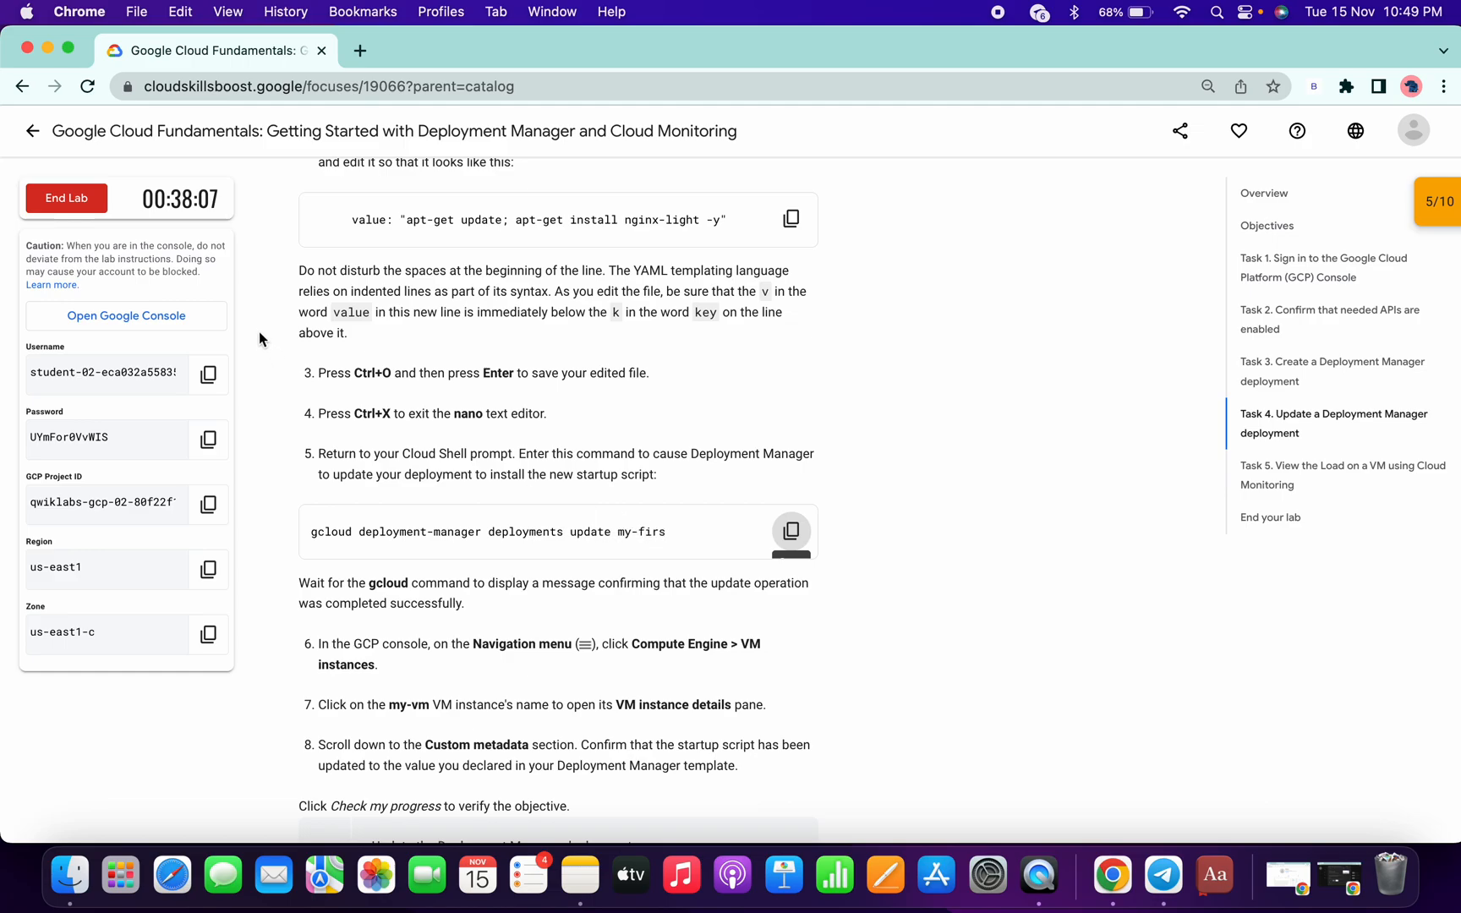
click(86, 87)
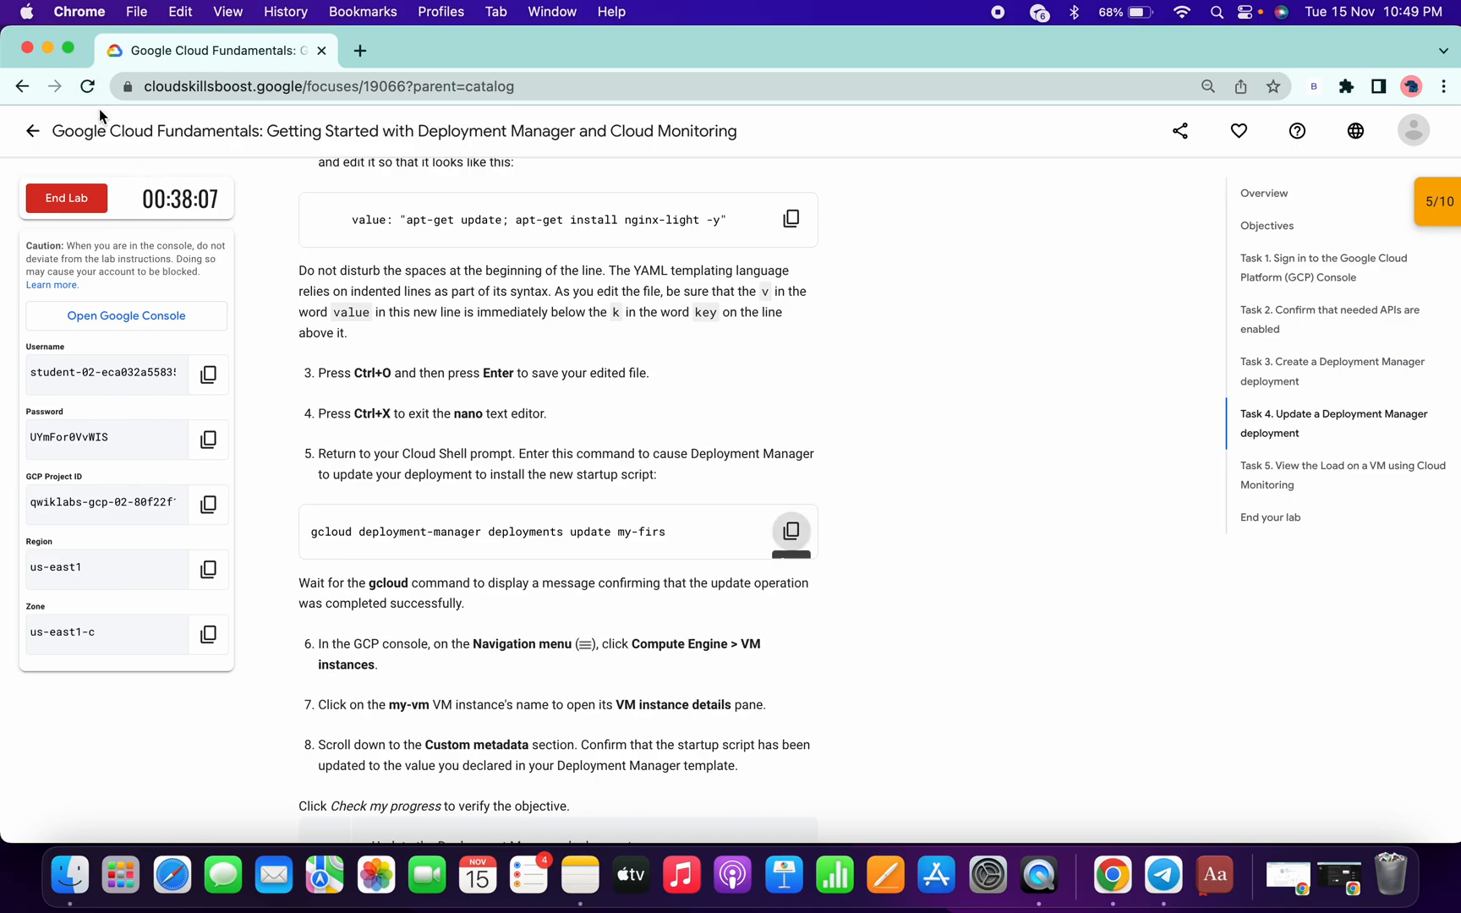
Verify the 'Update the Deployment Manager deployment' checkpoint twice, bringing the lab score to 10/10.
click(87, 86)
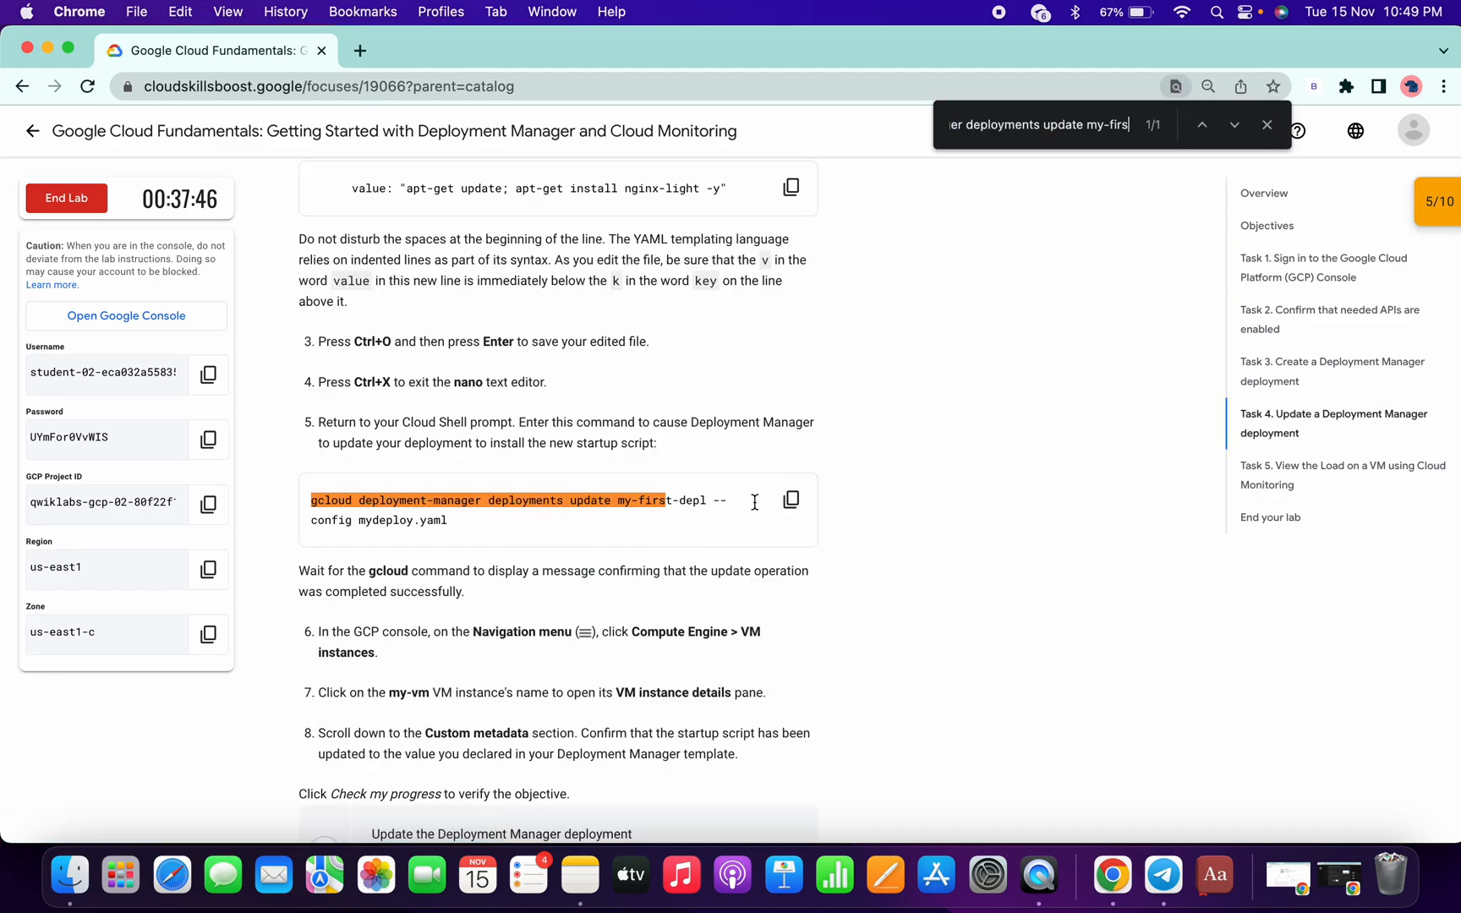
mouse_move(789, 501)
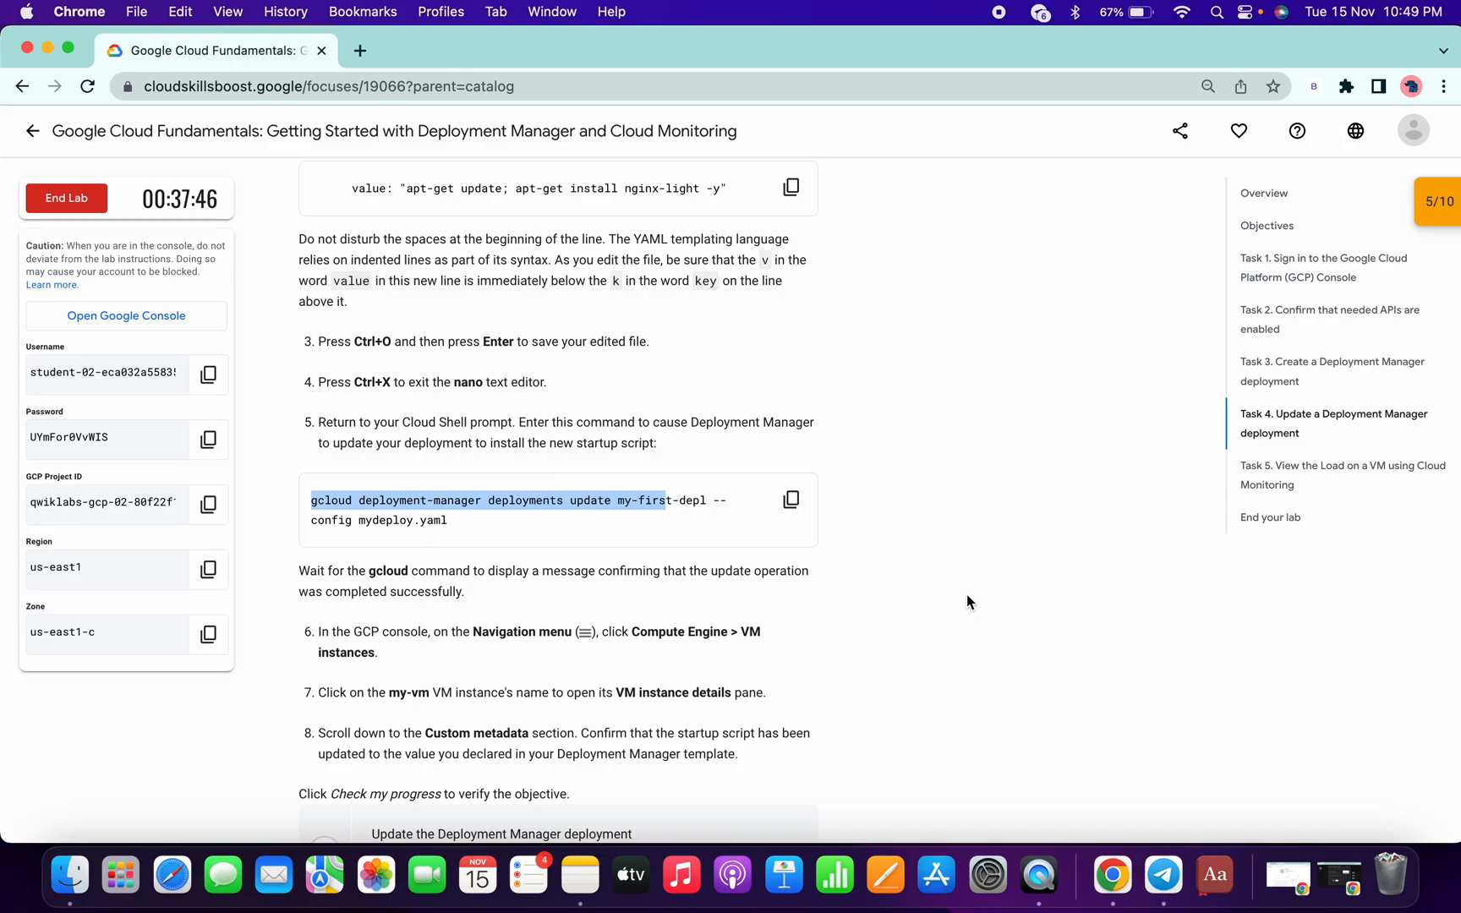
scroll(down, 3)
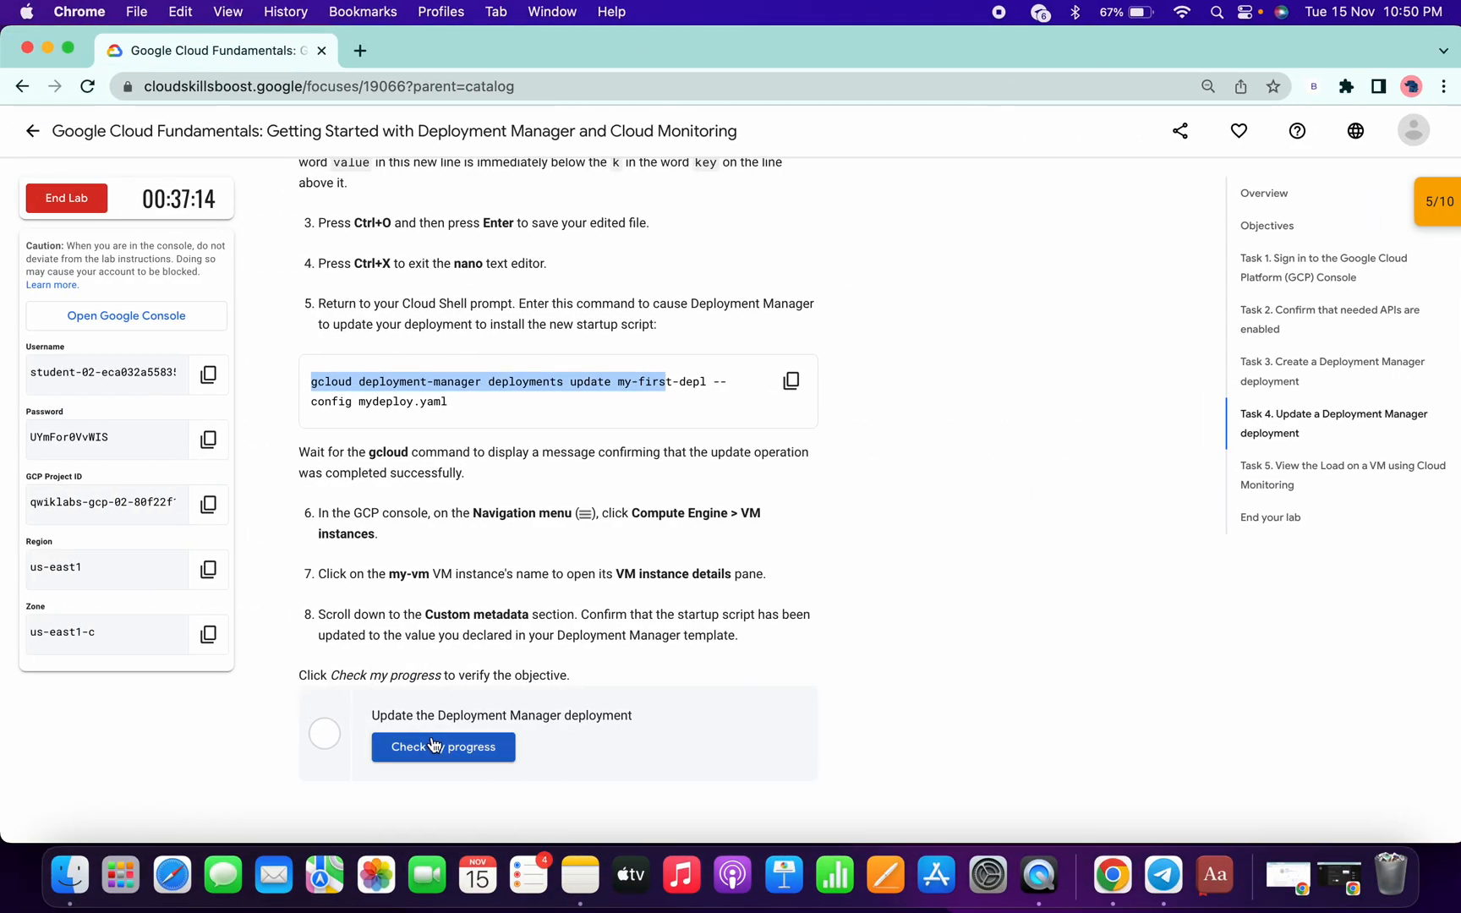
click(443, 745)
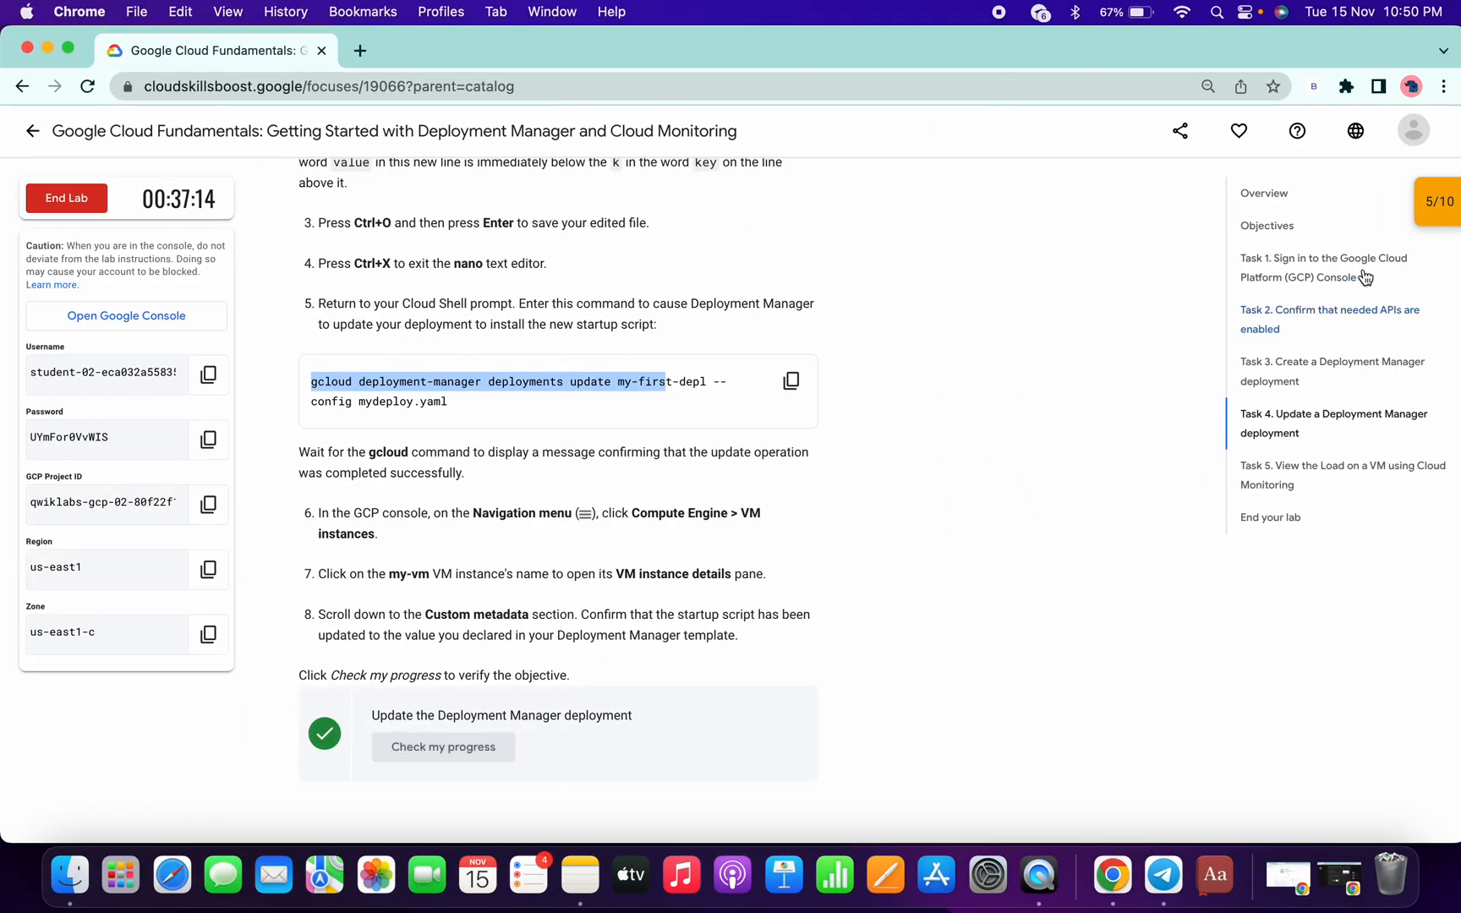
click(1438, 201)
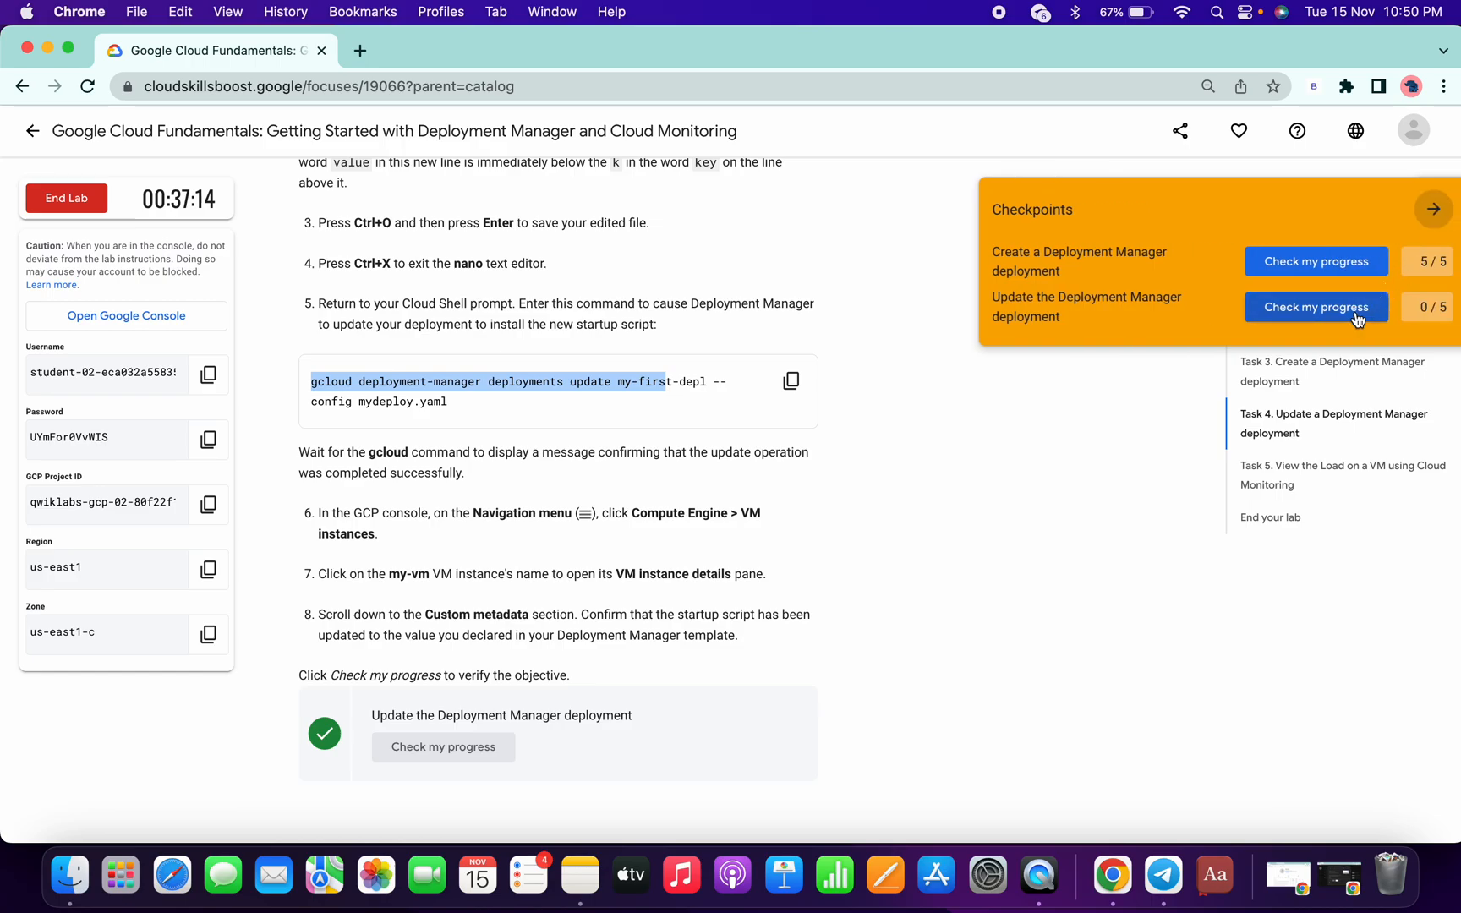
click(1313, 306)
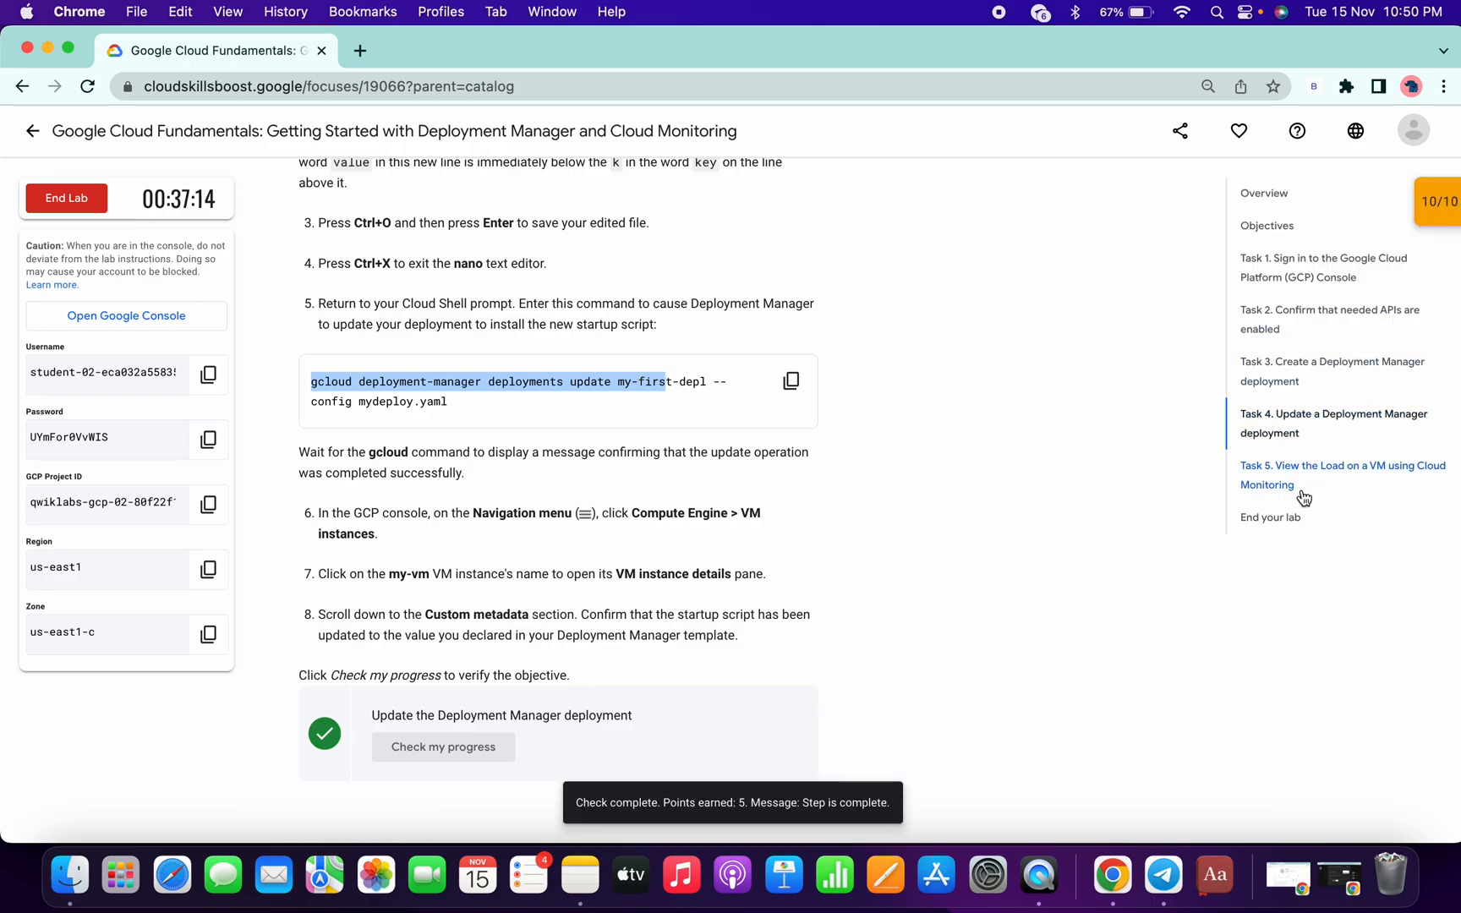